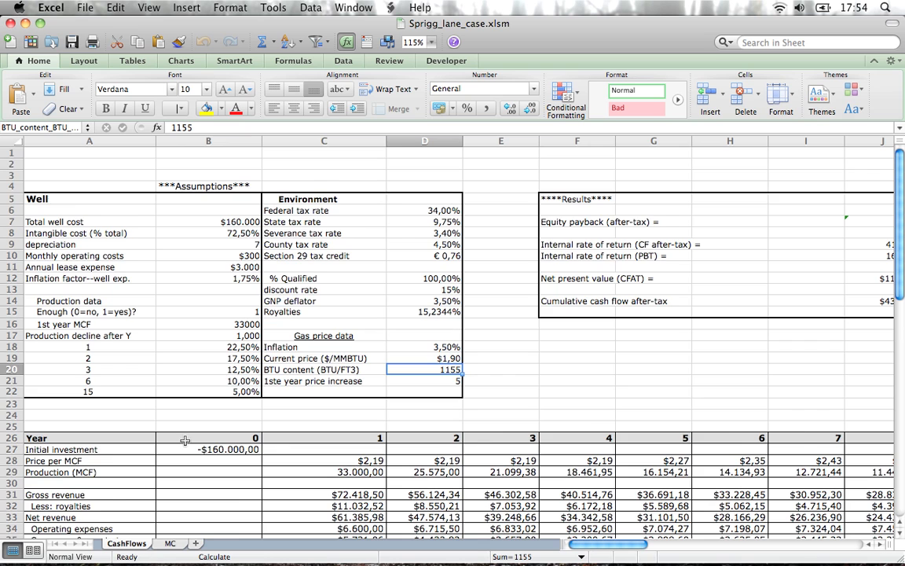
- Scroll down the current sheet, then switch to the MC Monte Carlo sheet
scroll(down, 3)
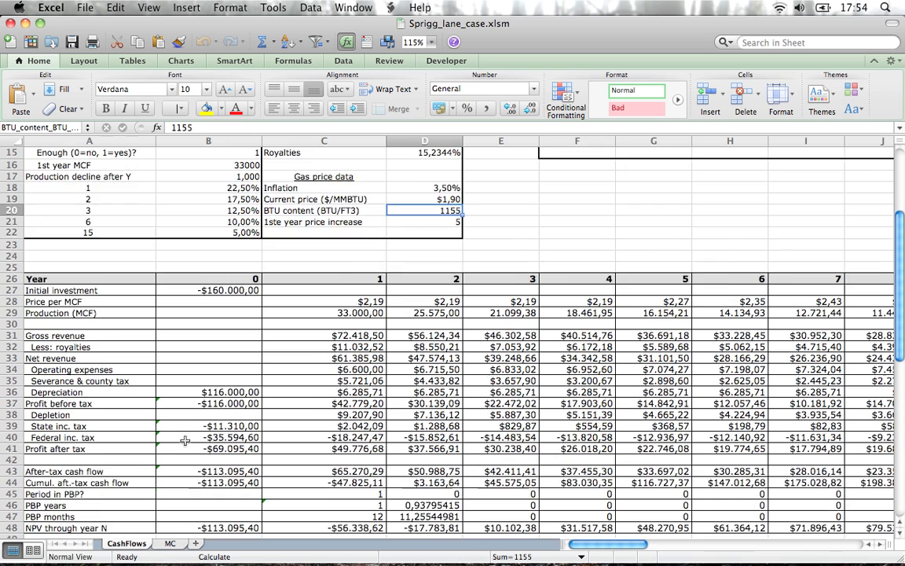
scroll(down, 3)
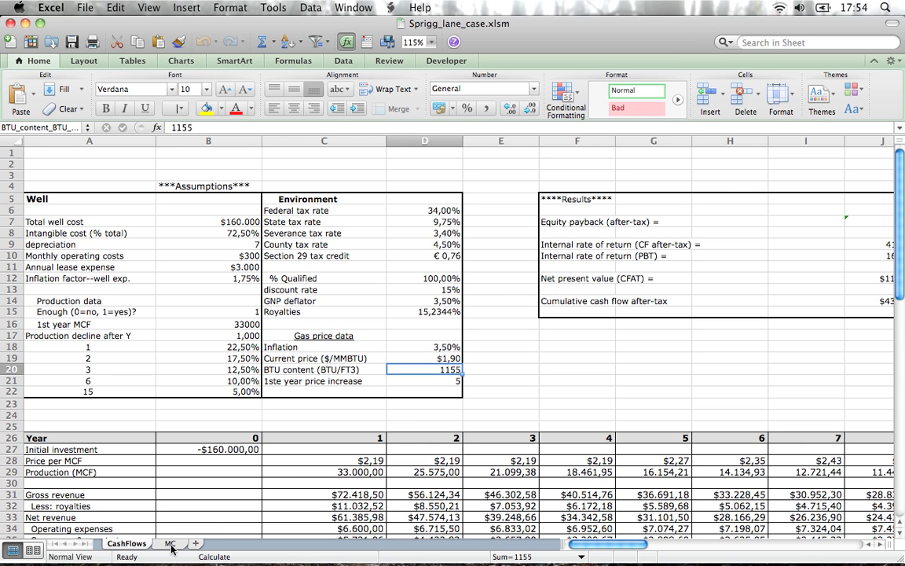
click(170, 543)
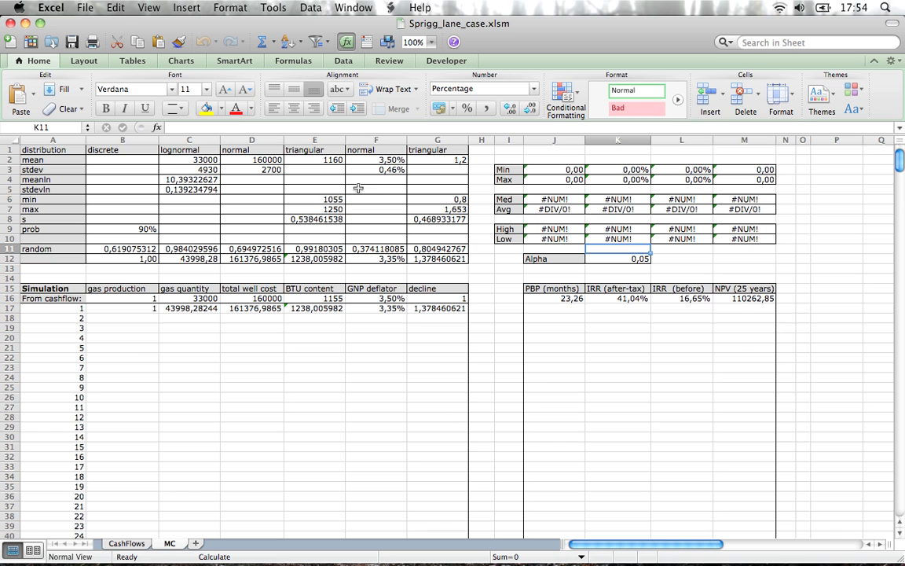
mouse_move(346, 258)
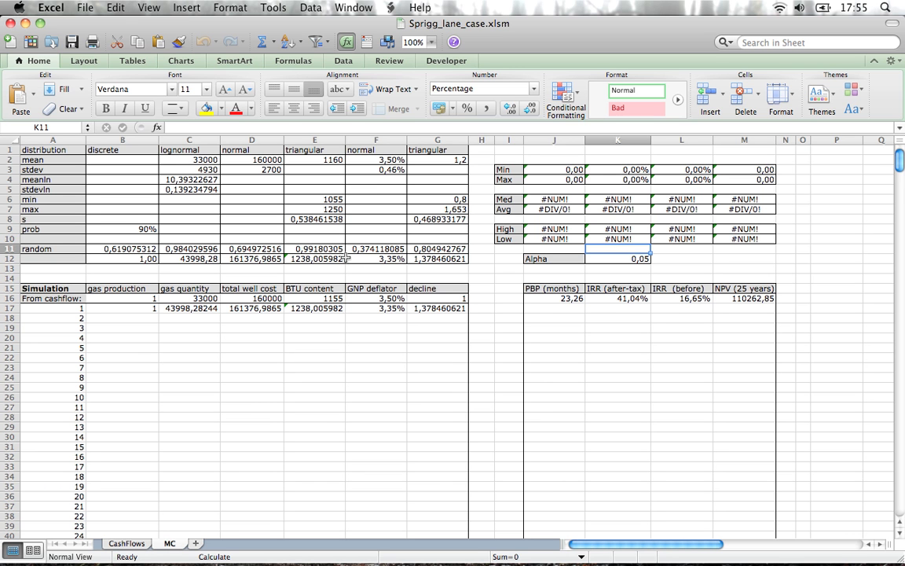
mouse_move(244, 263)
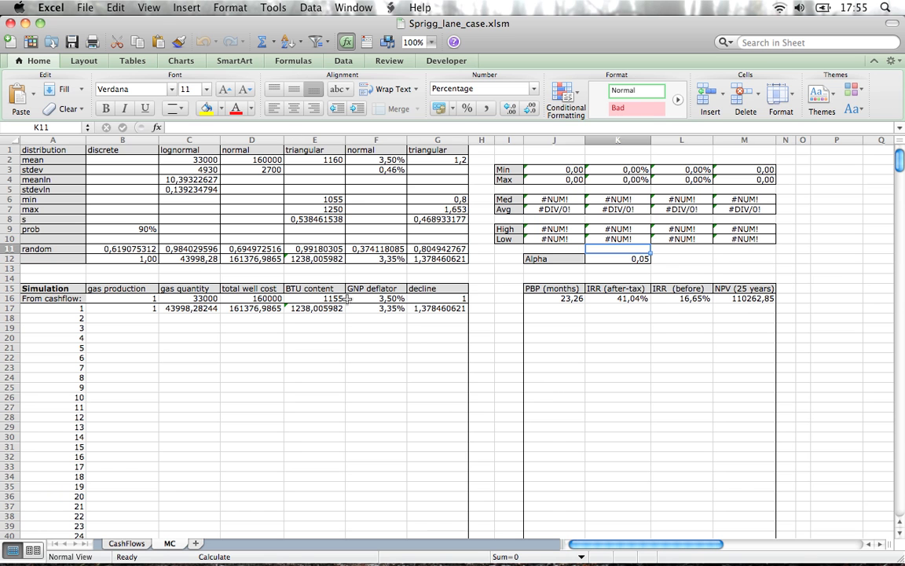
mouse_move(452, 287)
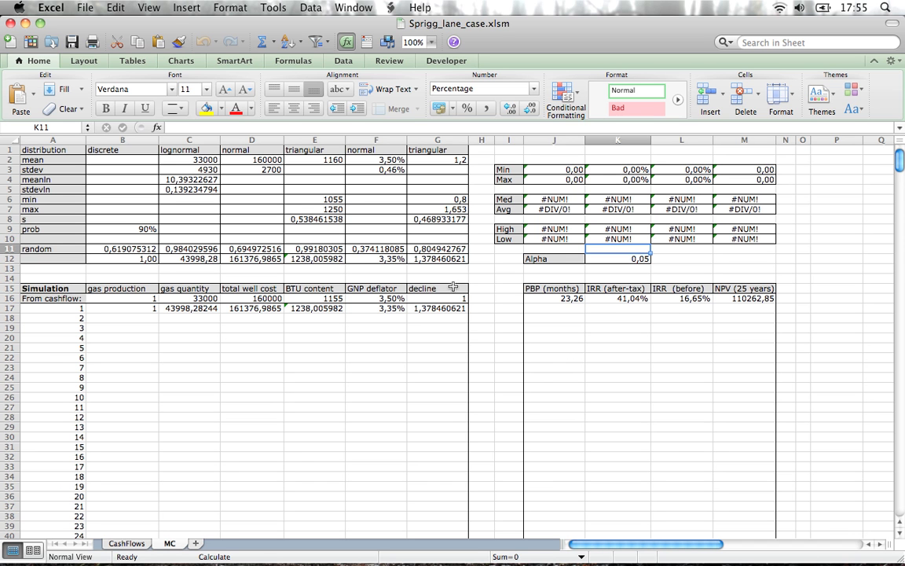
mouse_move(167, 307)
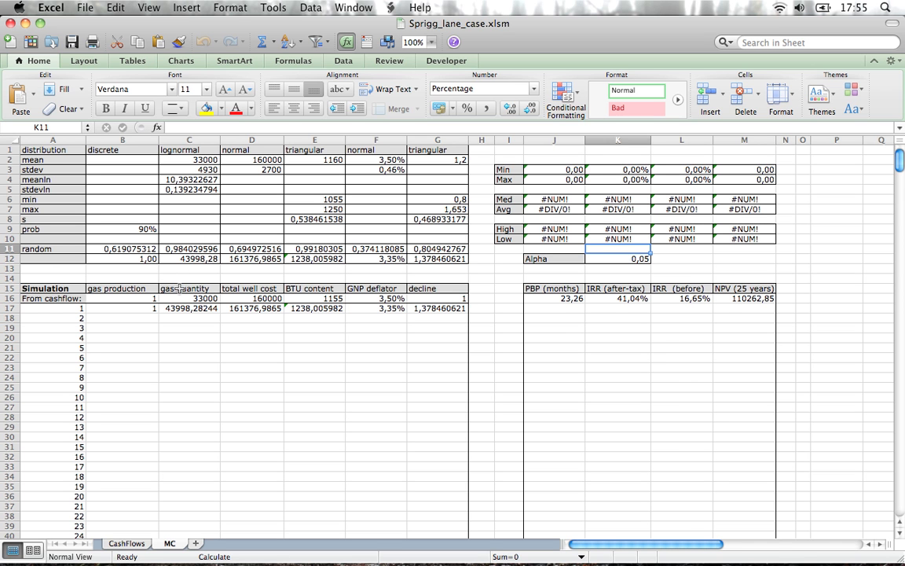
mouse_move(198, 282)
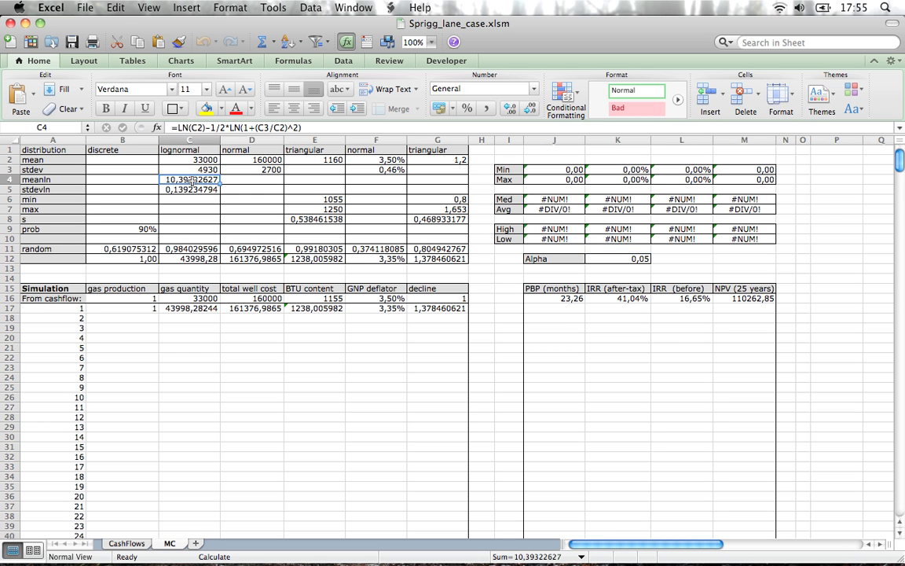
mouse_move(196, 204)
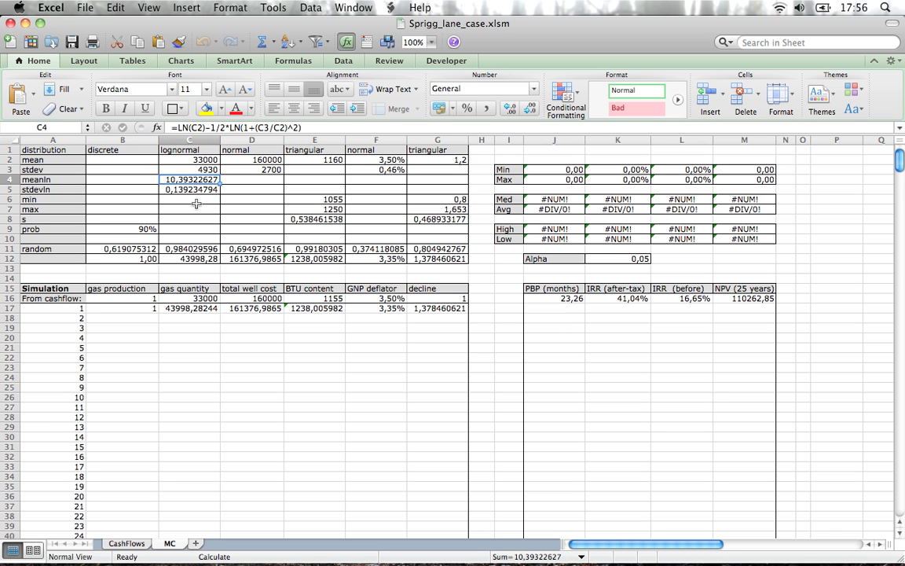
mouse_move(197, 191)
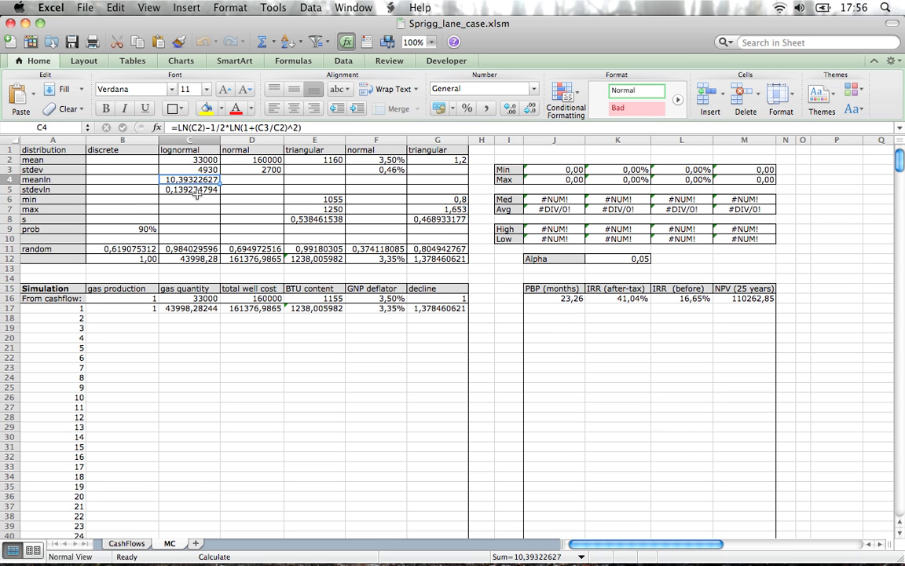
mouse_move(263, 304)
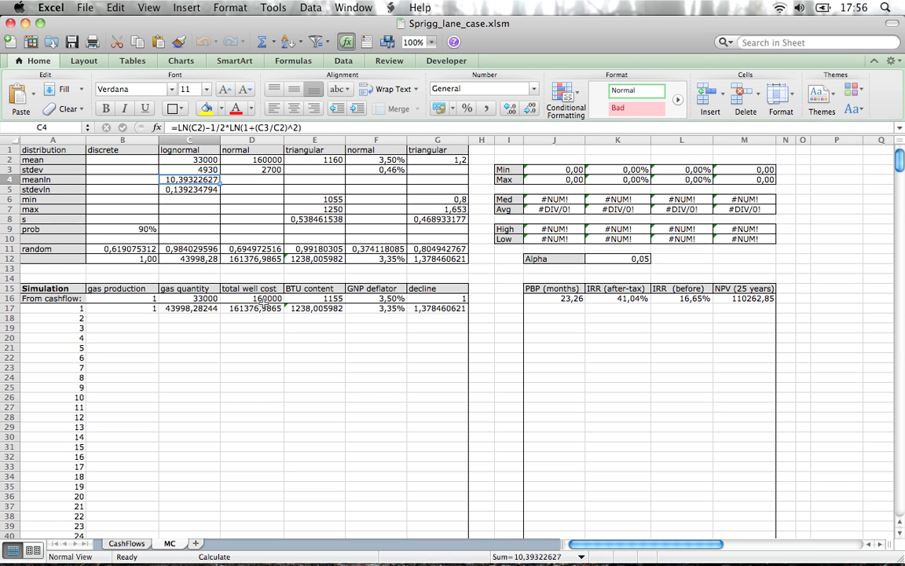
mouse_move(264, 304)
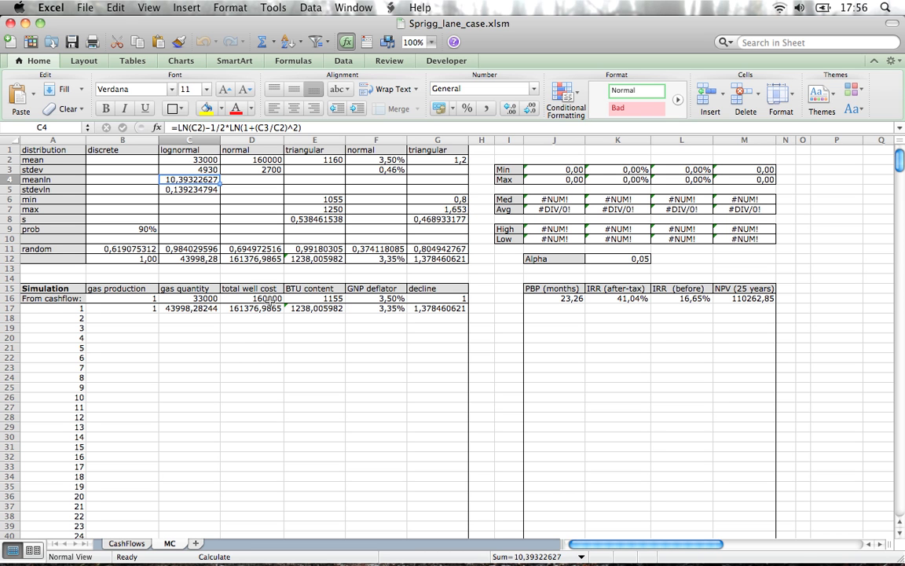
mouse_move(261, 358)
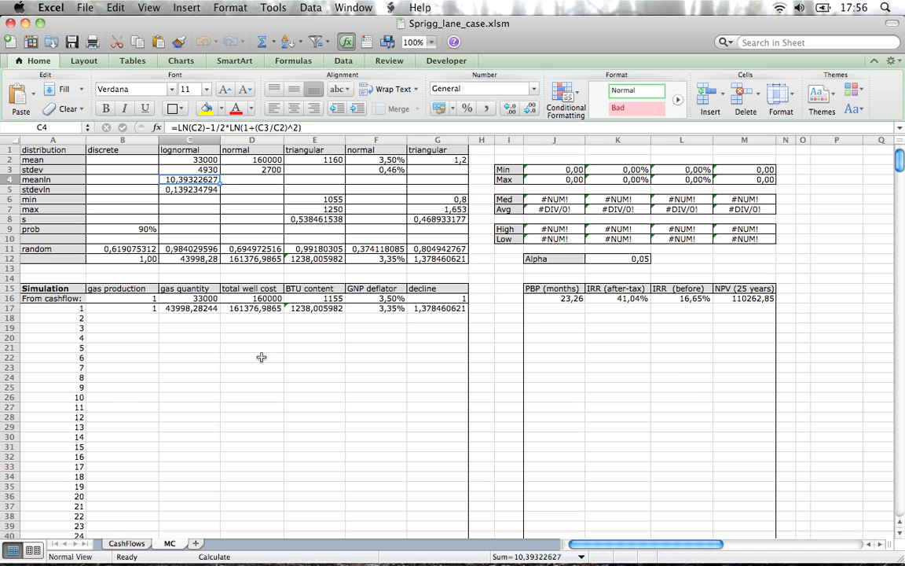
mouse_move(242, 170)
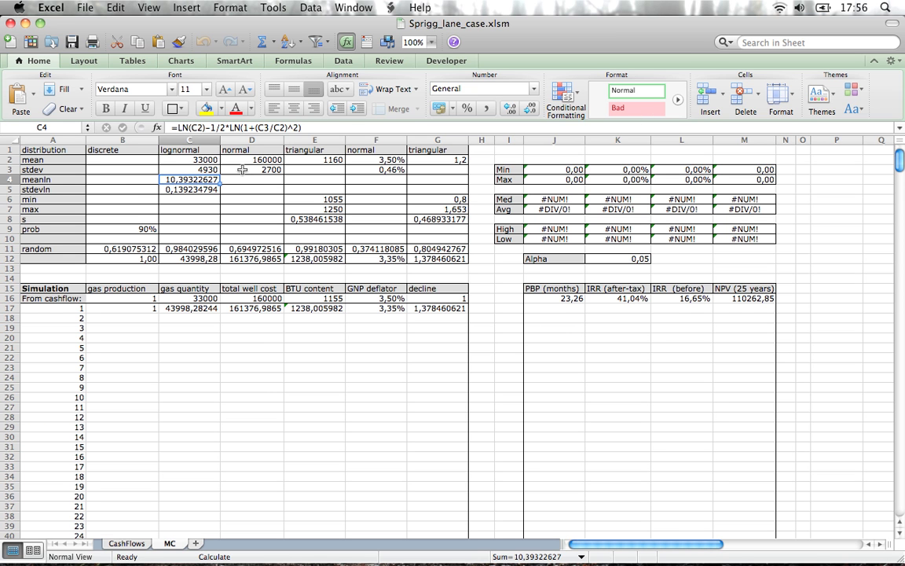
mouse_move(250, 159)
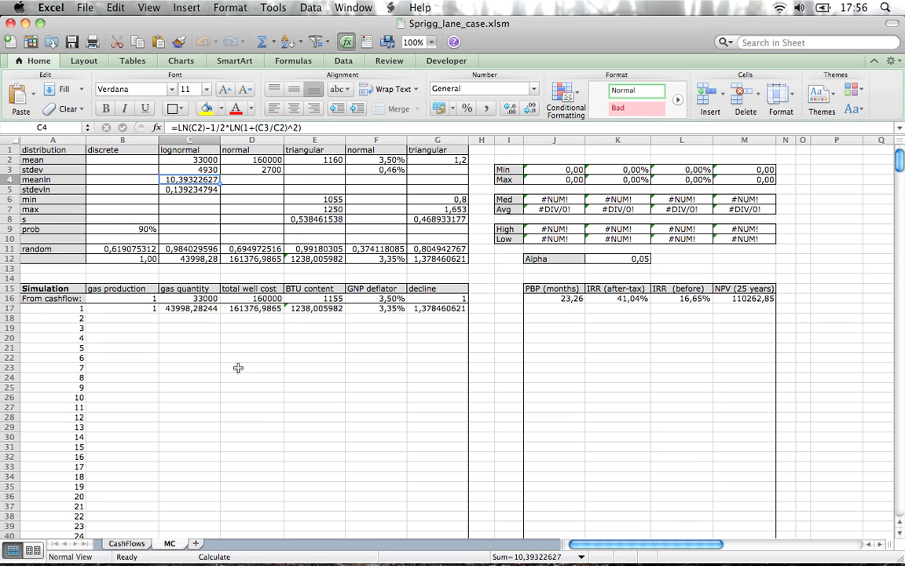
mouse_move(254, 325)
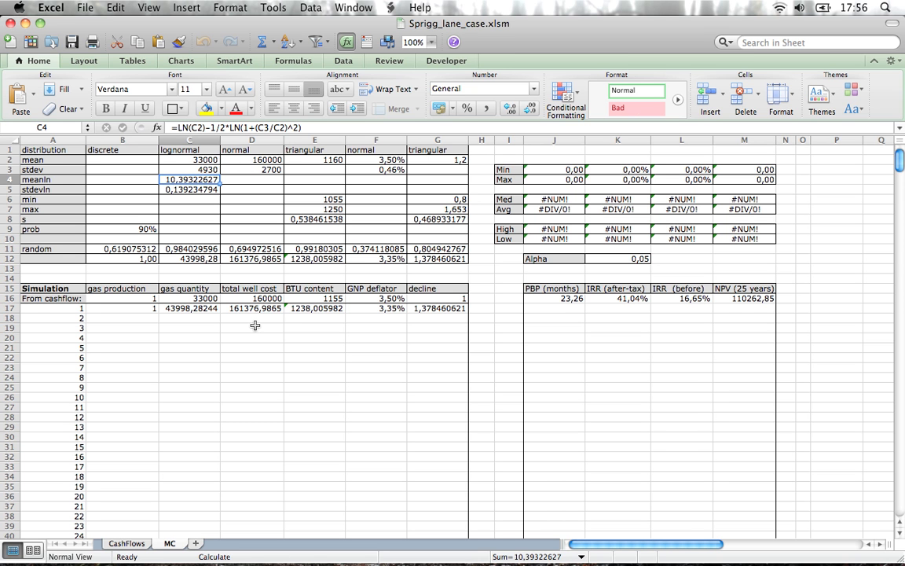
mouse_move(324, 315)
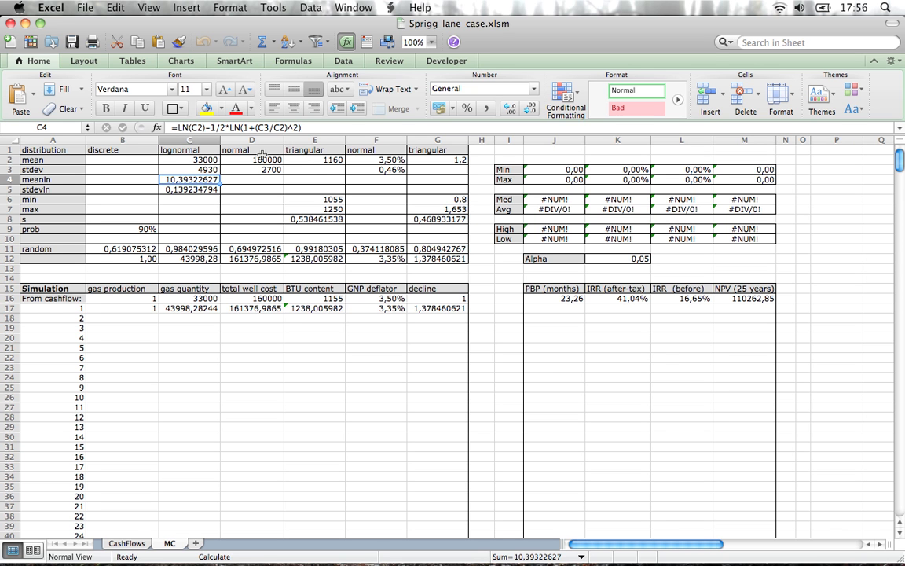
mouse_move(262, 154)
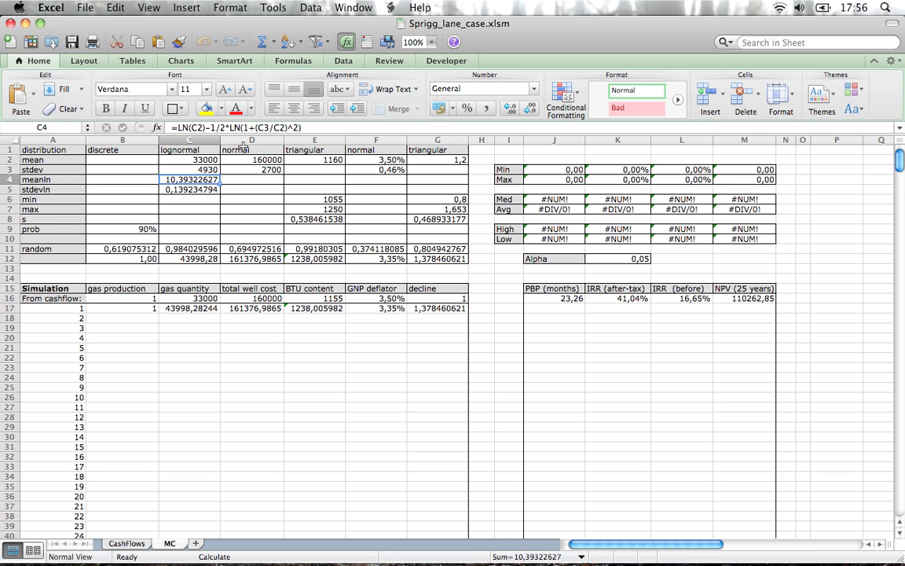
mouse_move(295, 149)
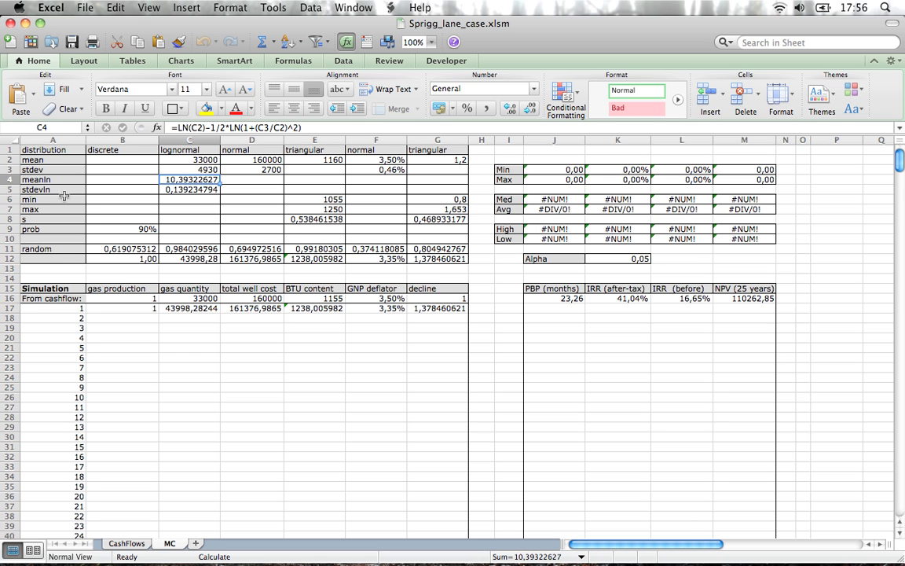
mouse_move(39, 203)
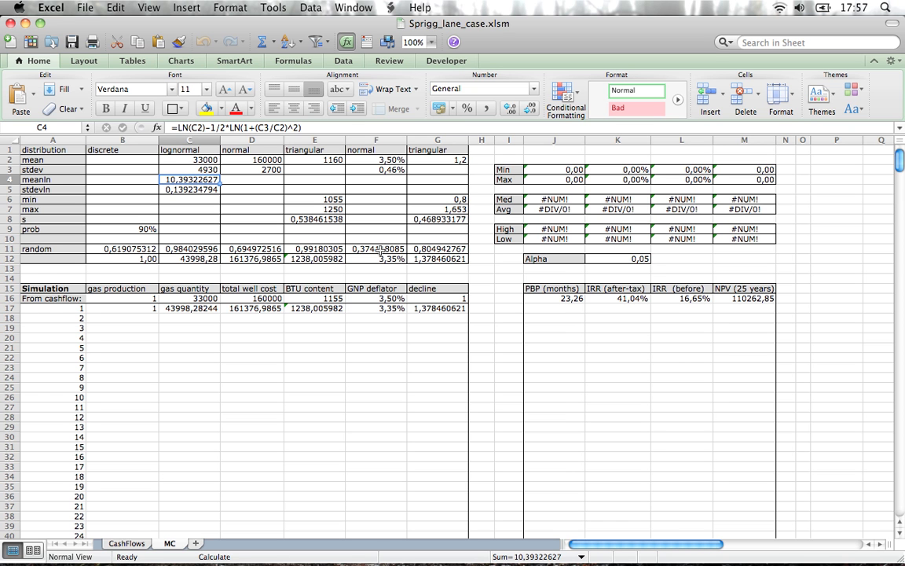
mouse_move(420, 157)
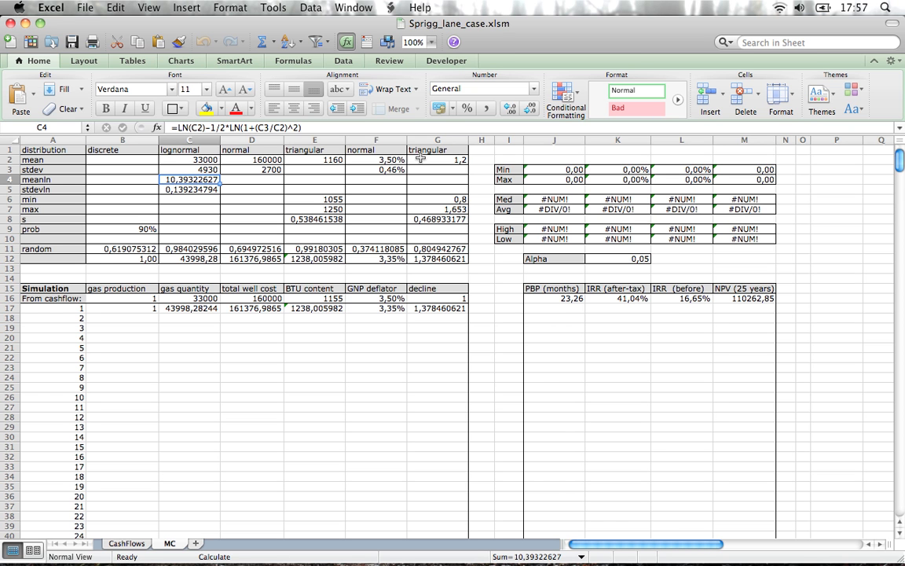
mouse_move(446, 270)
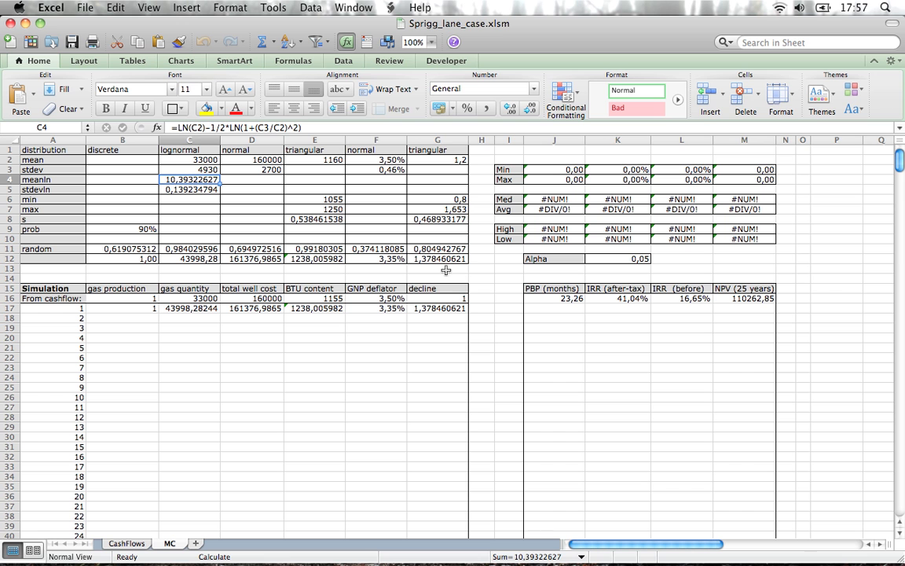
mouse_move(424, 279)
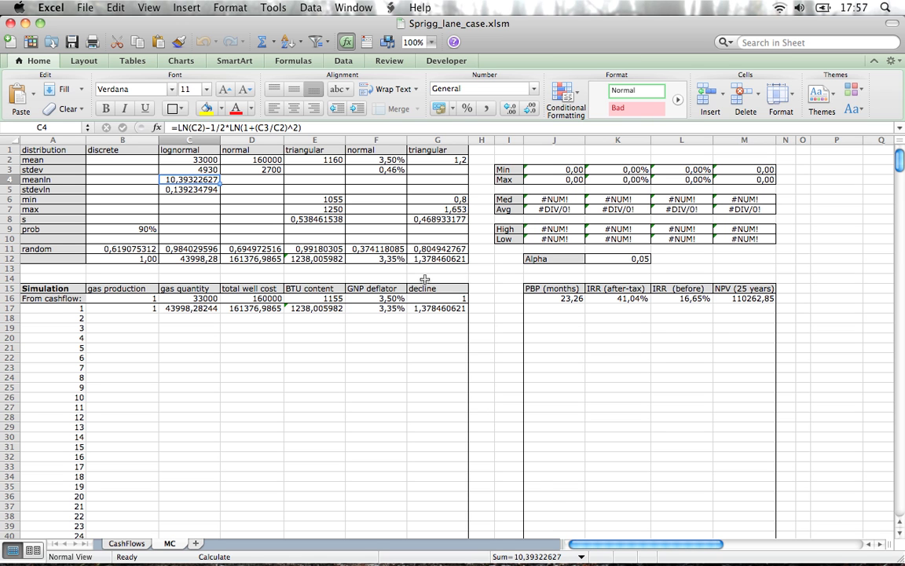
- Return to the CashFlows sheet showing the gas price inputs and 1,155 BTU content
click(126, 543)
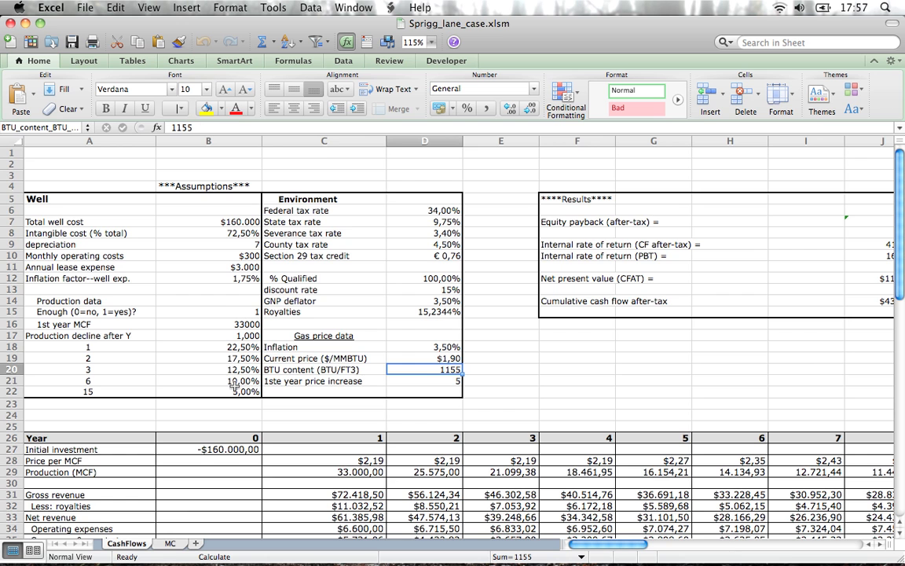
- Switch to the MC sheet and inspect the discrete gas-production IF formula in B12
click(170, 542)
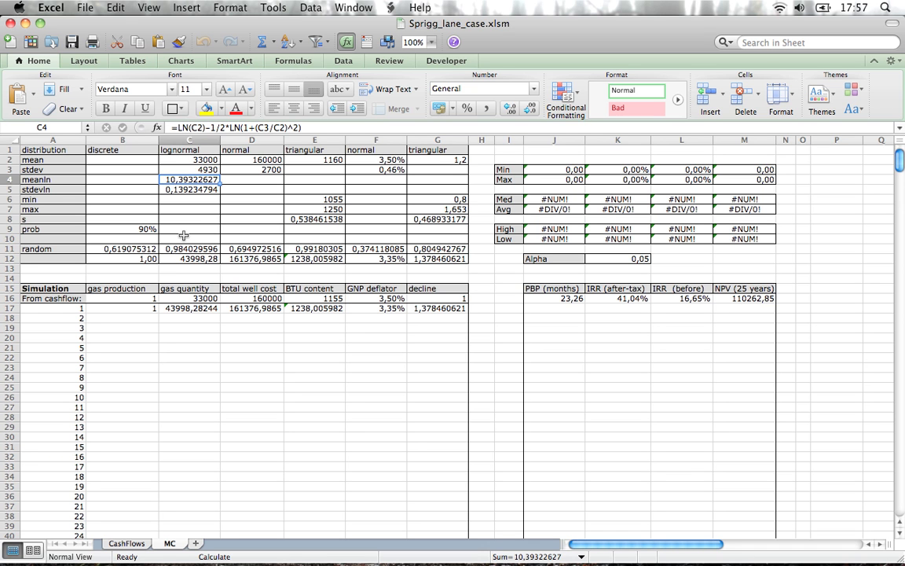
click(122, 238)
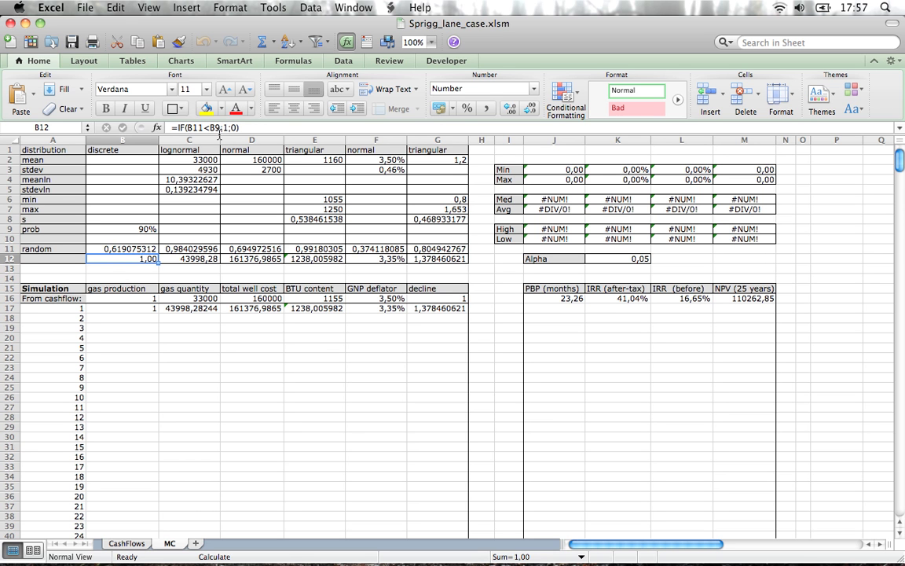
mouse_move(222, 132)
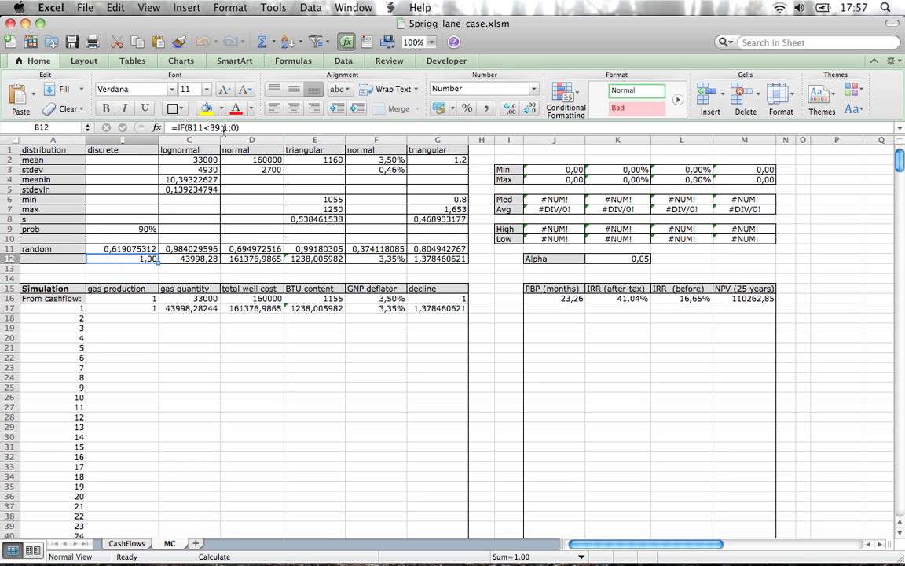
click(189, 258)
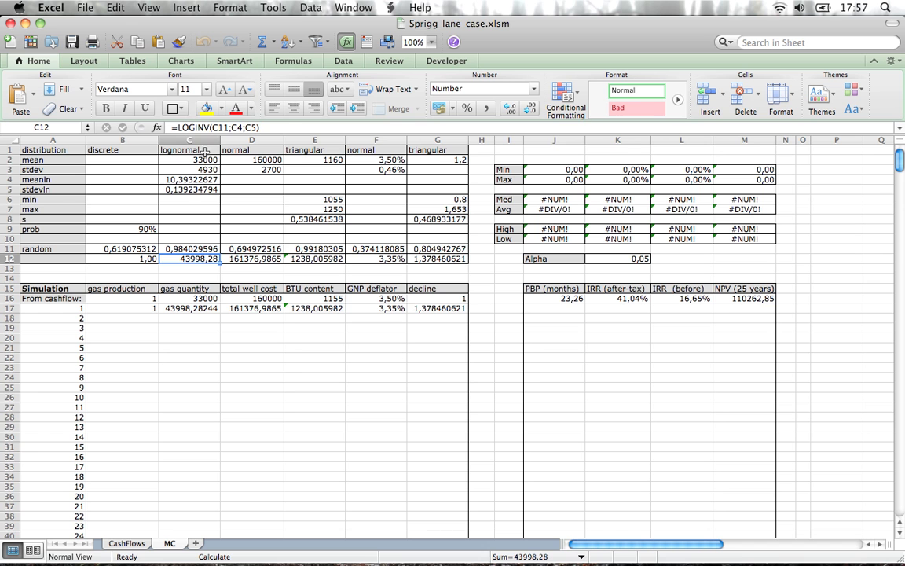
mouse_move(179, 191)
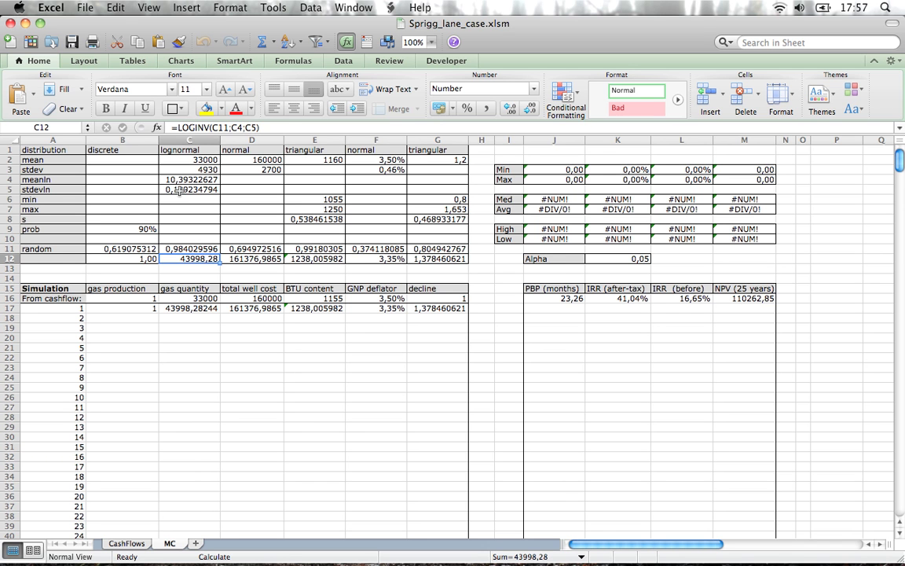
click(252, 258)
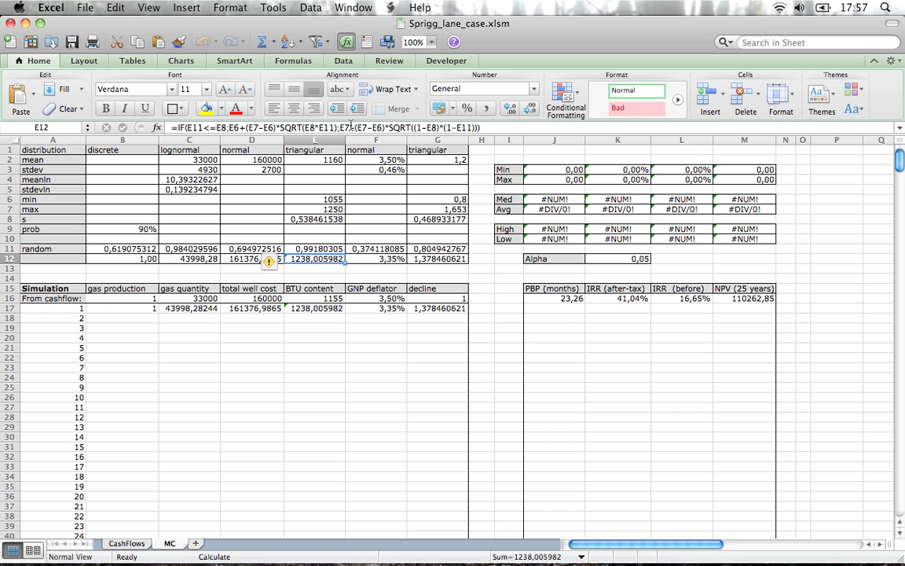
mouse_move(373, 155)
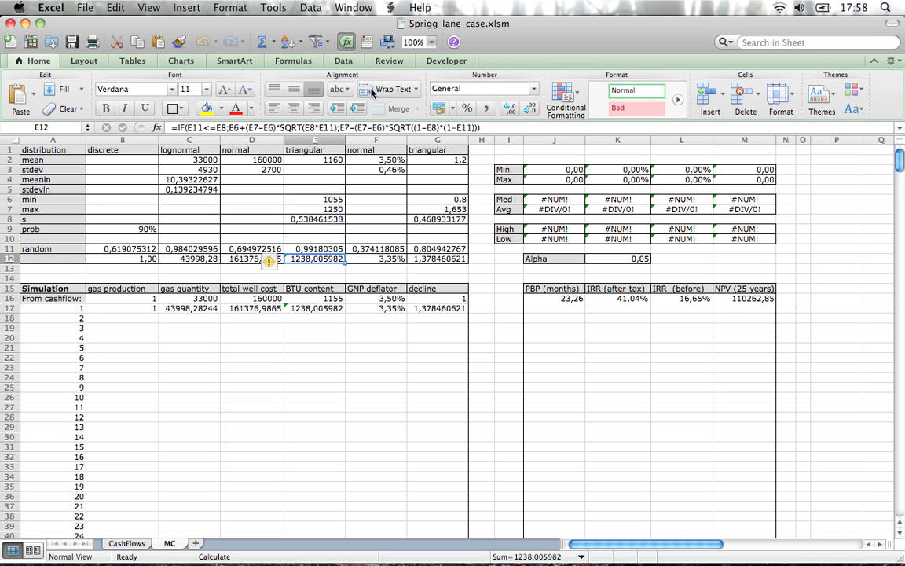
mouse_move(395, 89)
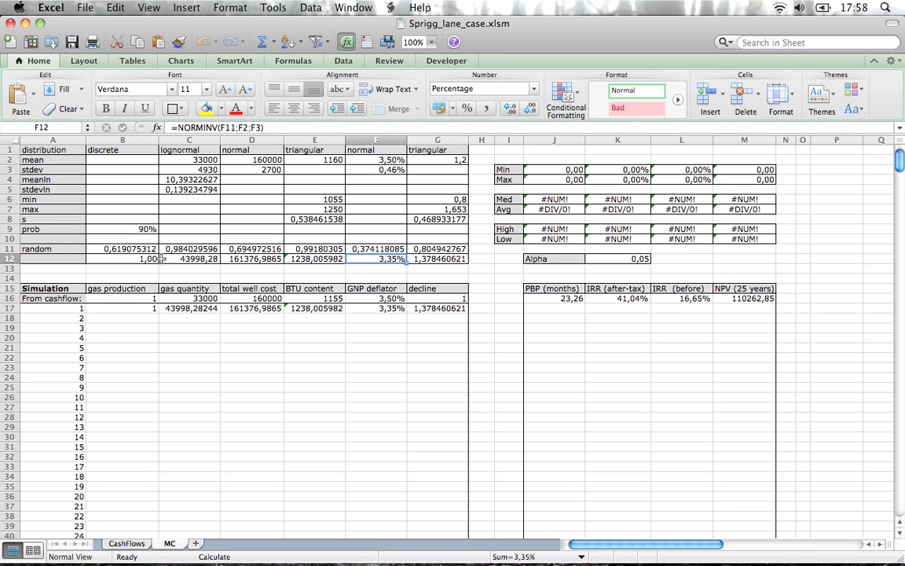
mouse_move(156, 281)
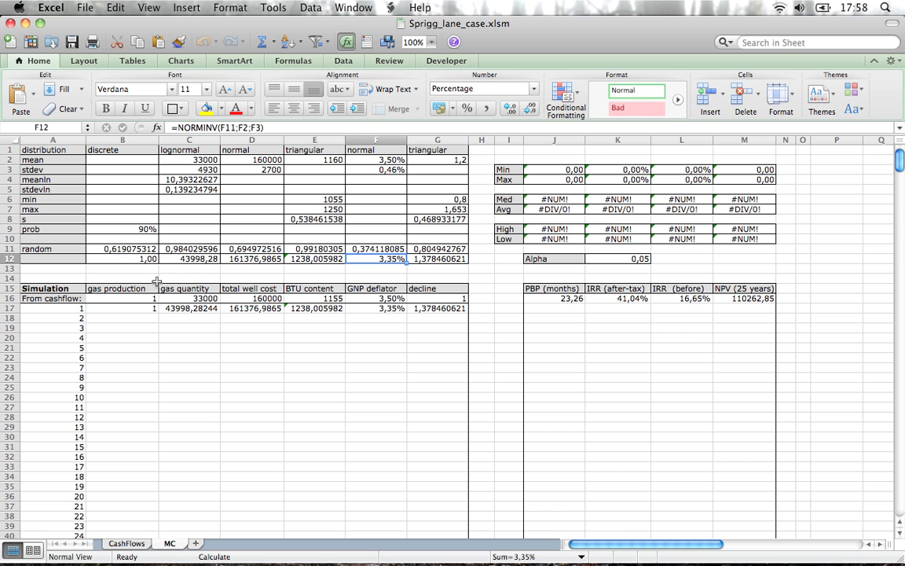
mouse_move(251, 271)
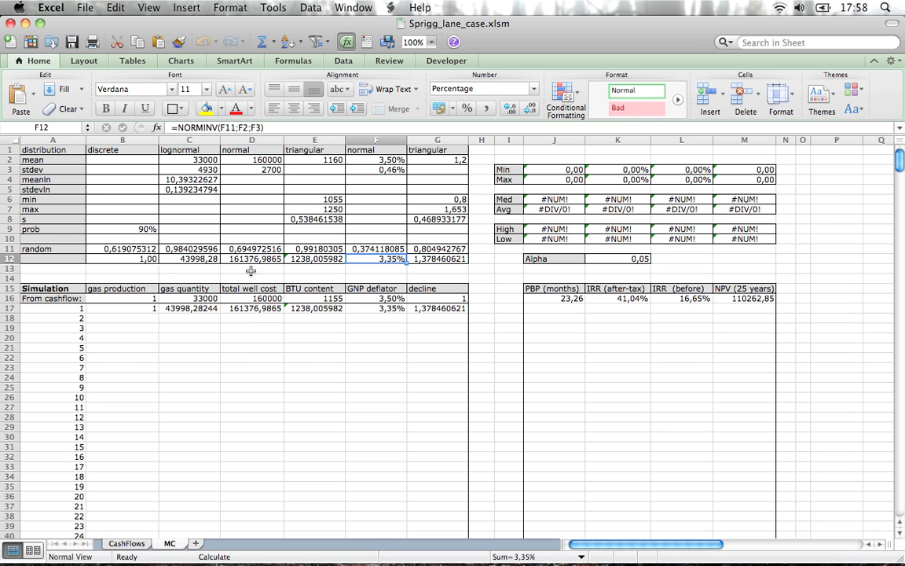
scroll(down, 3)
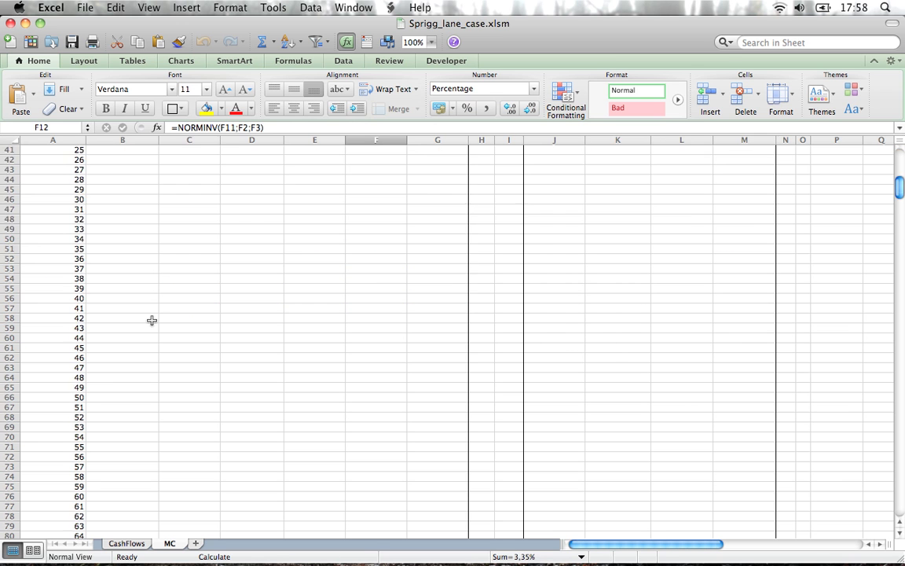
scroll(down, 3)
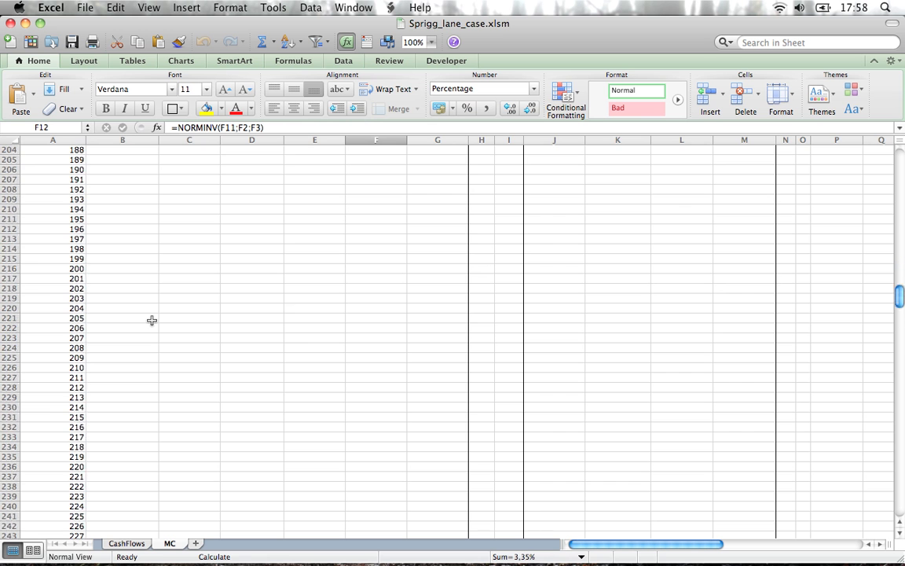
scroll(down, 3)
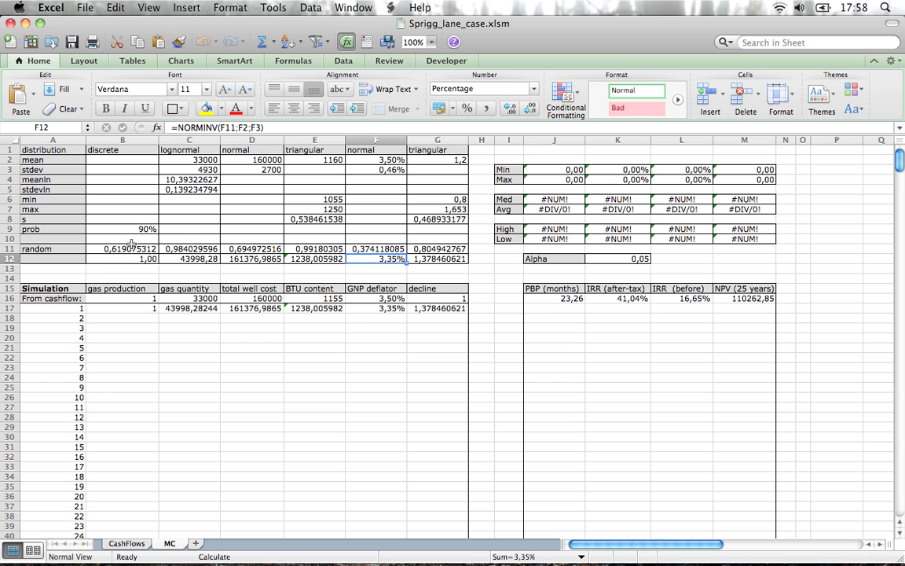
mouse_move(139, 400)
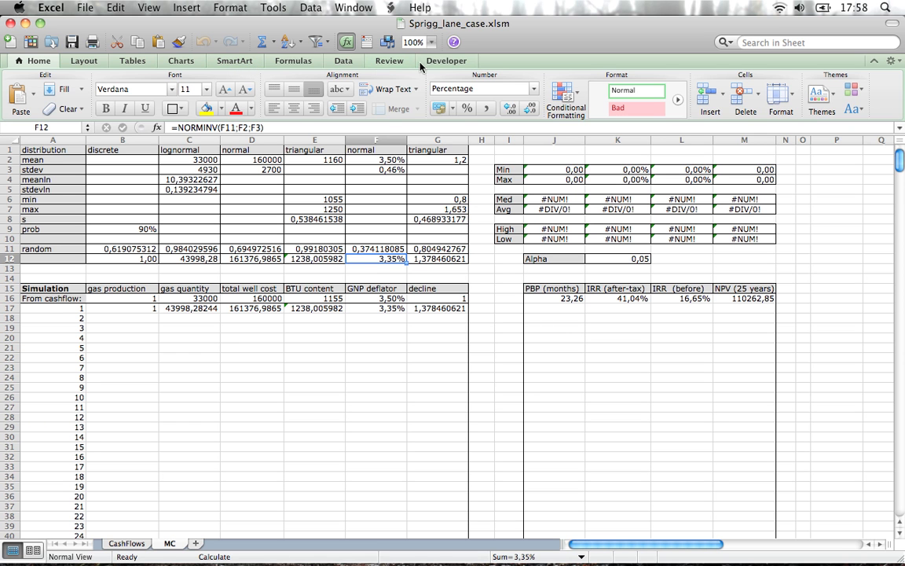
- View the Developer macro list showing HyperTable, then dismiss it without running
click(447, 61)
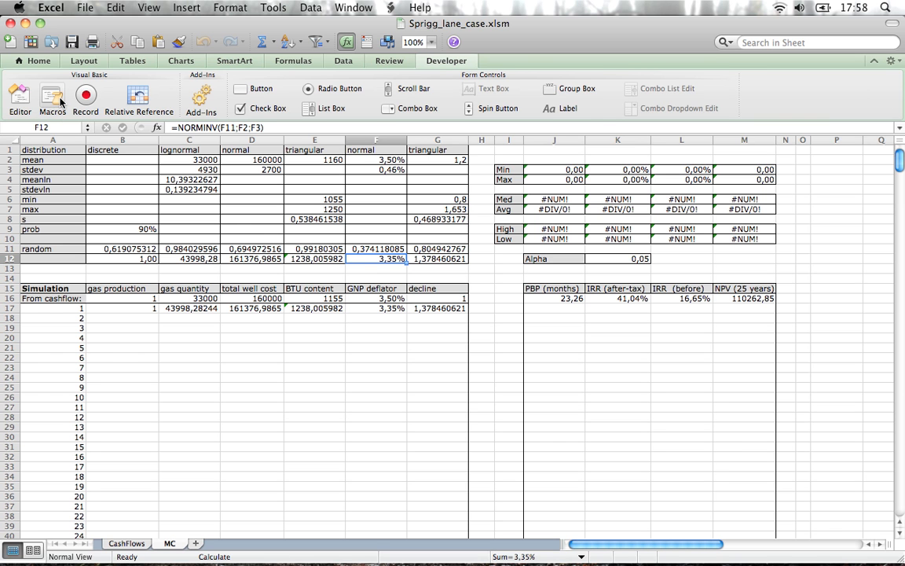
click(52, 100)
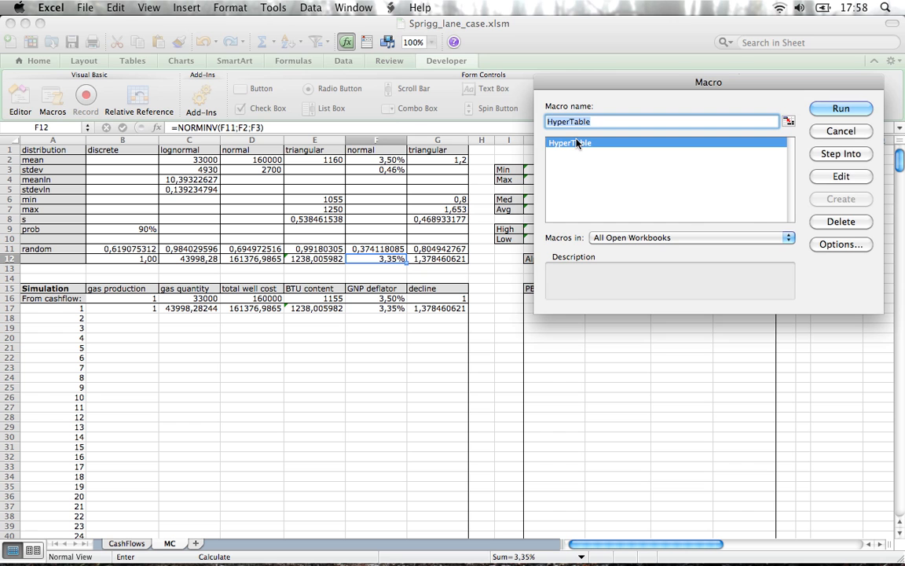
click(841, 108)
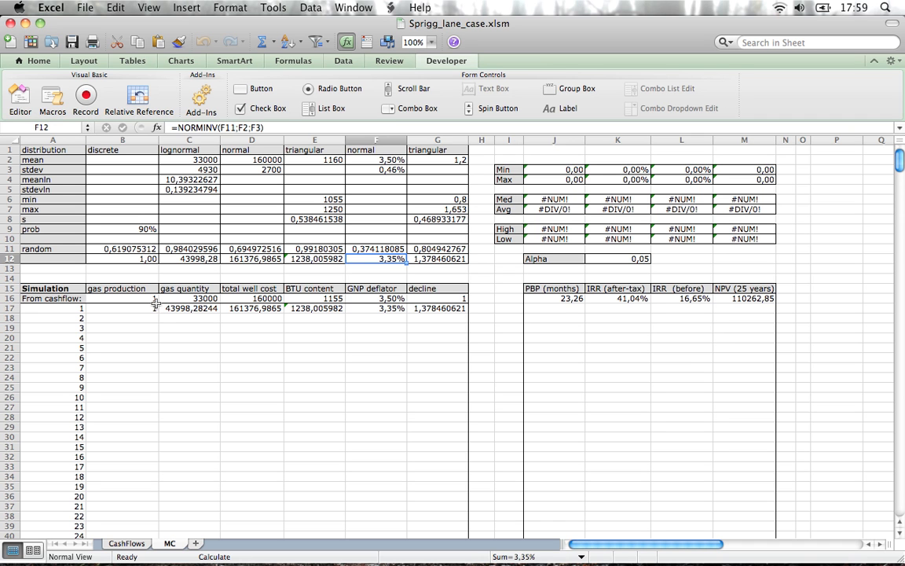
click(123, 307)
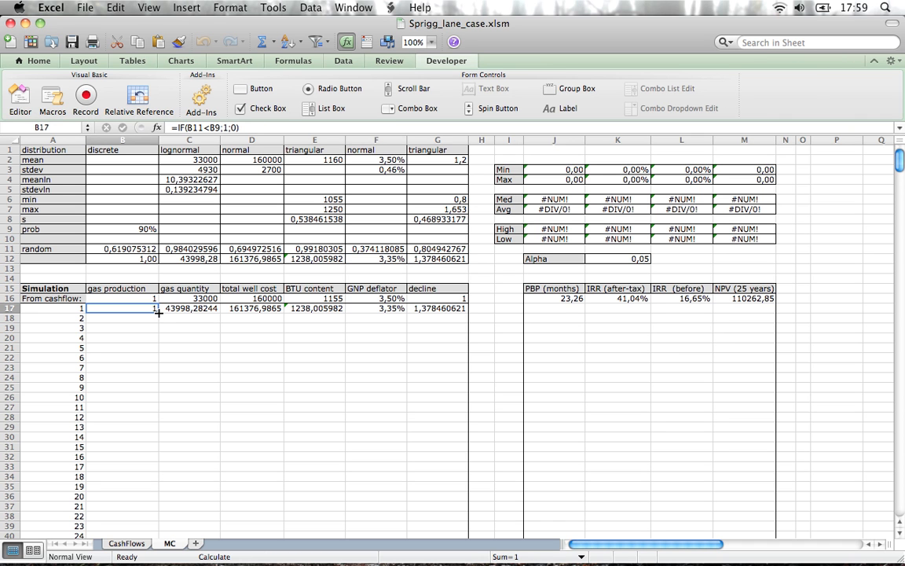
drag(154, 307, 154, 417)
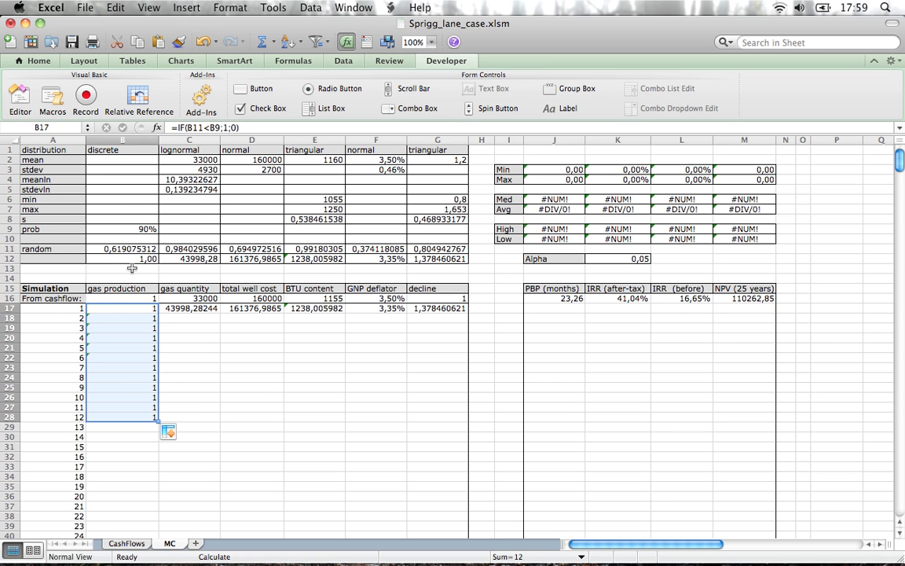
mouse_move(139, 241)
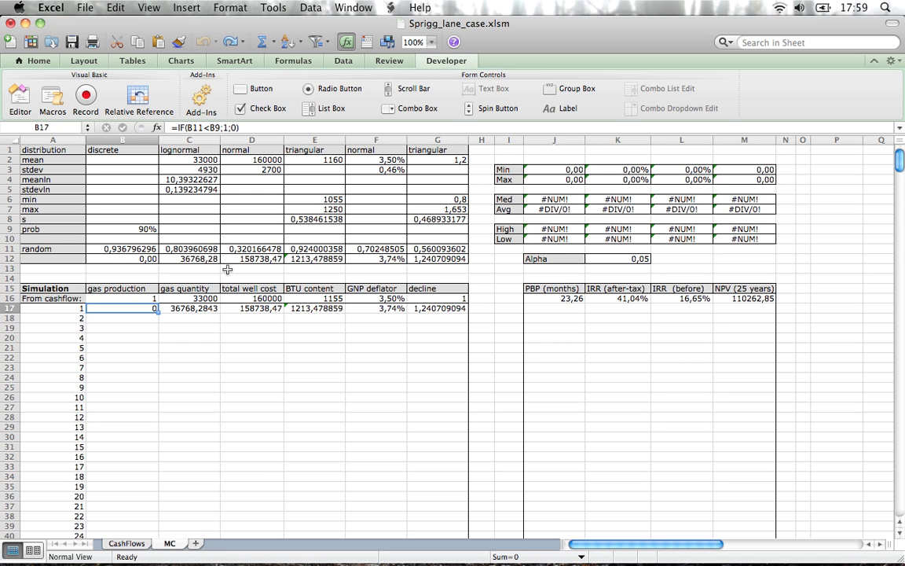
key(f9)
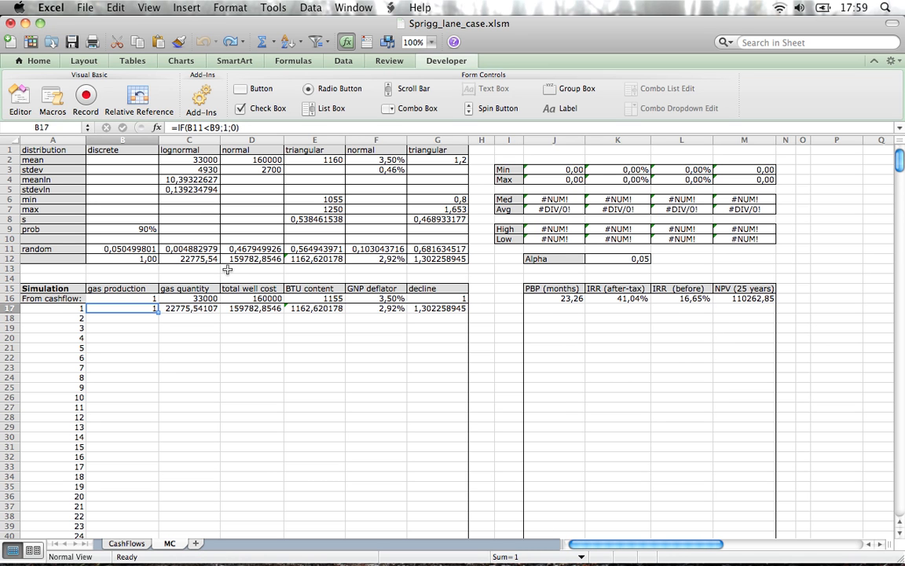
click(189, 308)
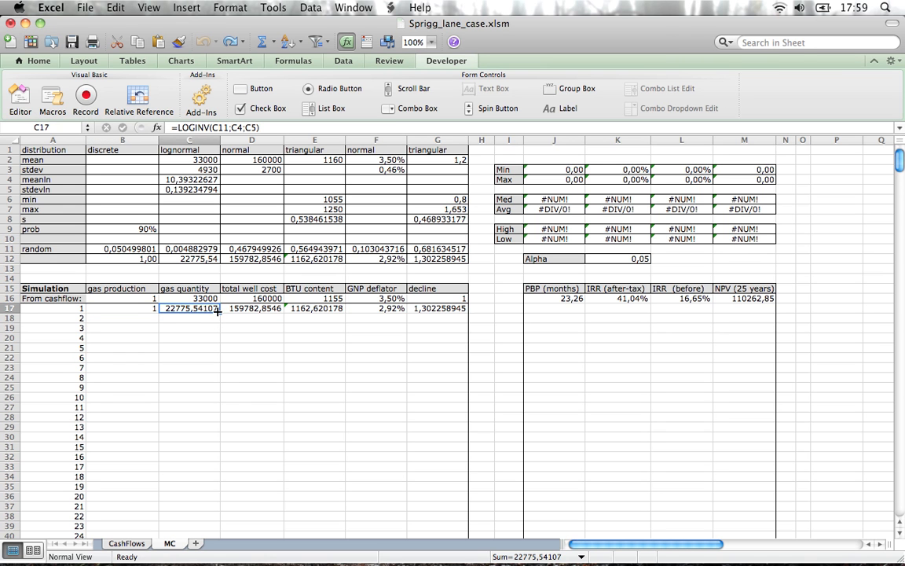
drag(217, 313, 191, 387)
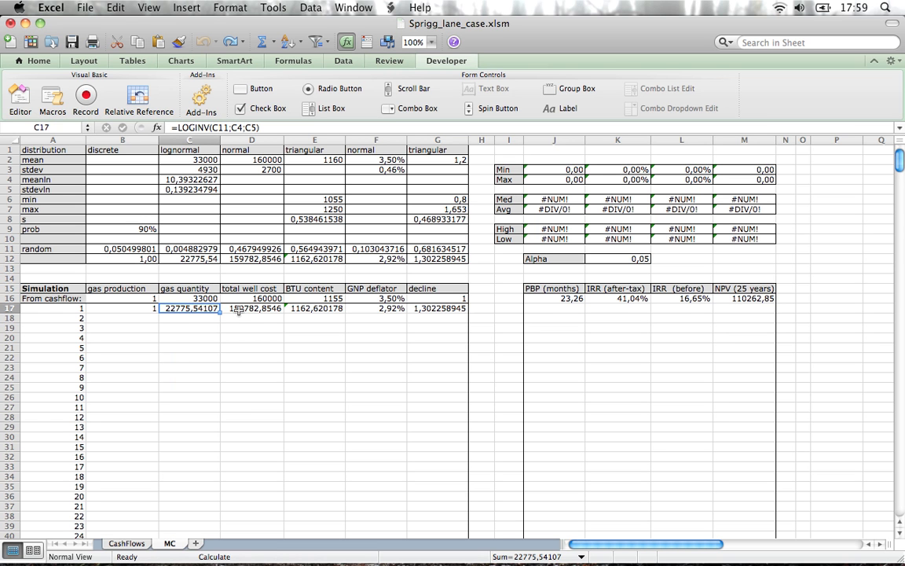
mouse_move(122, 314)
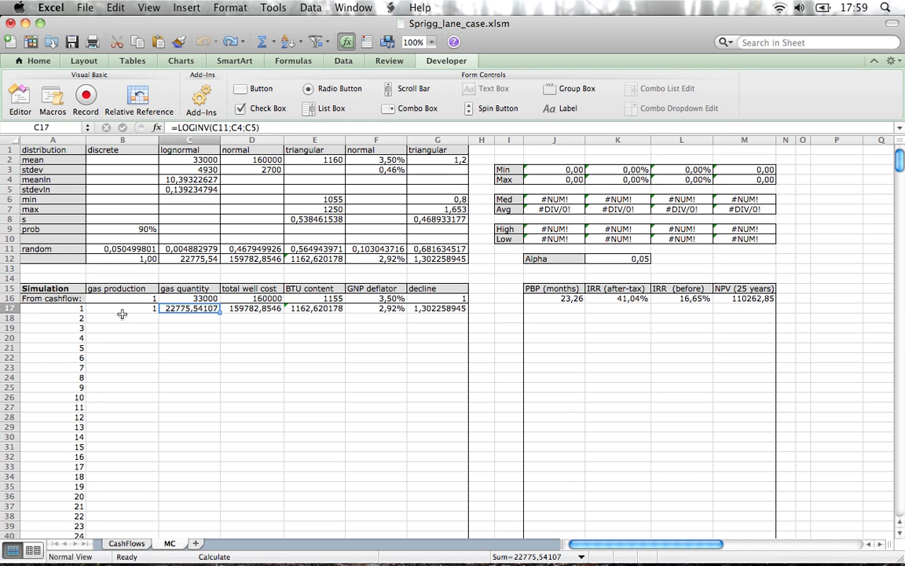
click(122, 308)
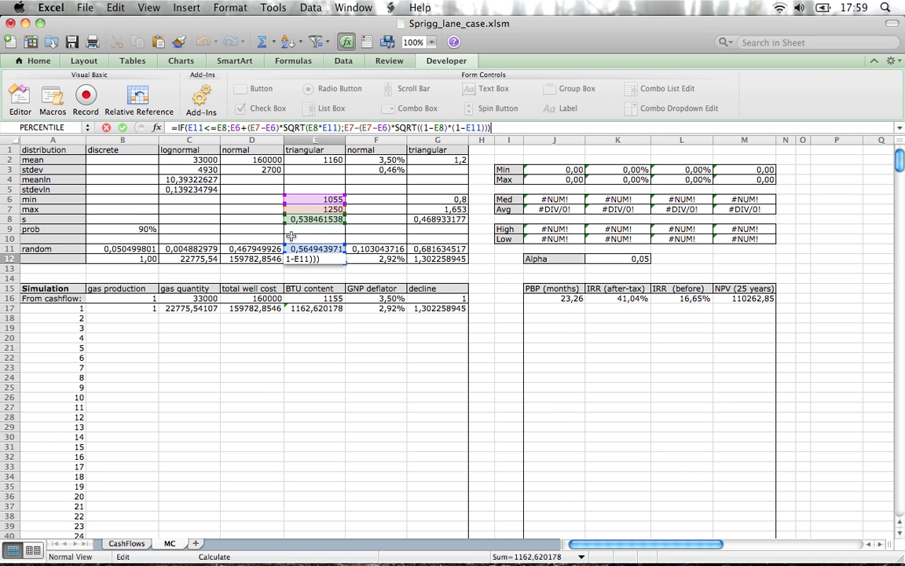
mouse_move(296, 263)
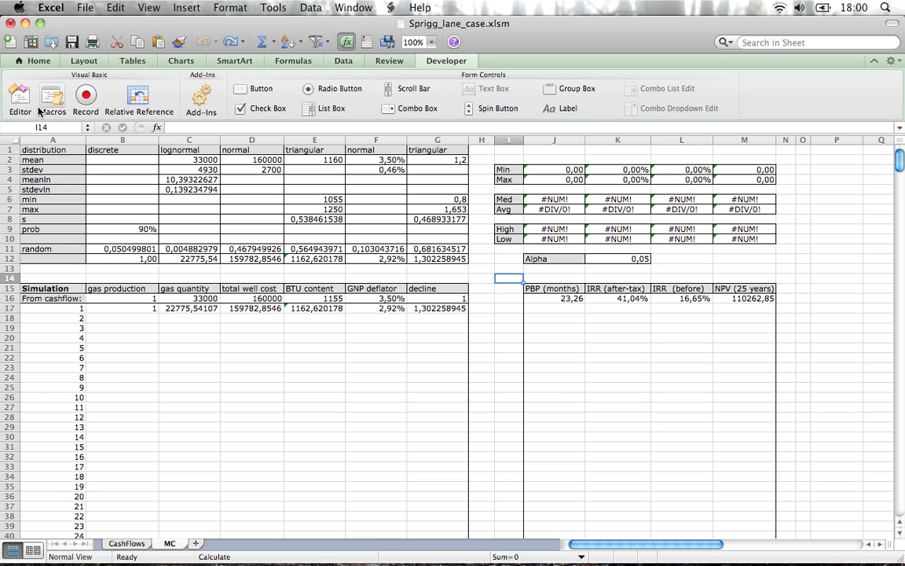
- Run the HyperTable macro with input cell $I$14 and output range $B$17:$G$516
click(52, 98)
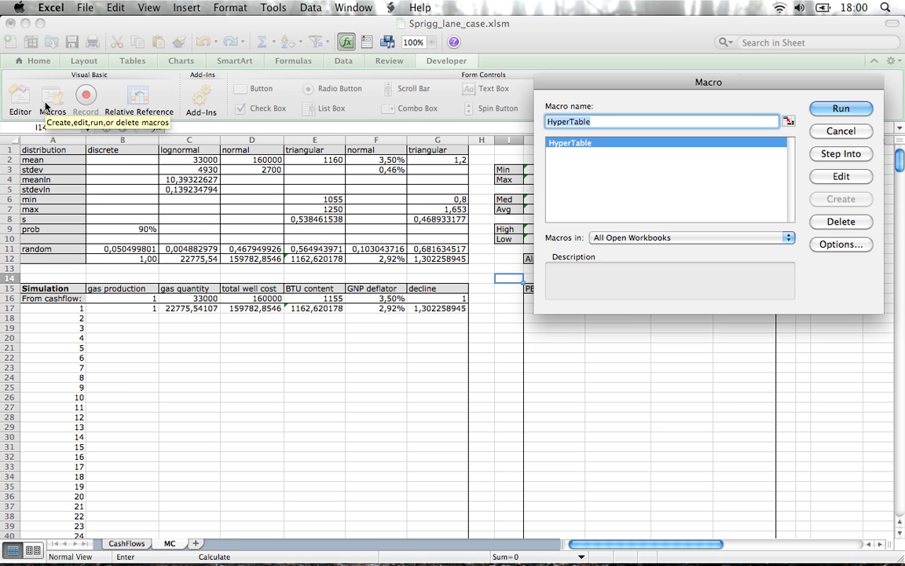
click(314, 328)
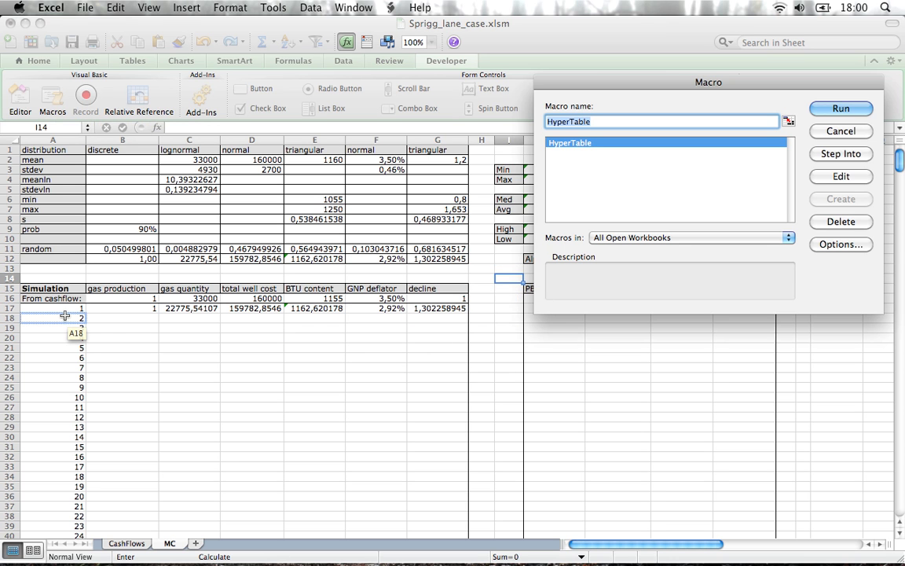
click(122, 318)
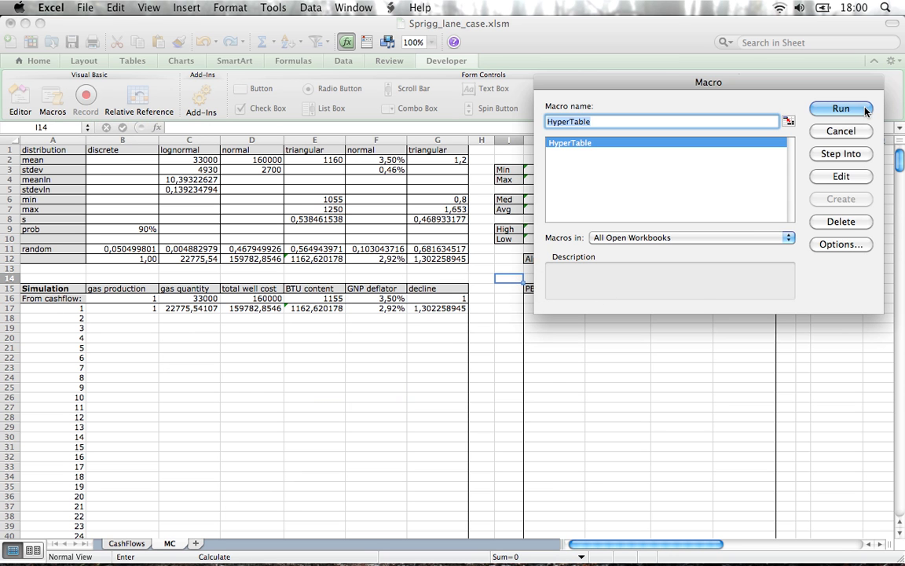
click(841, 108)
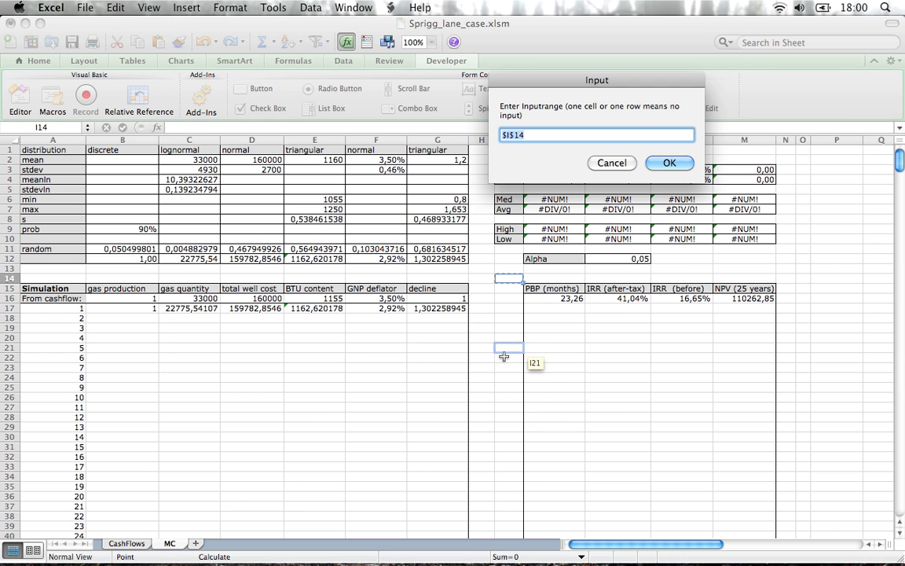
click(669, 162)
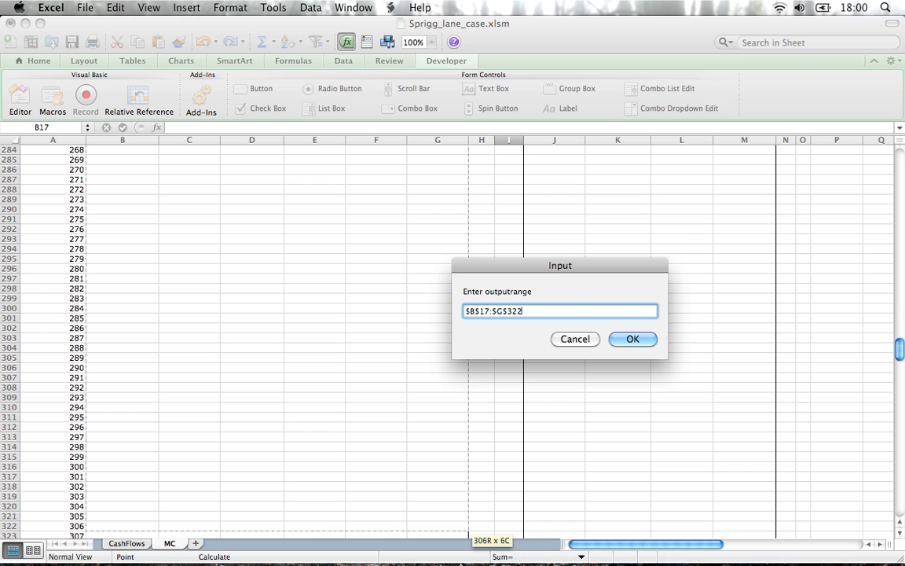
scroll(down, 3)
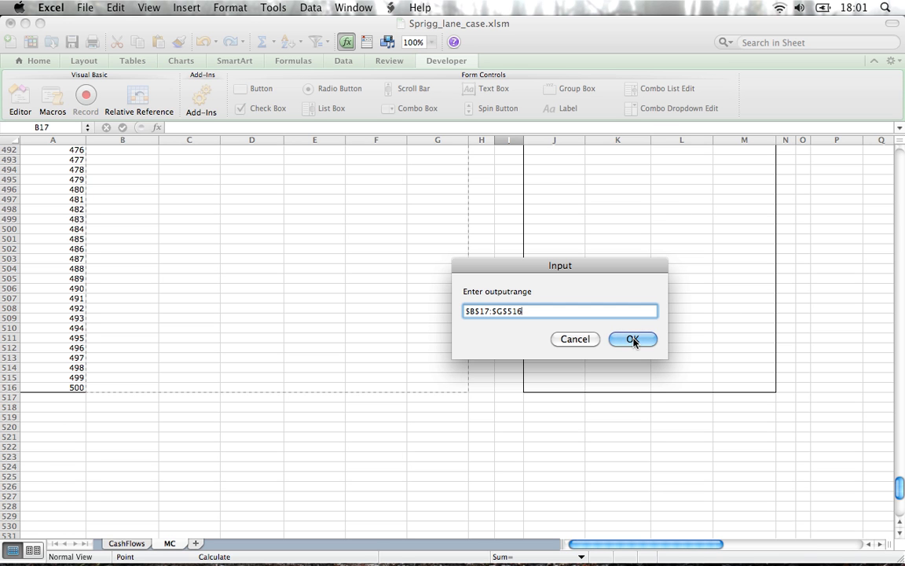
click(633, 339)
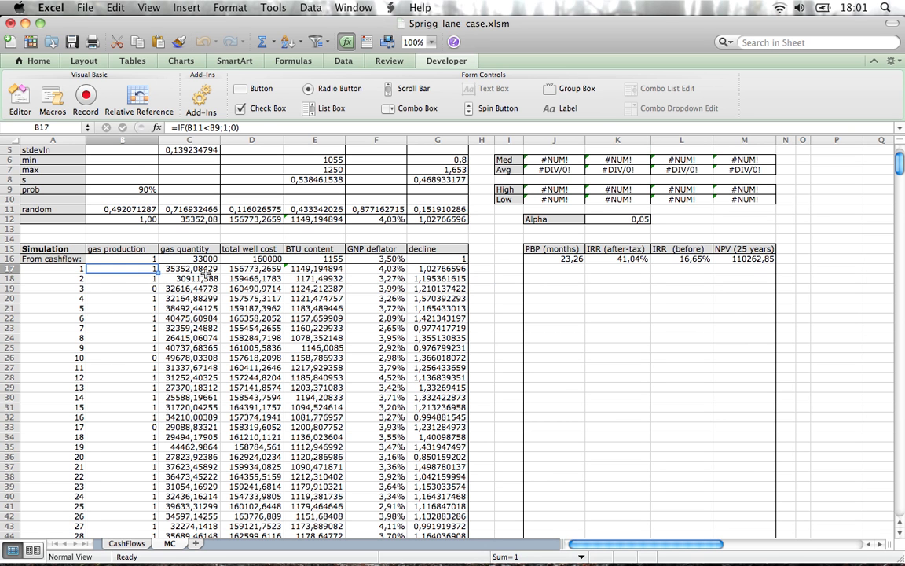
- Paste the first simulated row B17:G17 back over itself as values only
click(376, 269)
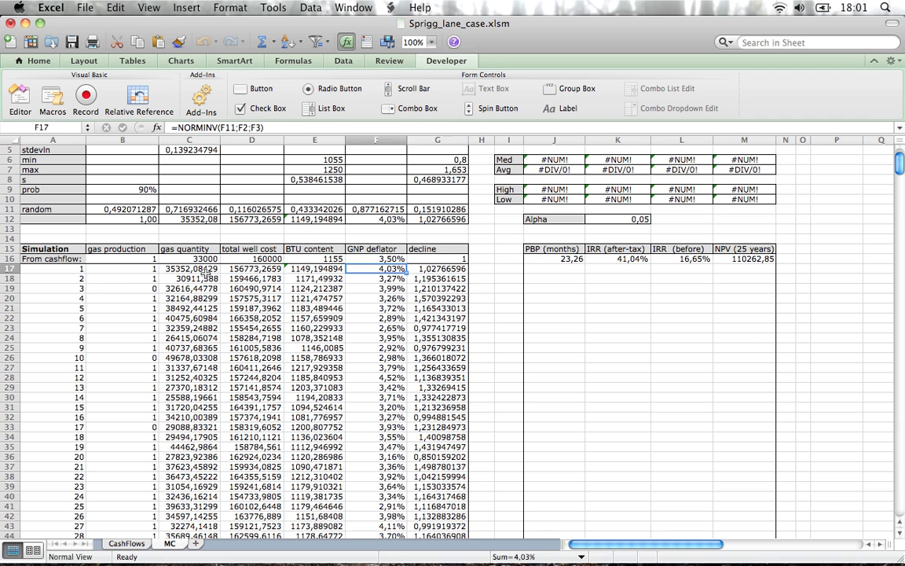
click(437, 269)
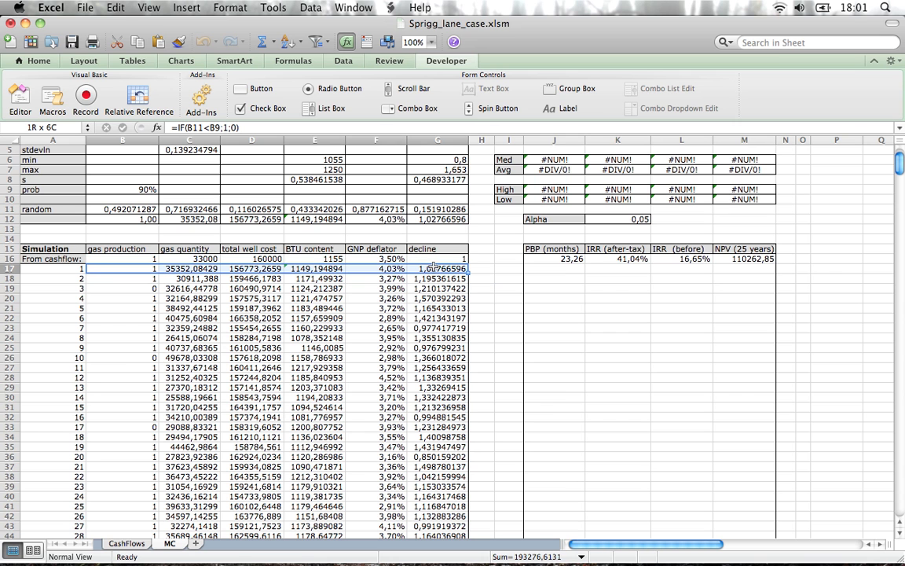
right_click(438, 268)
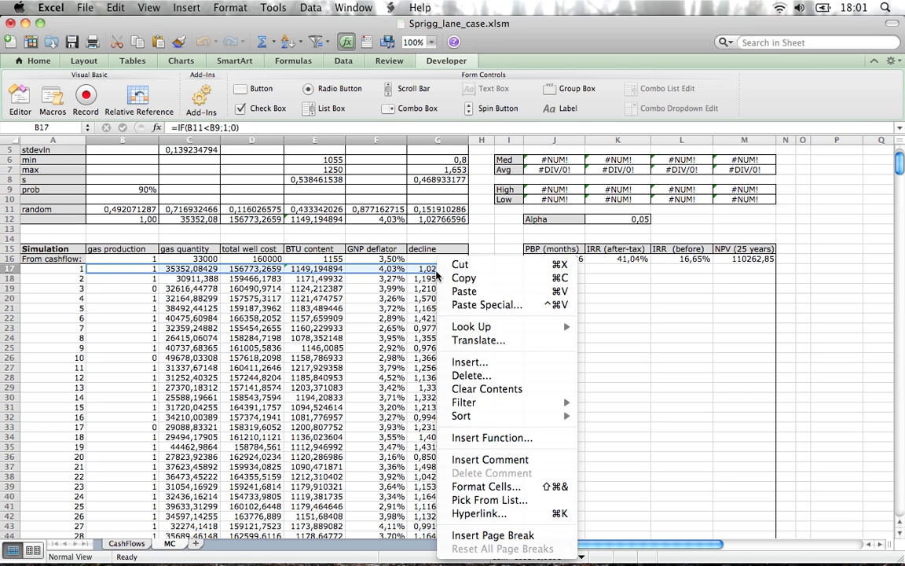
mouse_move(485, 304)
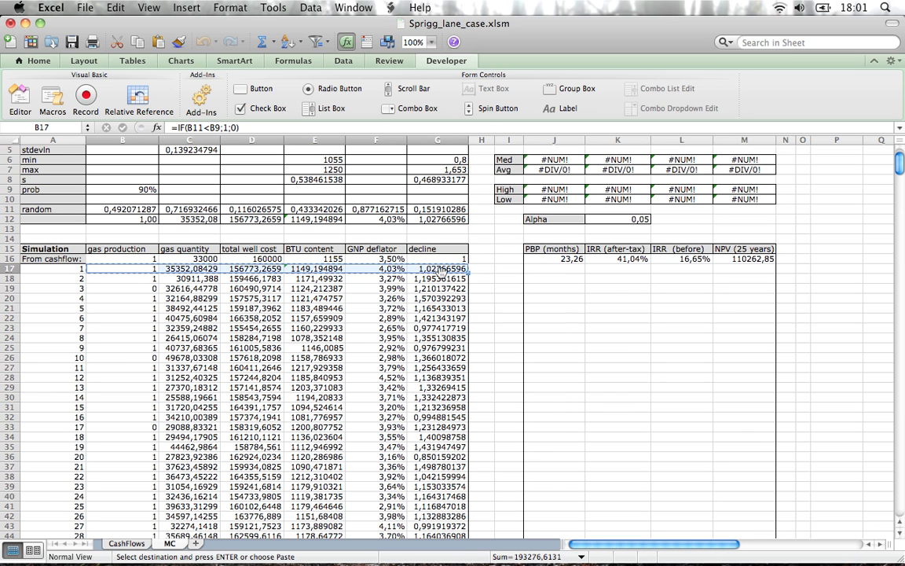
right_click(429, 269)
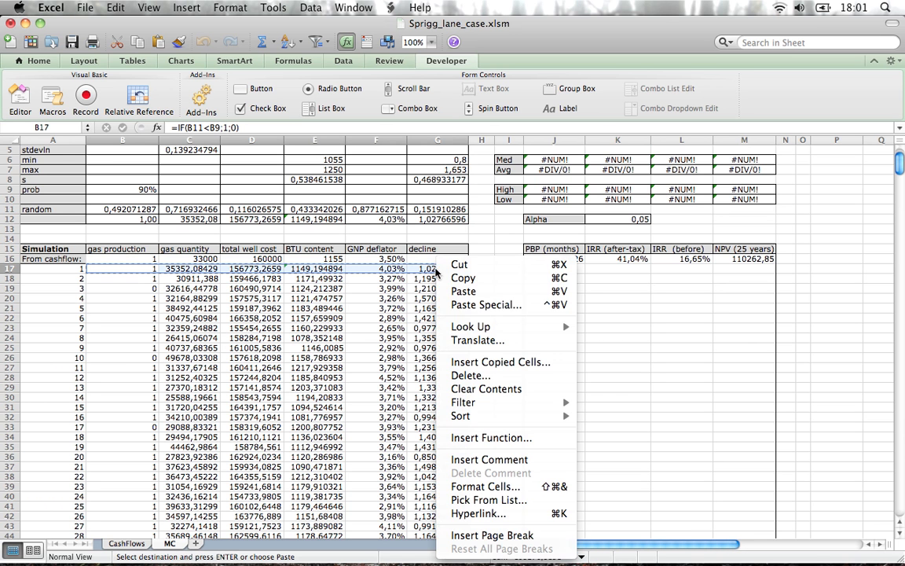
click(485, 304)
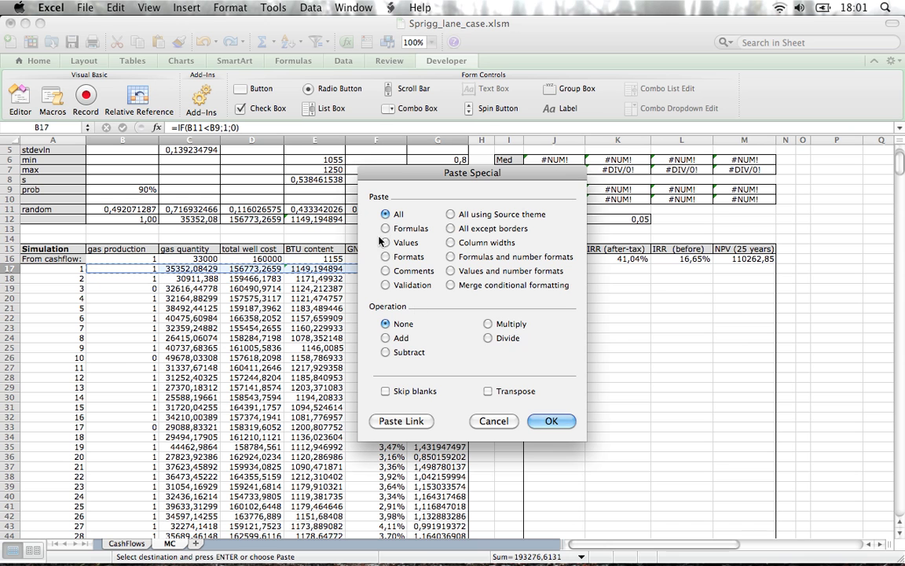
click(385, 242)
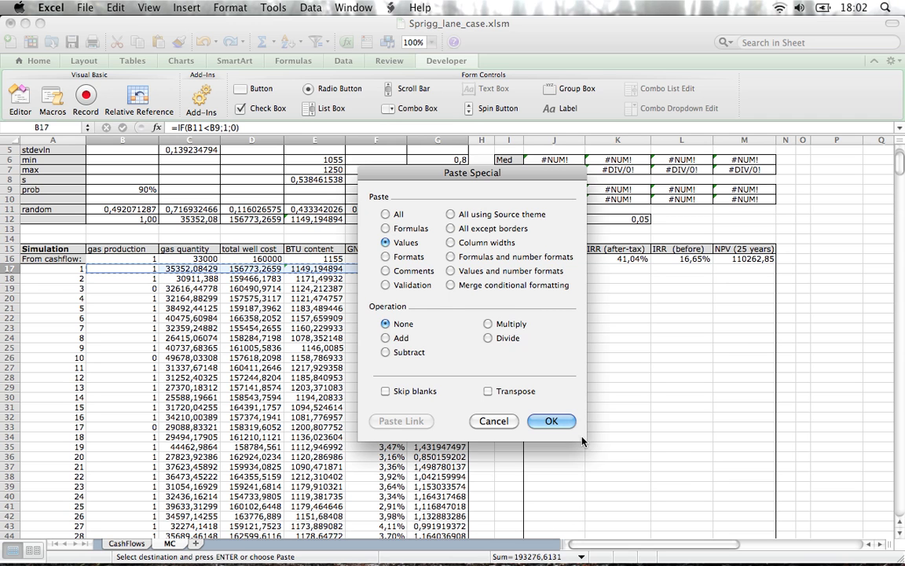
click(552, 421)
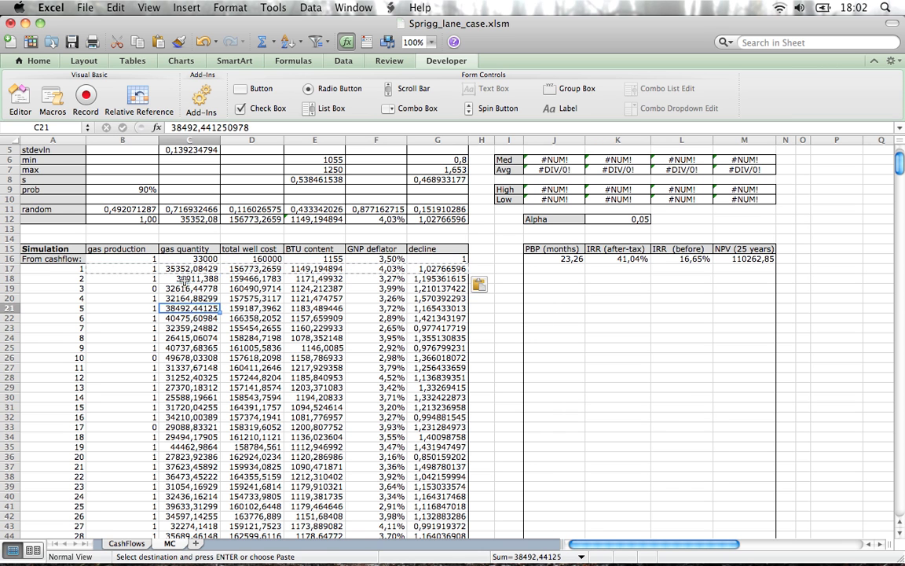
click(190, 268)
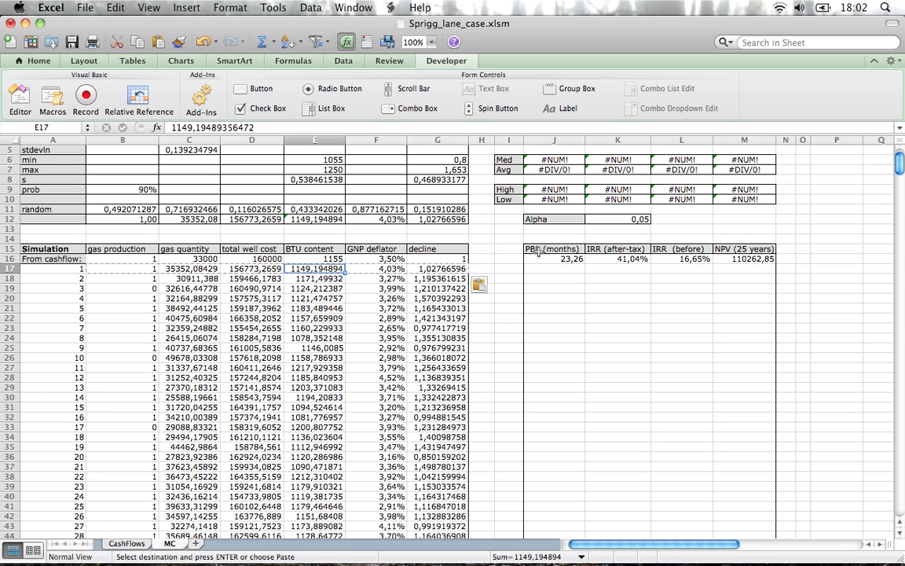
click(553, 248)
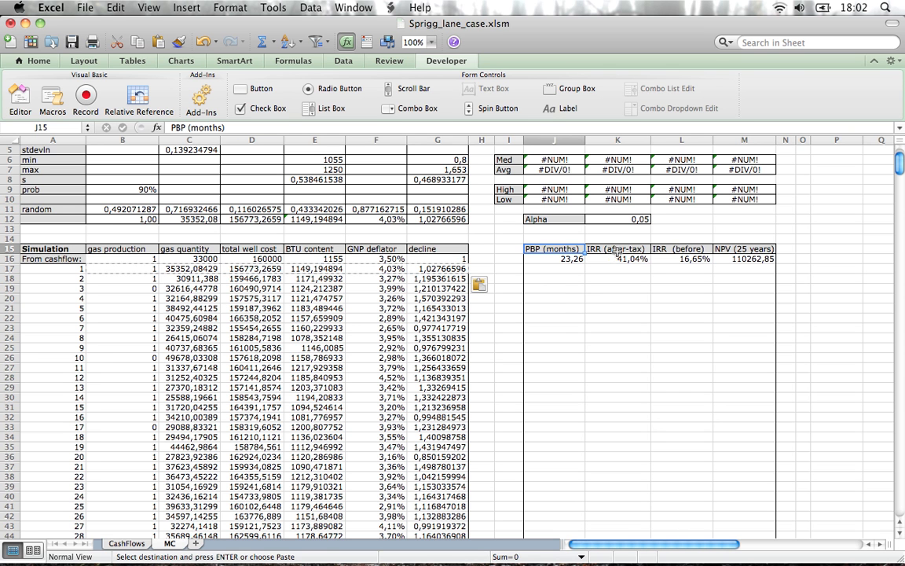
mouse_move(672, 255)
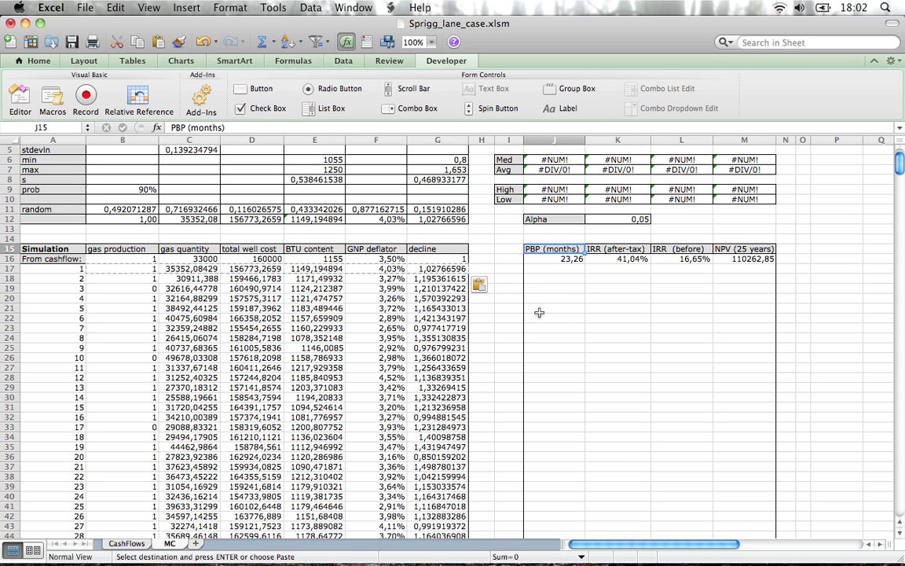
click(376, 289)
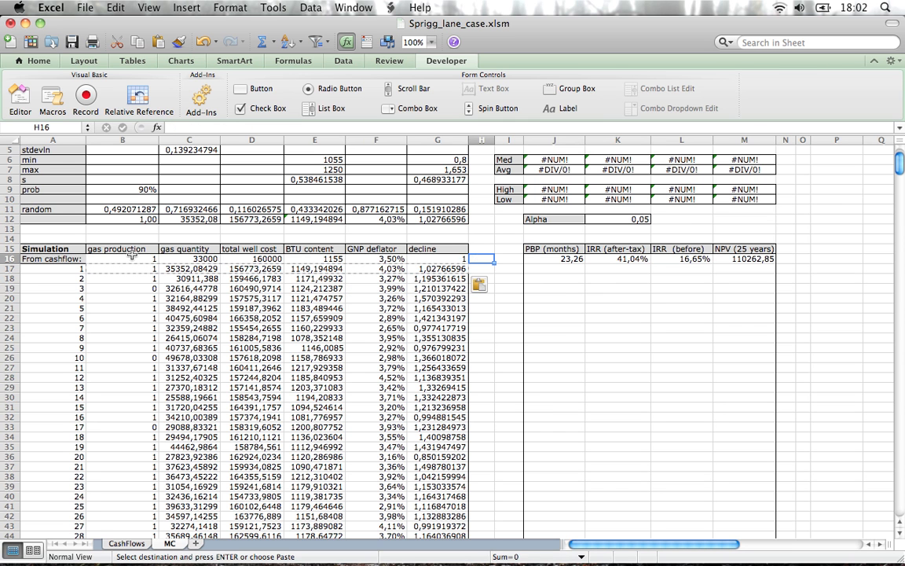
drag(122, 258, 452, 407)
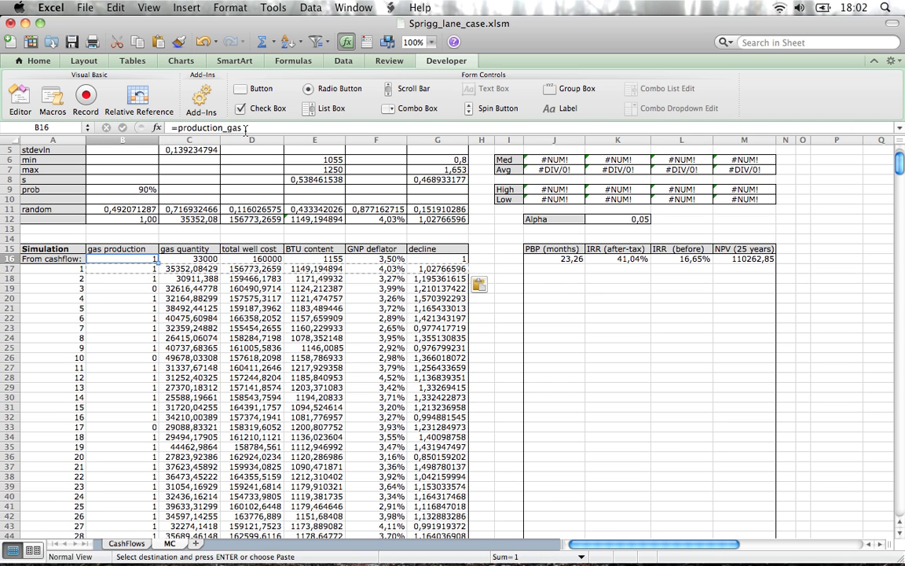
mouse_move(220, 131)
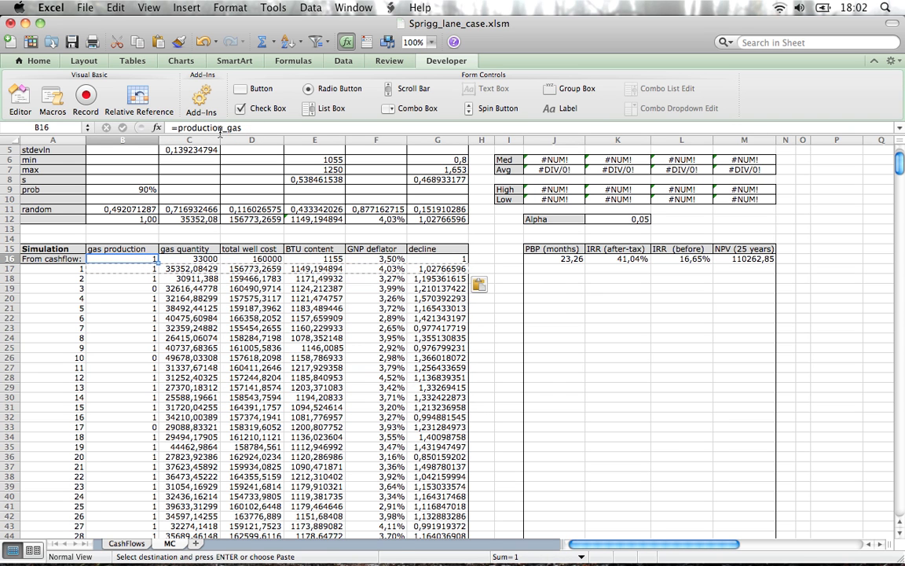
mouse_move(216, 453)
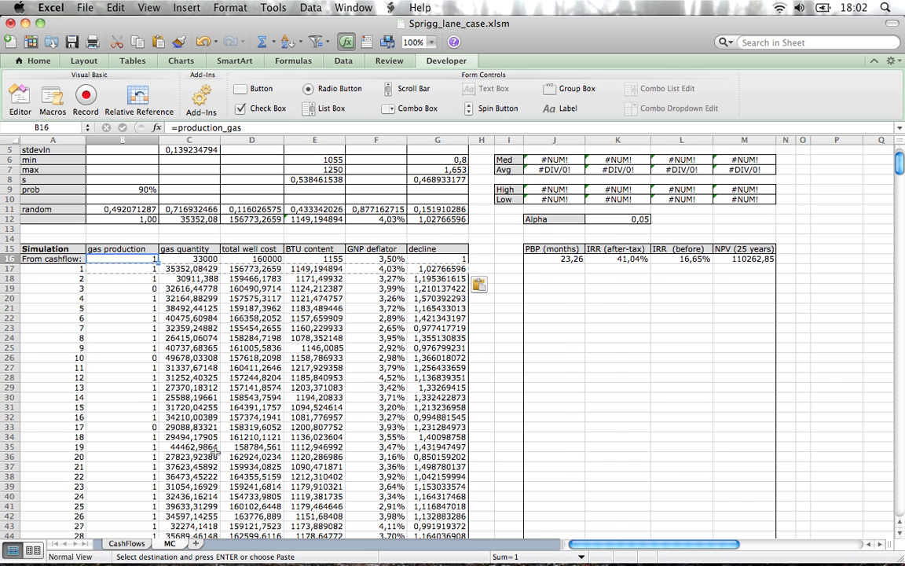
click(126, 543)
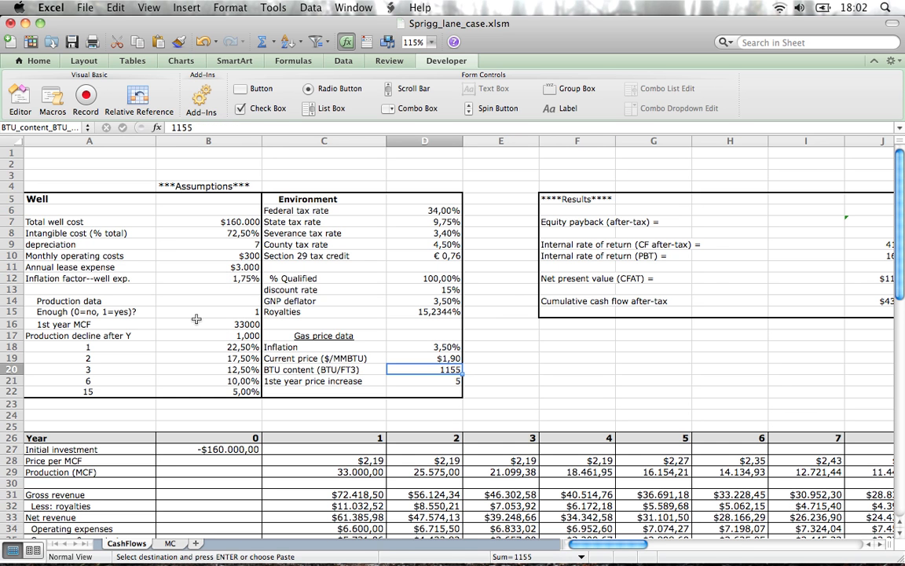
click(208, 311)
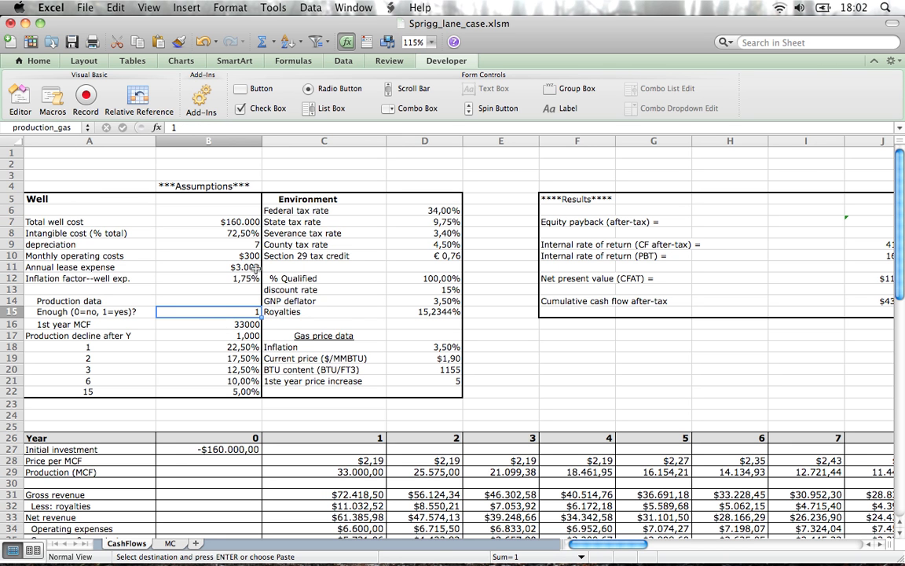
click(170, 543)
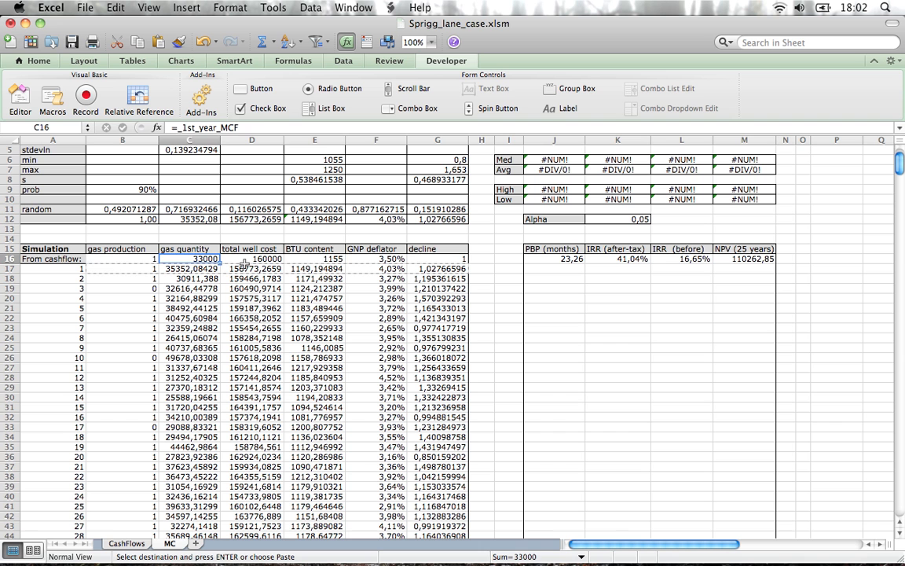
click(313, 258)
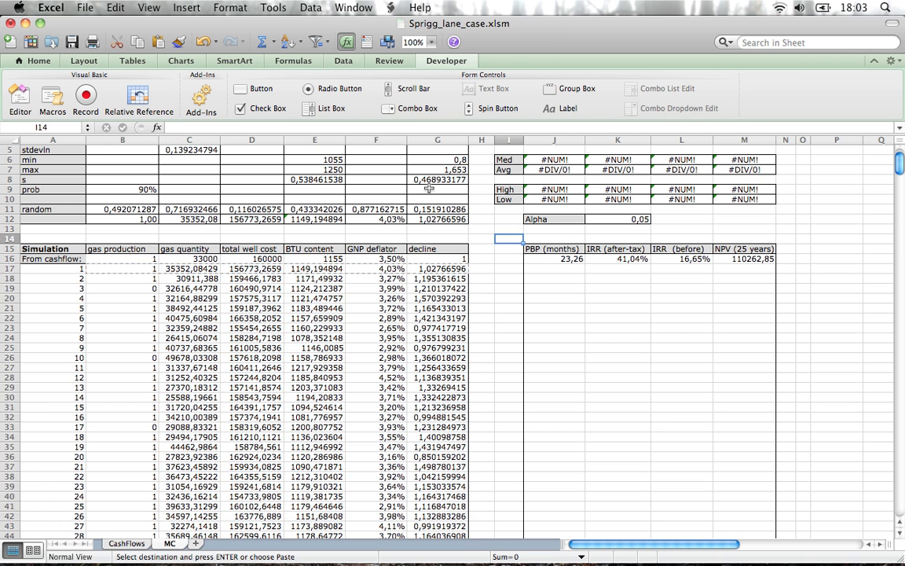
- Rerun HyperTable with input range $B$16:$G$516 and output range $J$16:$M$516
click(52, 99)
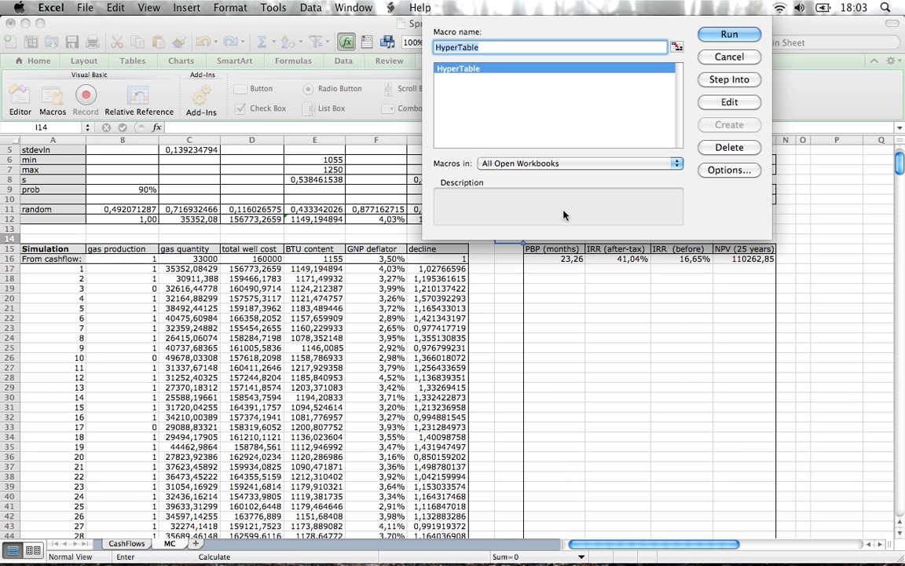
click(728, 34)
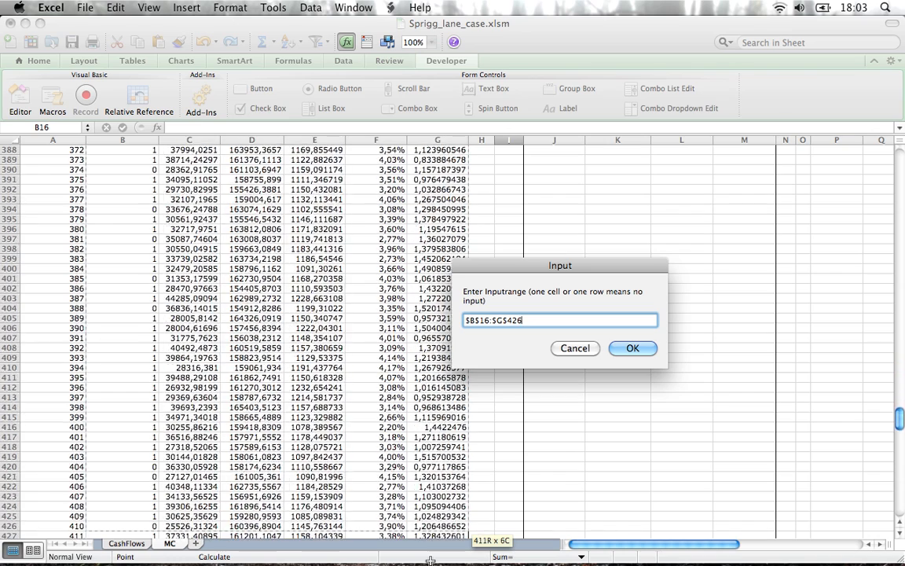
scroll(down, 3)
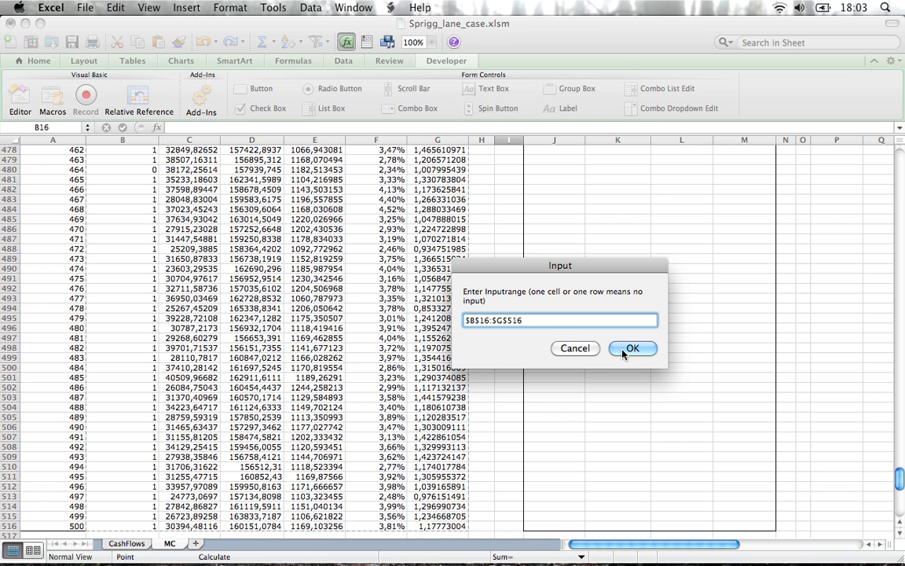
click(632, 348)
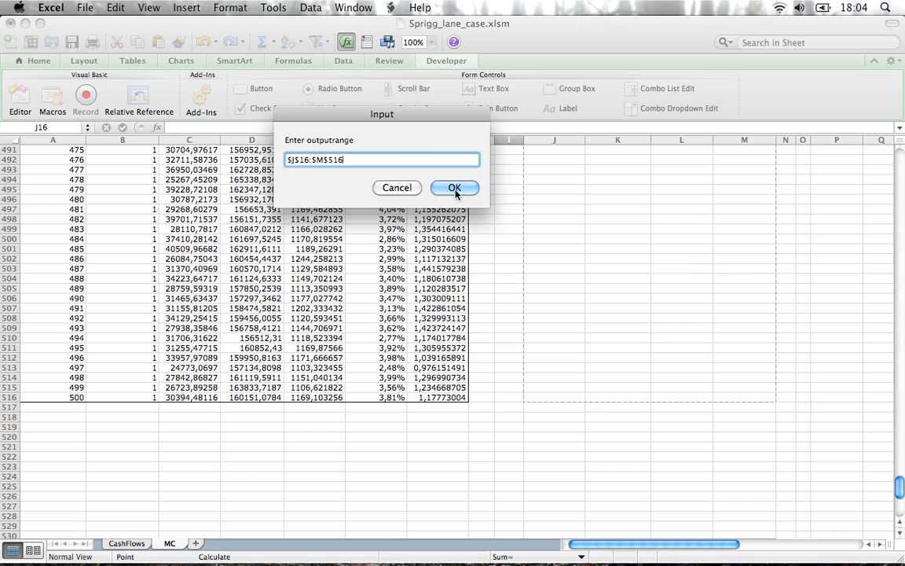
click(454, 187)
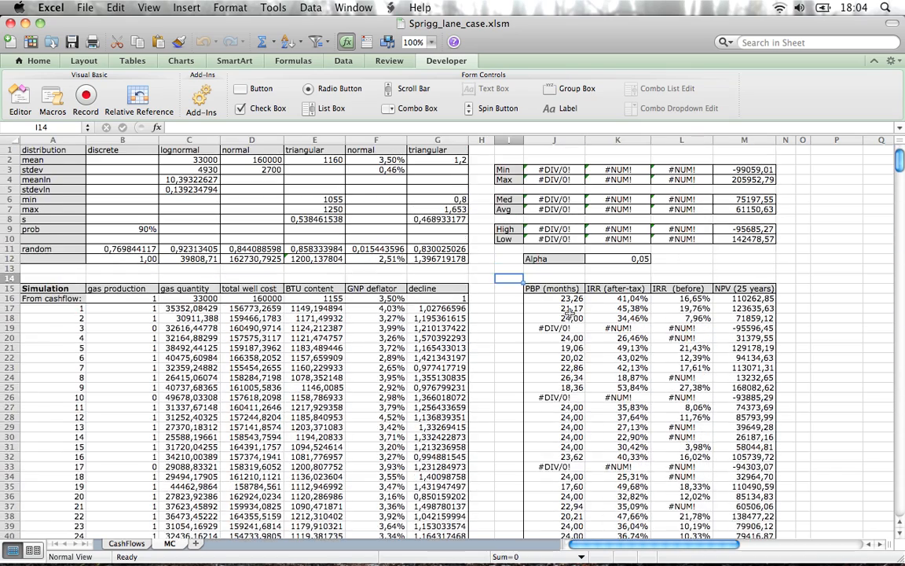
mouse_move(577, 282)
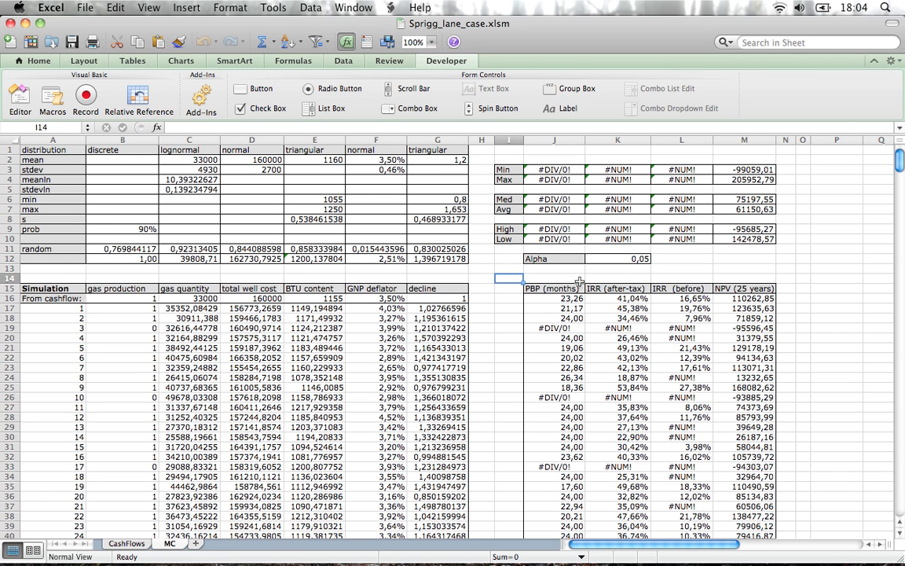
mouse_move(141, 329)
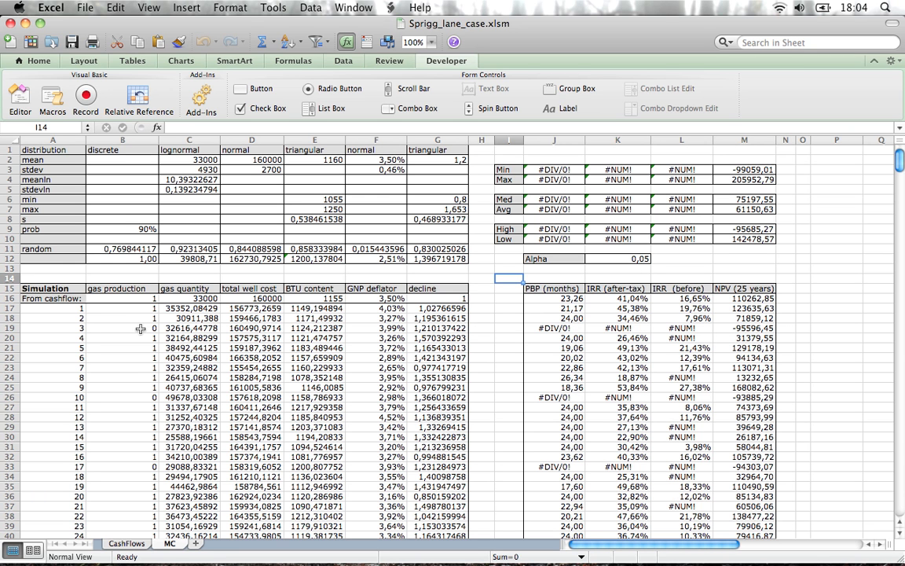
- Enter =MAX(PBPmc), then clear the error cells K19, J26, L26 and K33
click(123, 327)
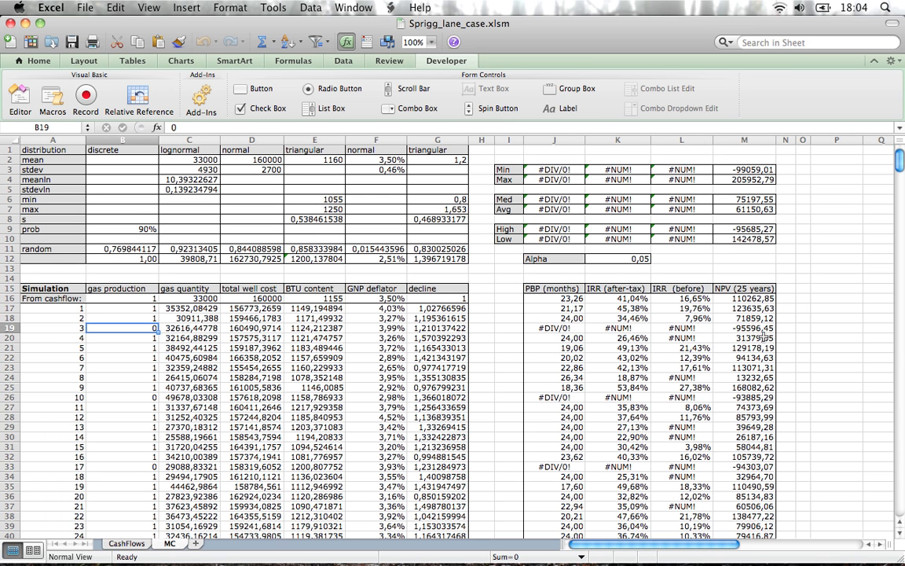
mouse_move(637, 157)
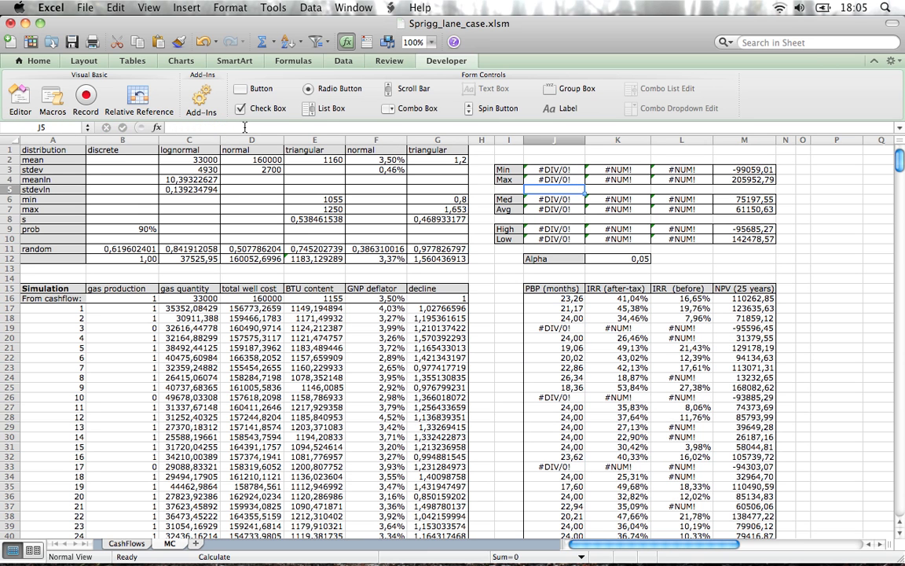
text(=MAX(PBPmc))
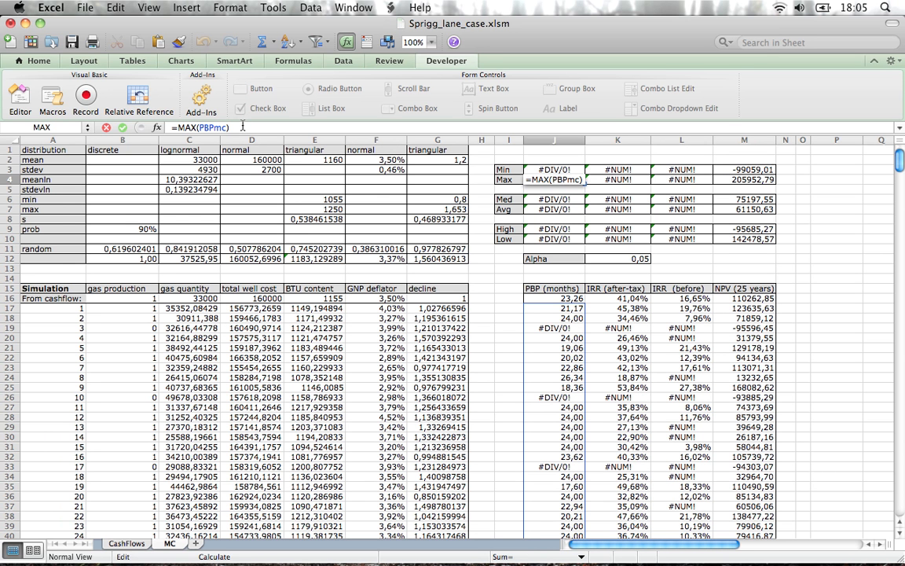
mouse_move(511, 302)
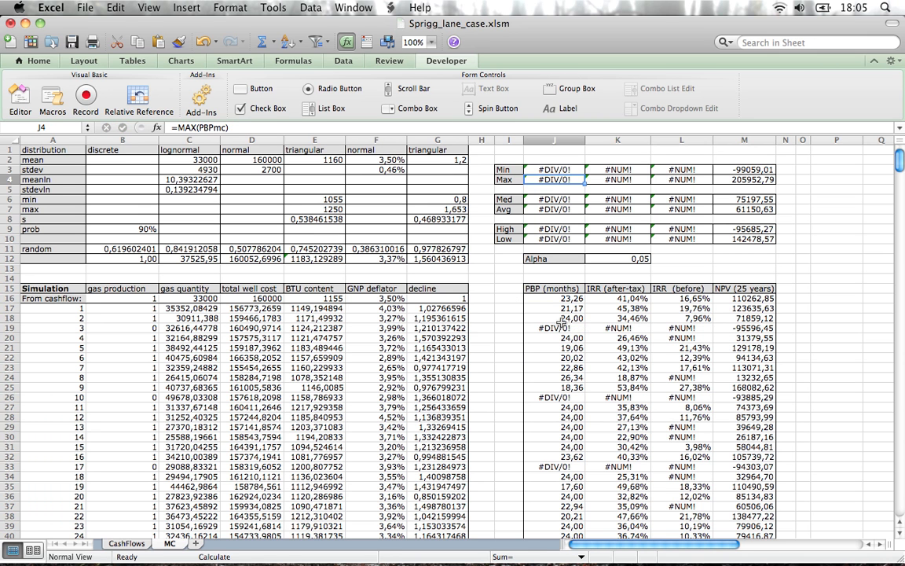
click(618, 328)
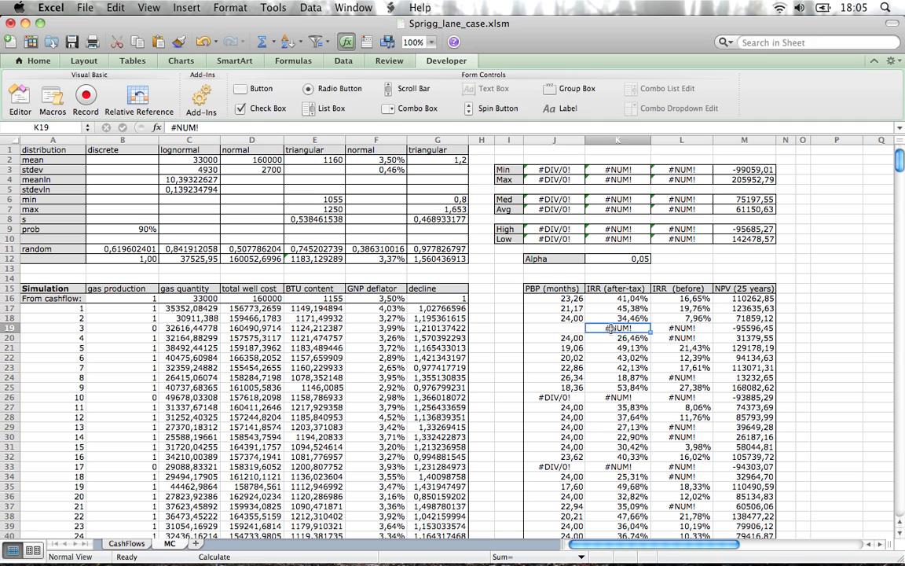
click(681, 338)
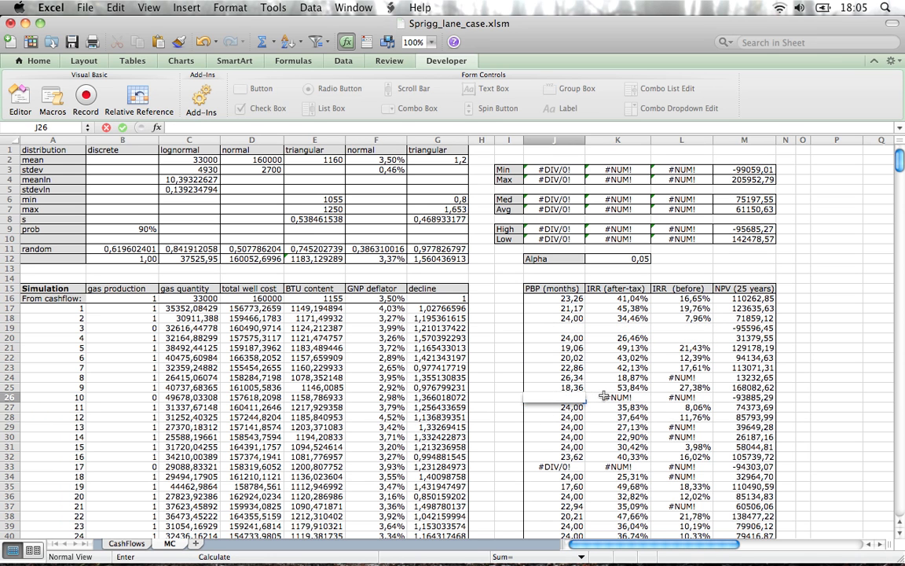
click(681, 396)
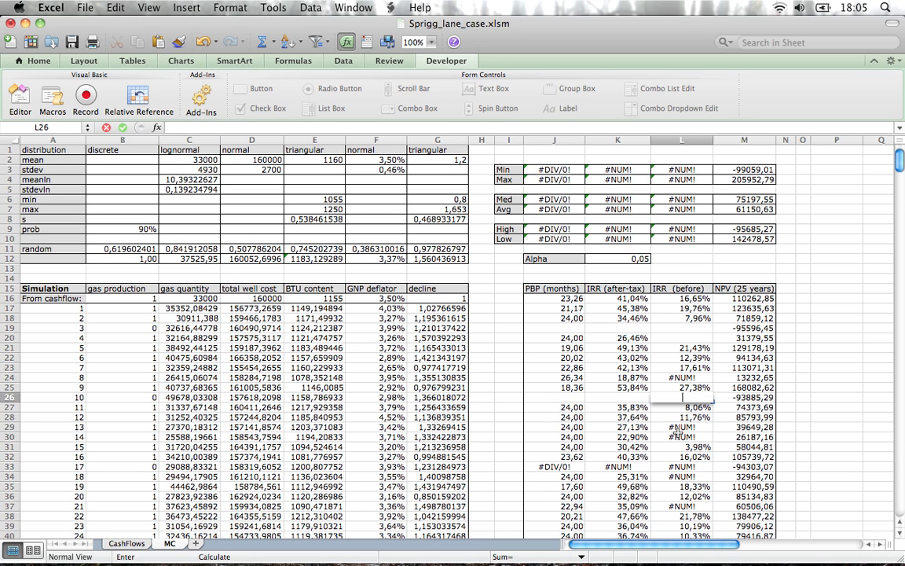
click(681, 466)
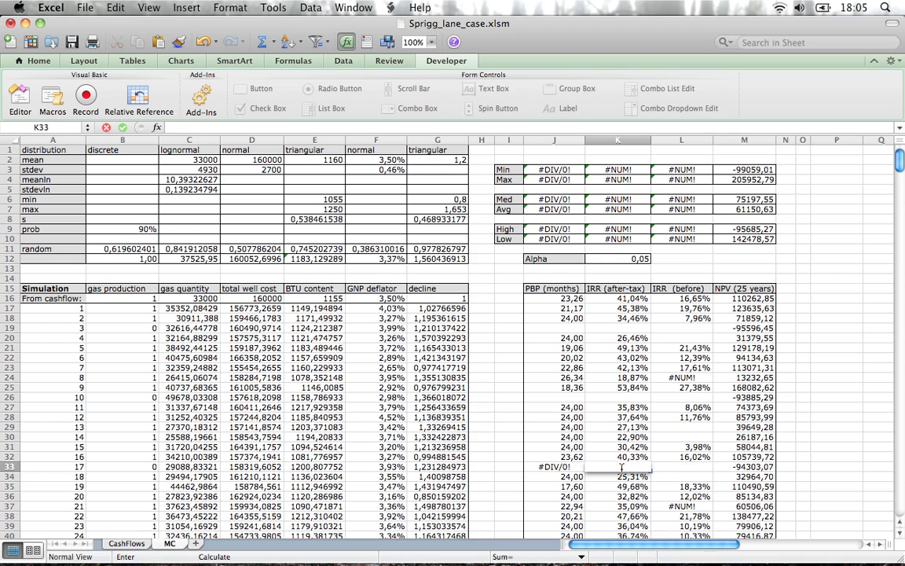
scroll(down, 3)
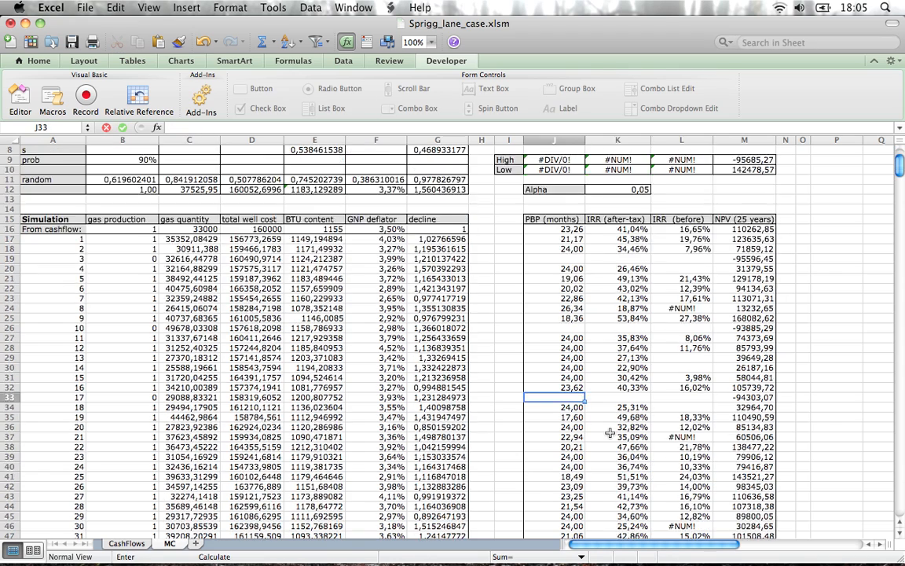
scroll(down, 3)
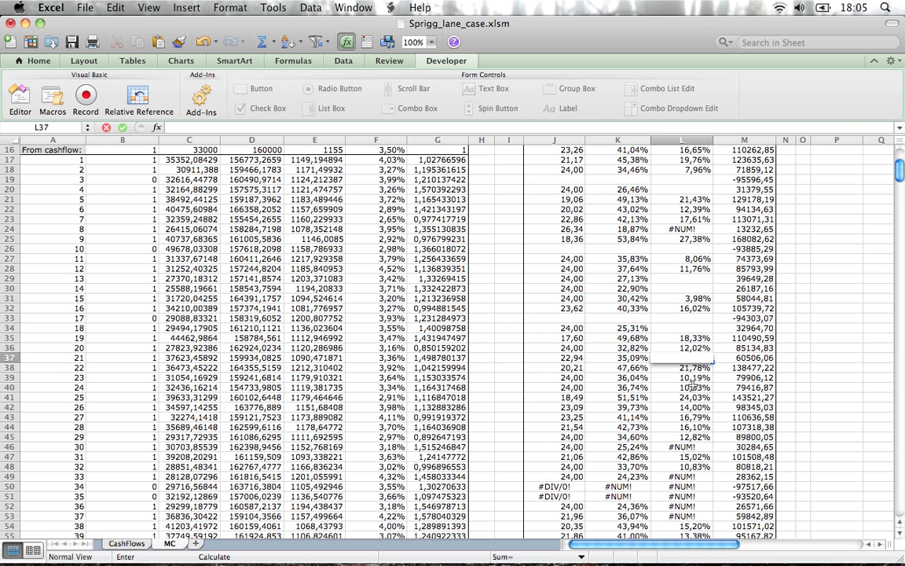
- Clear further error cells L24, J51, J74, J81, J131 and J140
click(681, 229)
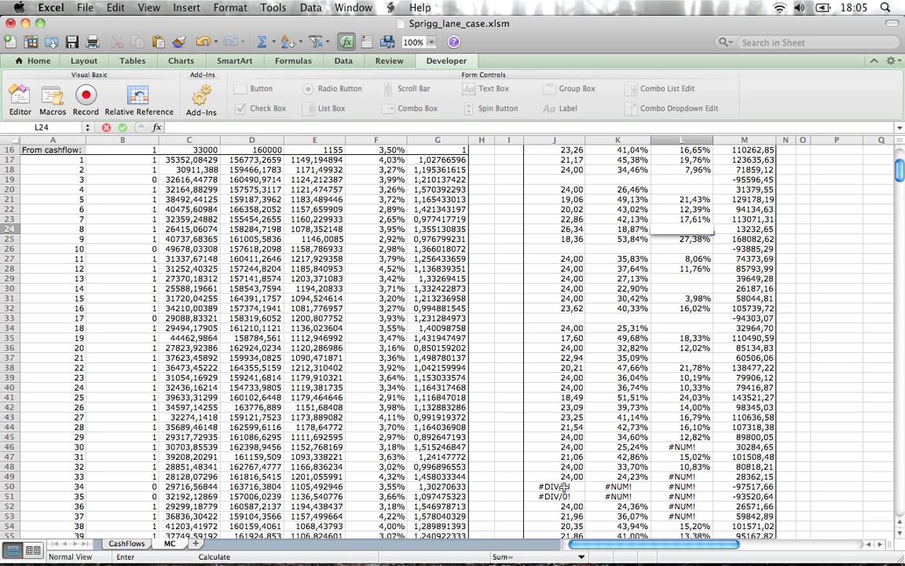
click(555, 495)
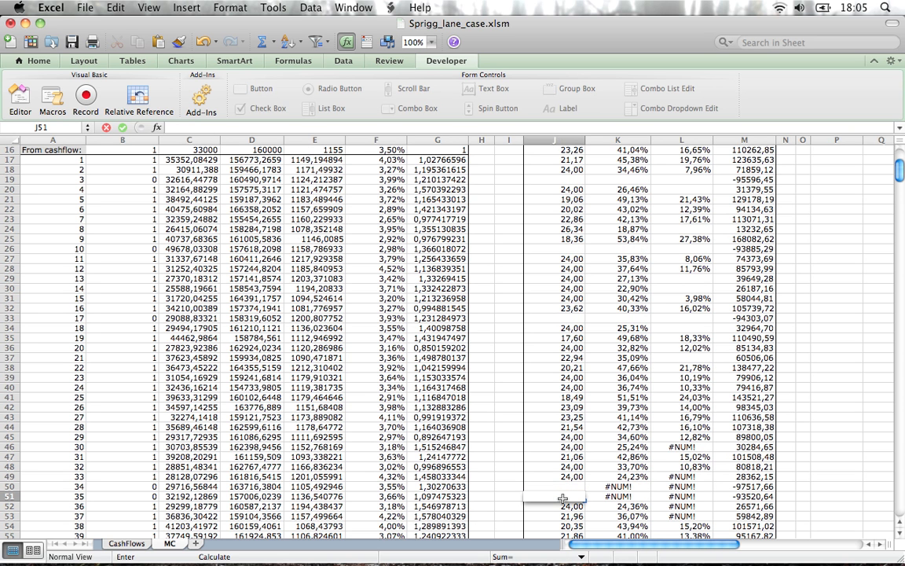
scroll(down, 3)
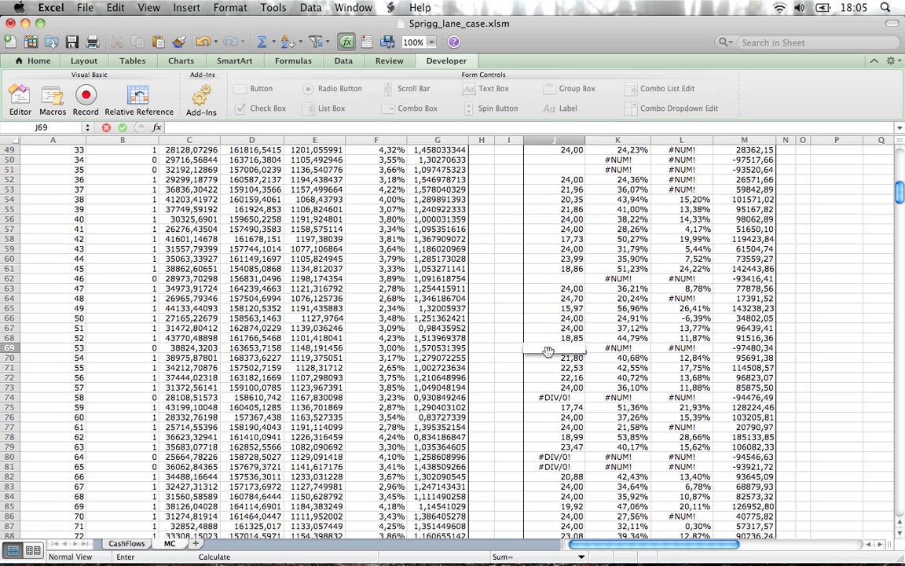
click(547, 396)
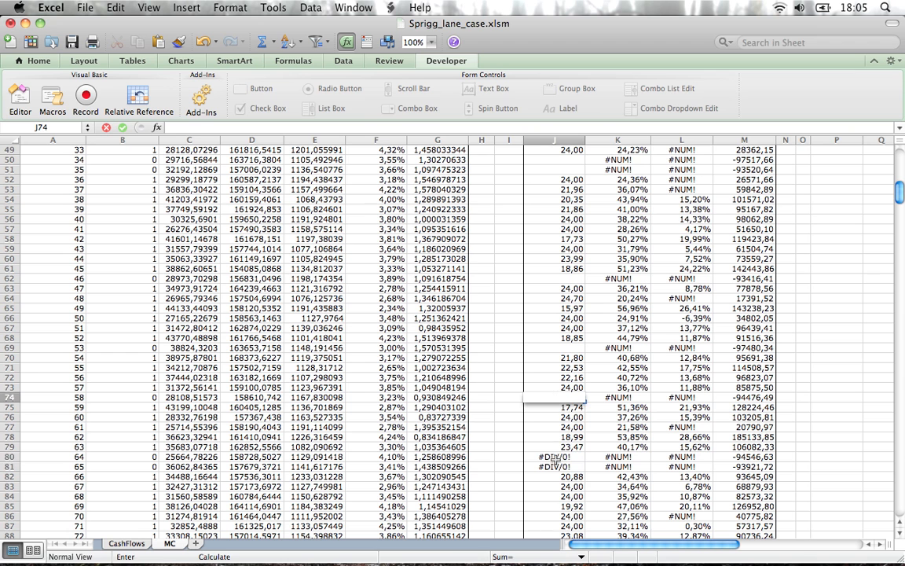
click(555, 466)
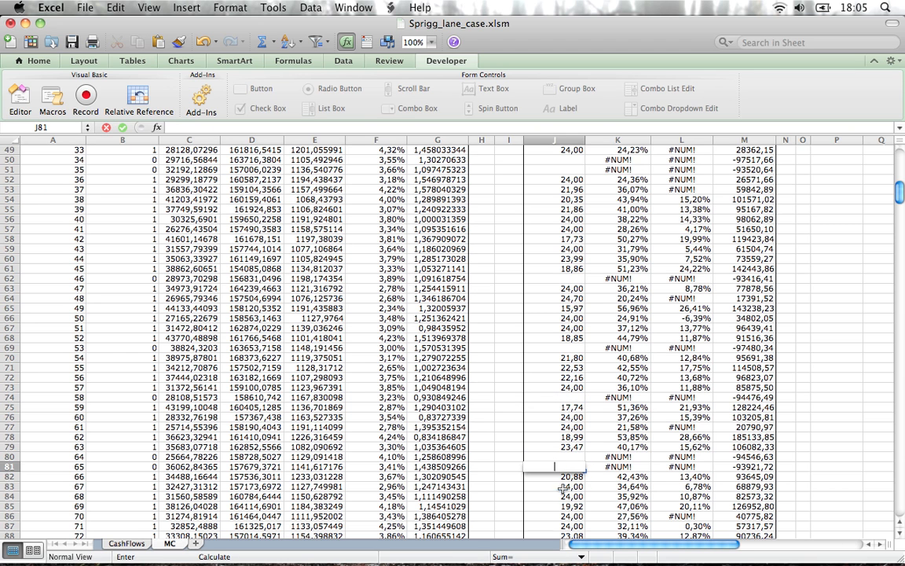
scroll(down, 3)
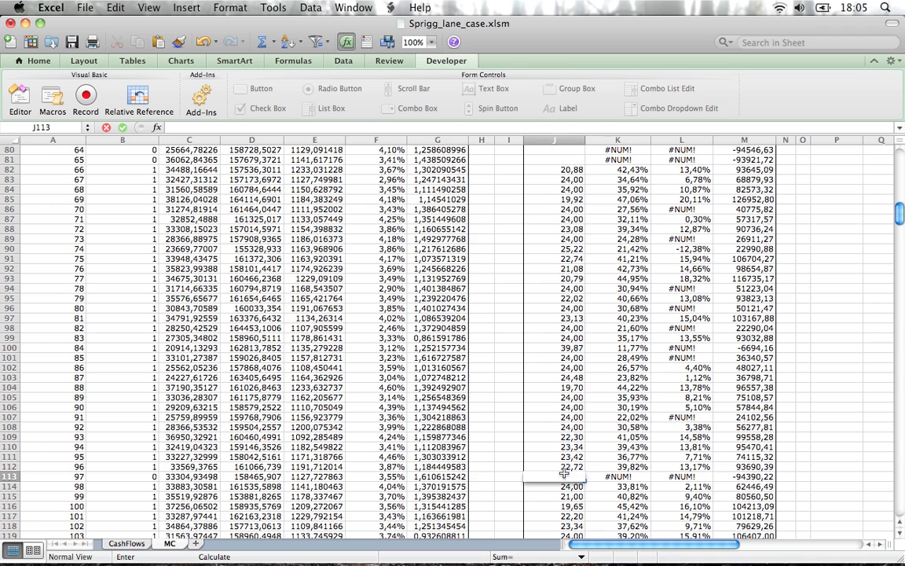
mouse_move(560, 474)
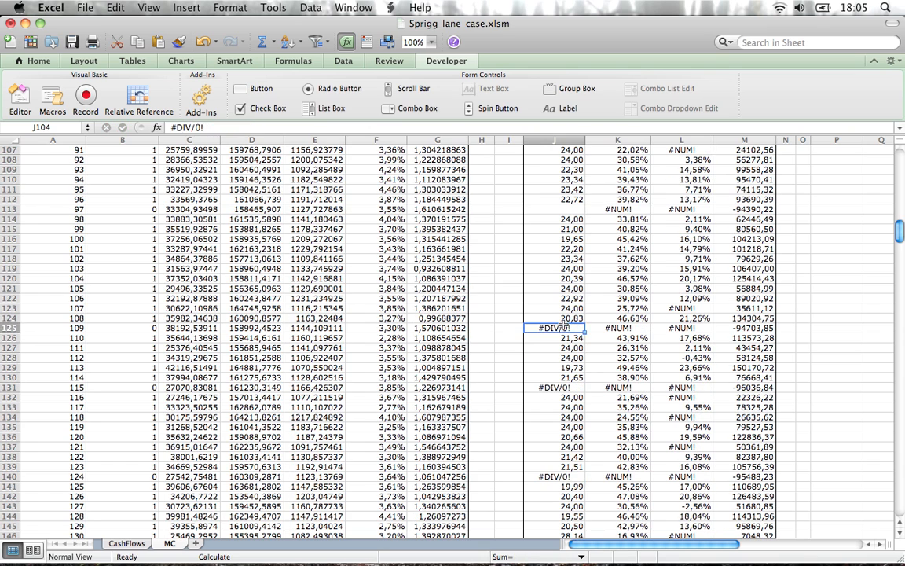
click(555, 397)
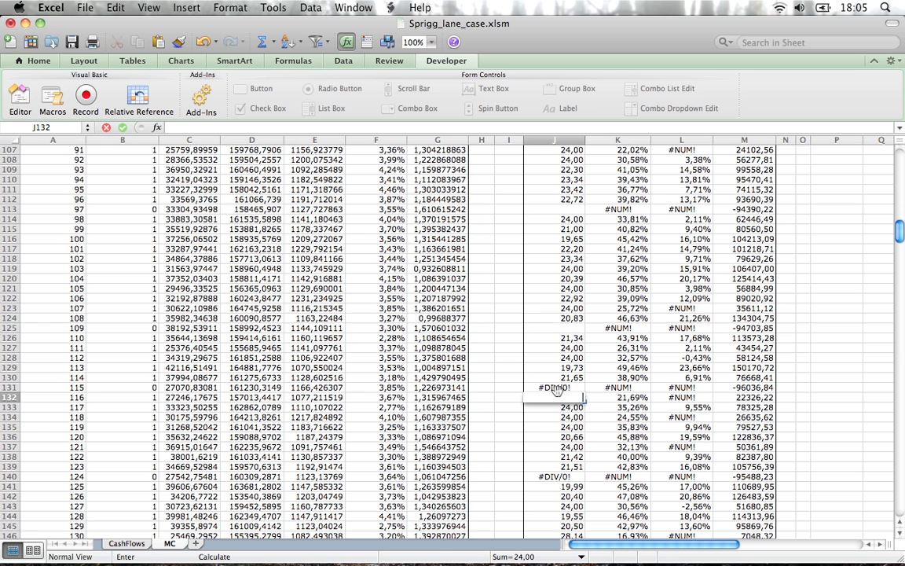
click(556, 387)
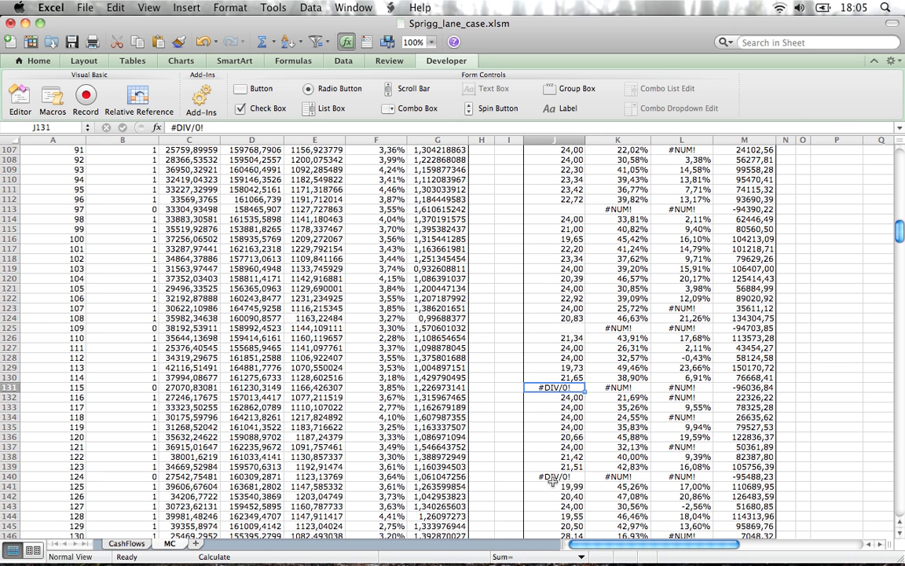
click(554, 476)
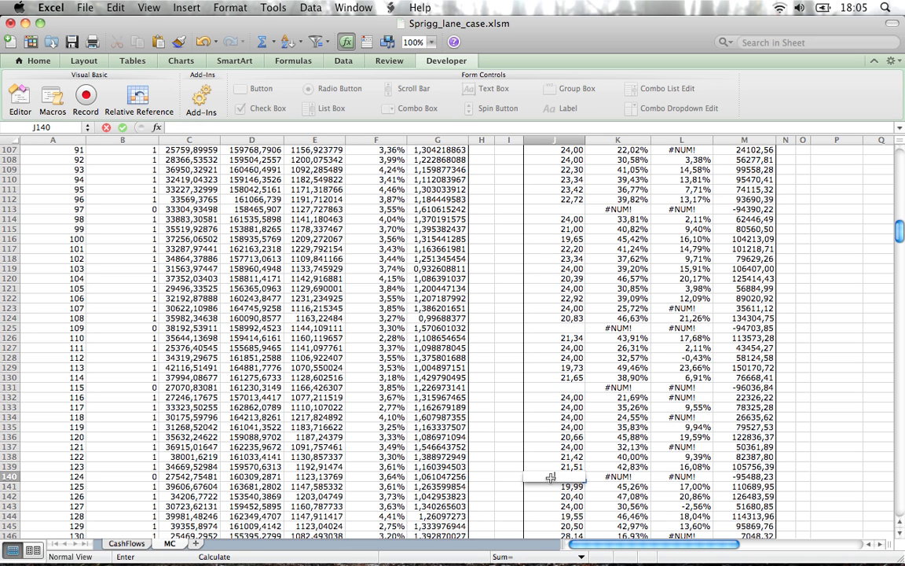
scroll(down, 3)
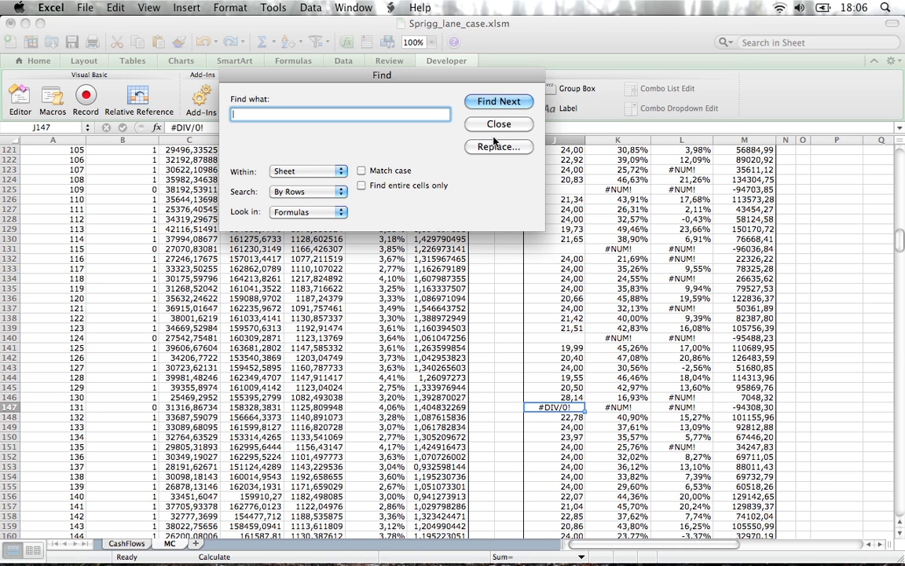
- Replace all 44 #DIV/0! errors with nothing via Find and Replace, then close it
click(498, 147)
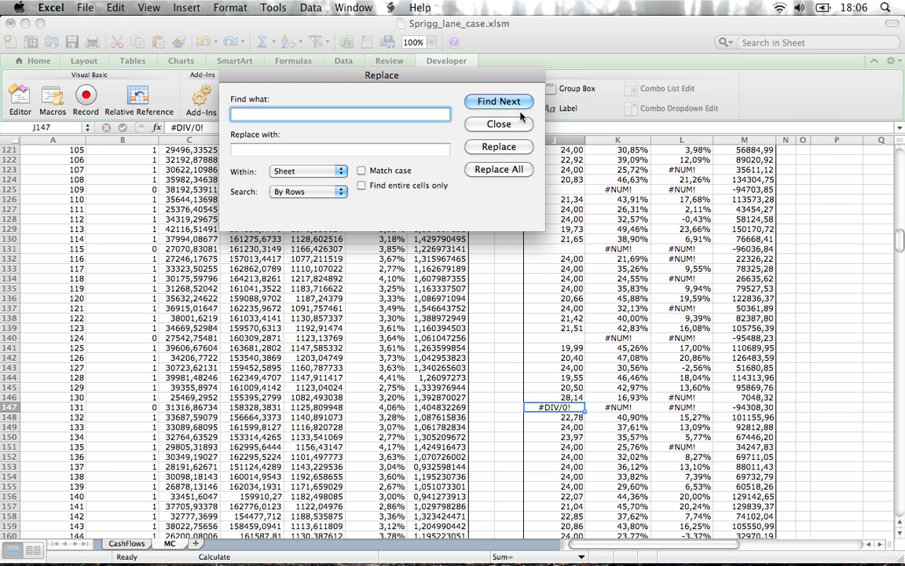
click(498, 125)
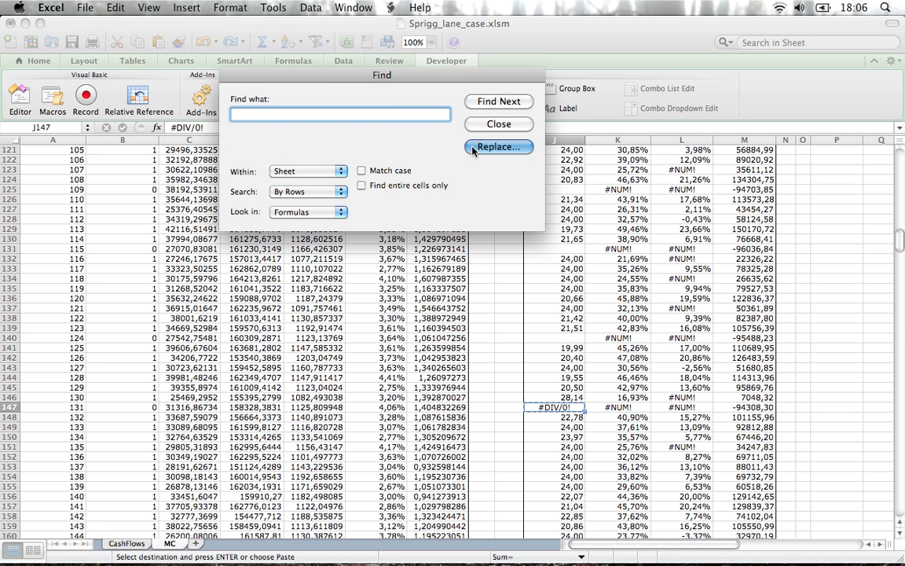
click(498, 147)
text(#DIV/0!)
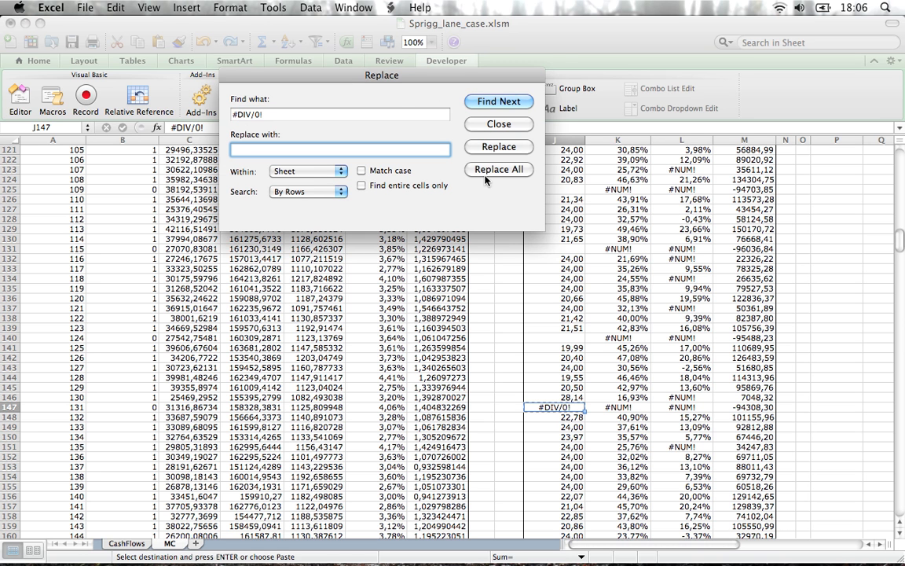
click(498, 169)
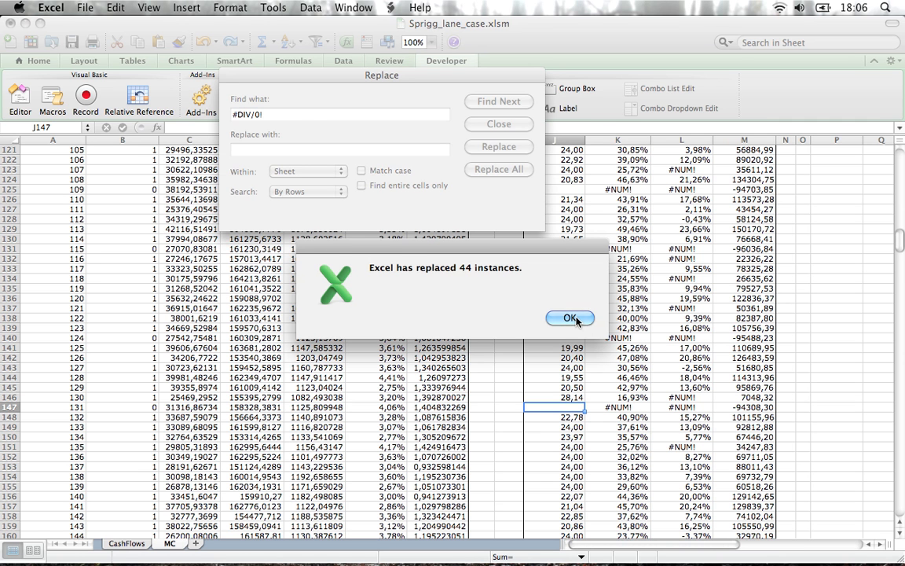
click(570, 318)
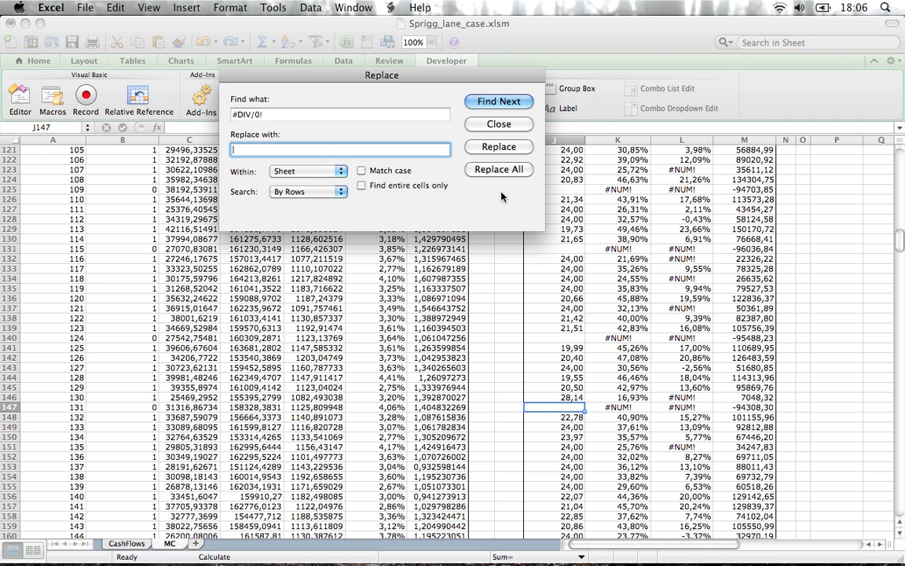
click(498, 124)
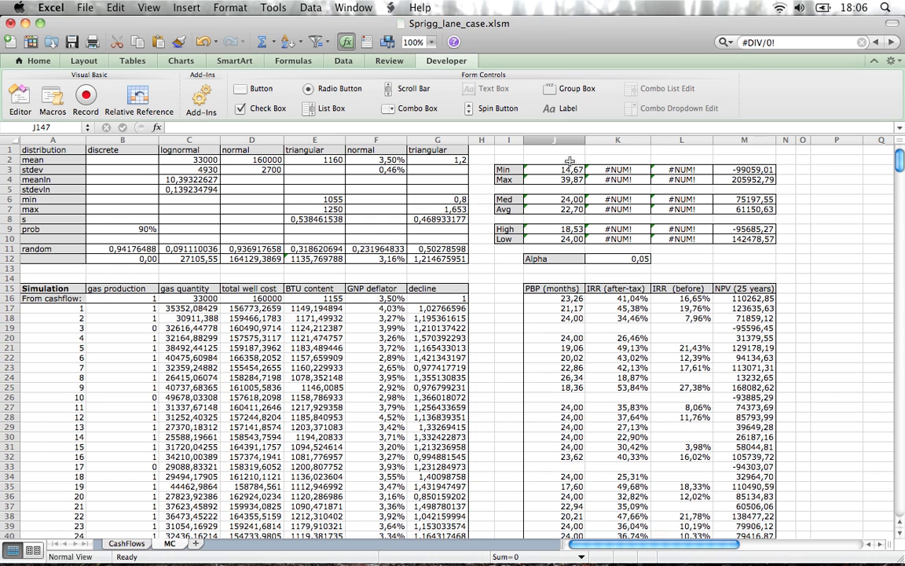
- Replace all 182 #NUM! errors with blanks using Find and Replace
scroll(down, 3)
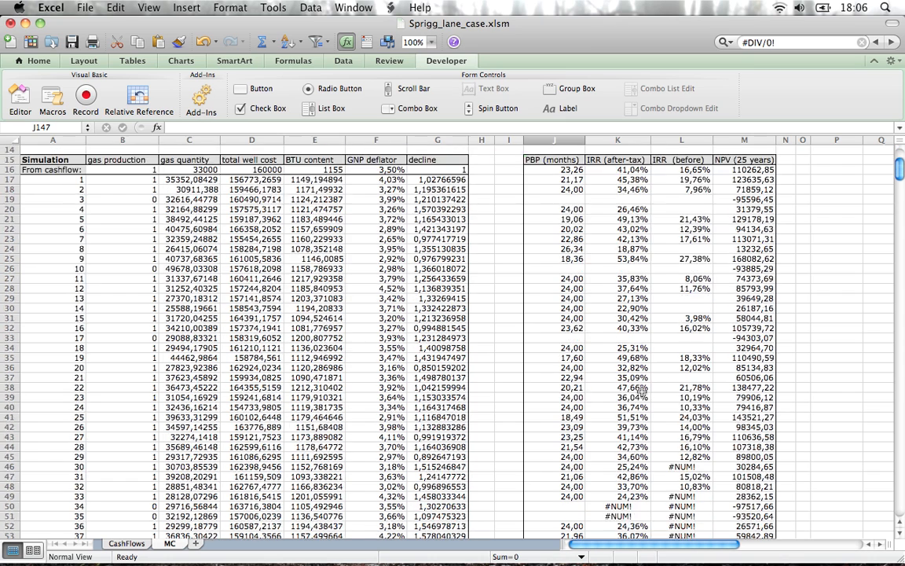
scroll(down, 3)
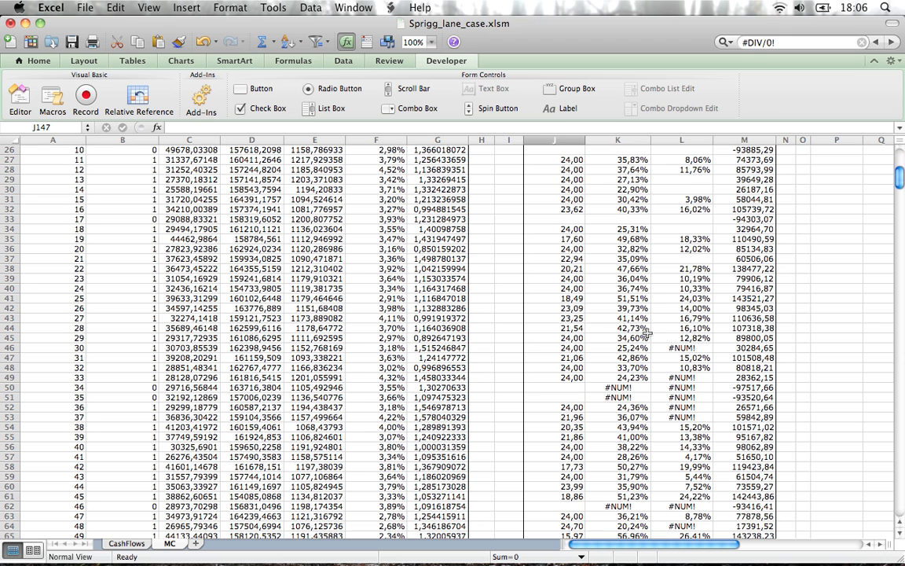
click(617, 387)
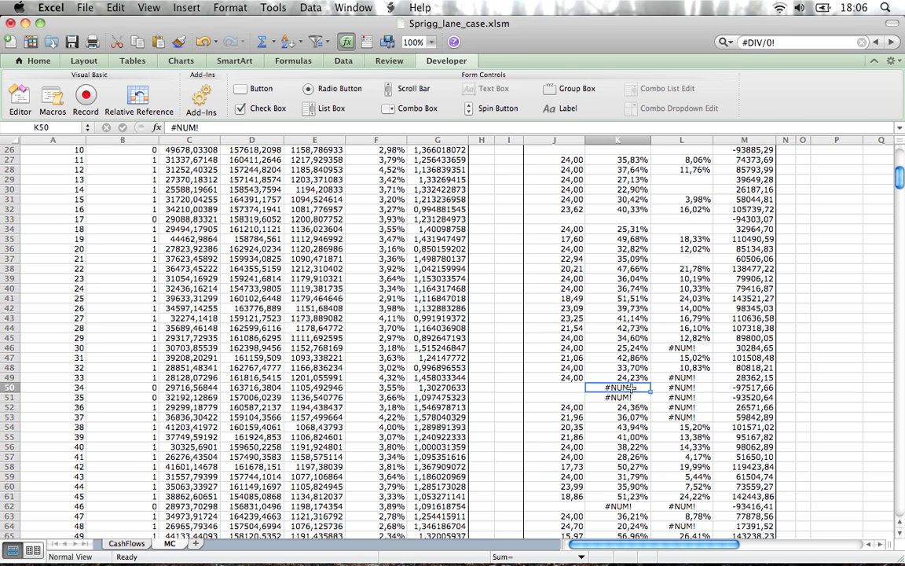
key(cmd+f)
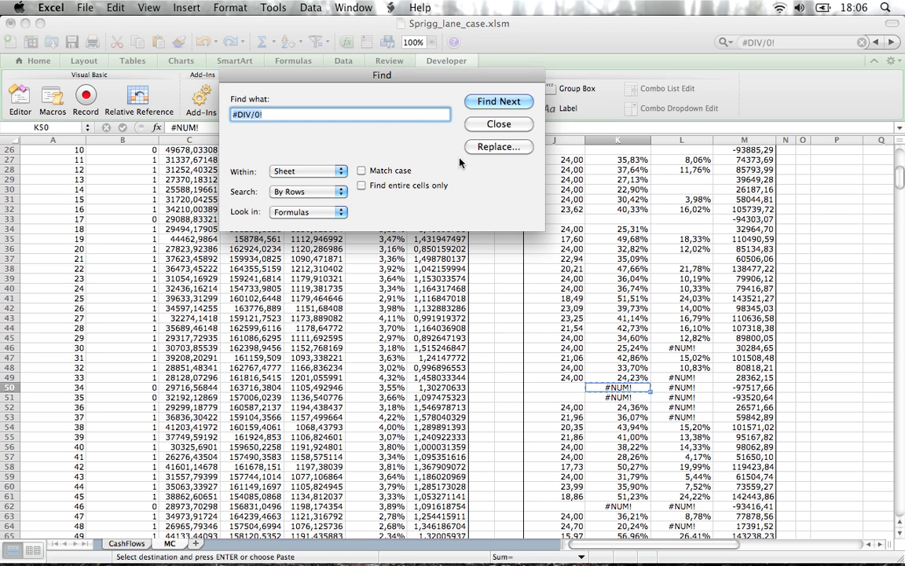
click(498, 146)
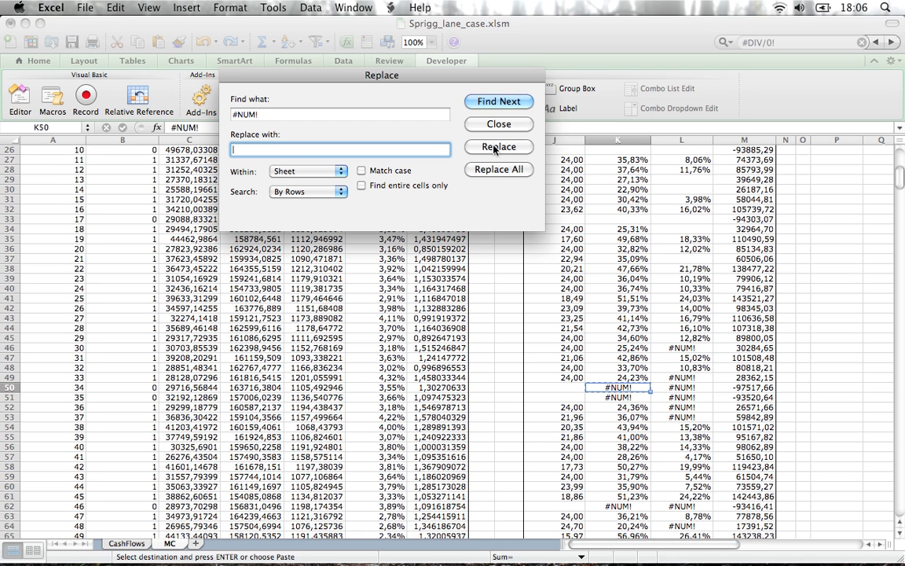
click(498, 169)
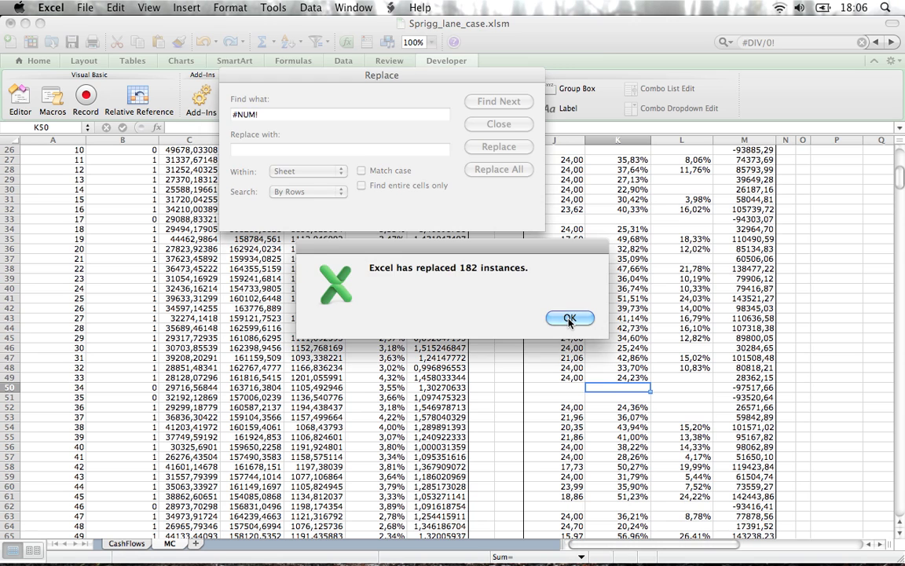
click(570, 318)
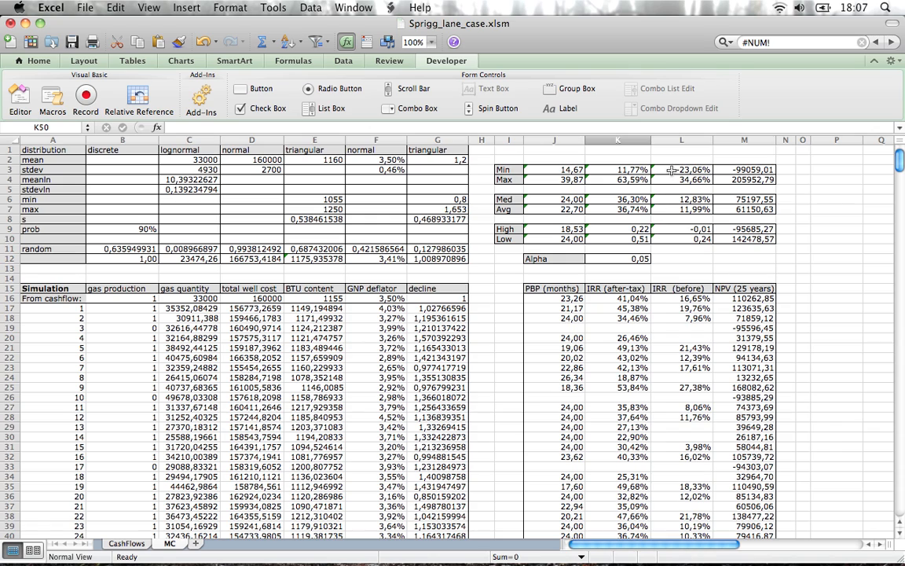
scroll(down, 3)
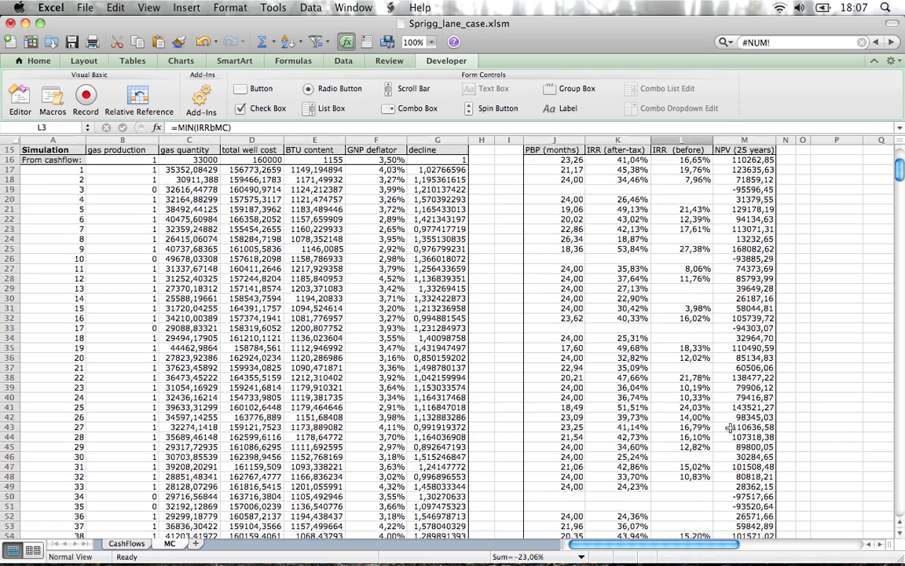
scroll(down, 3)
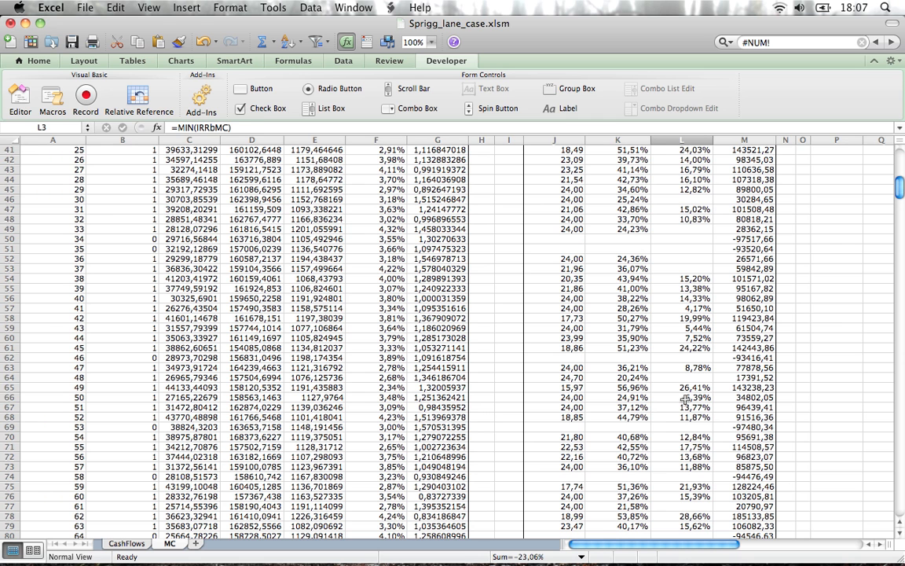
click(682, 397)
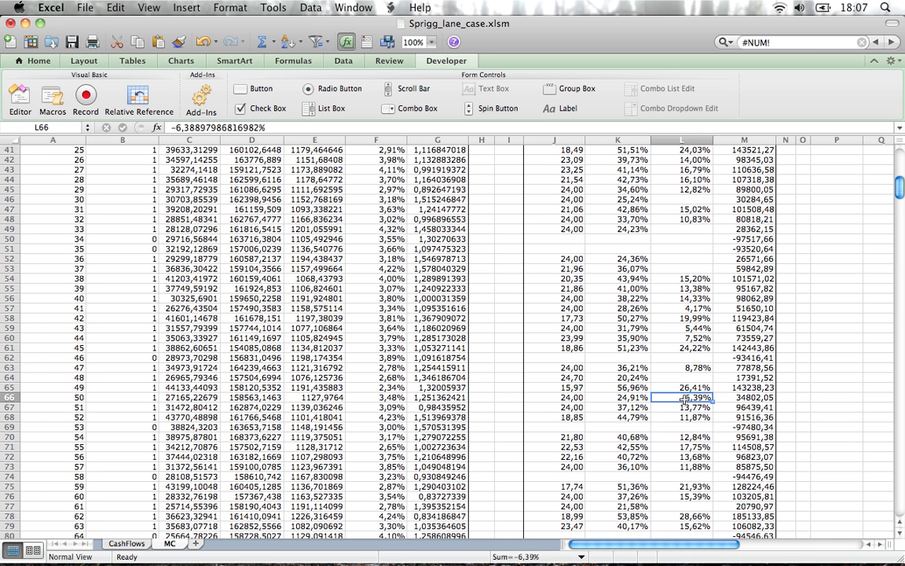
mouse_move(683, 397)
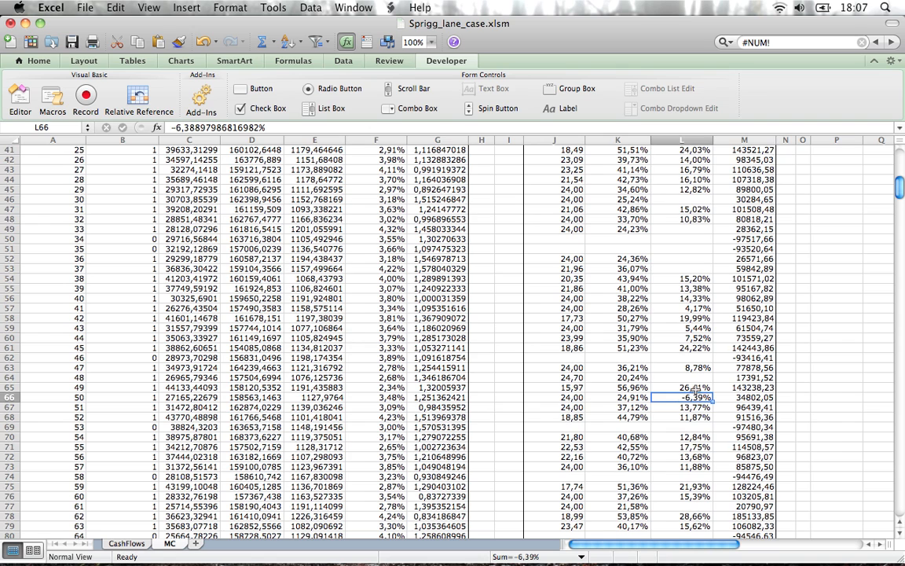
scroll(down, 3)
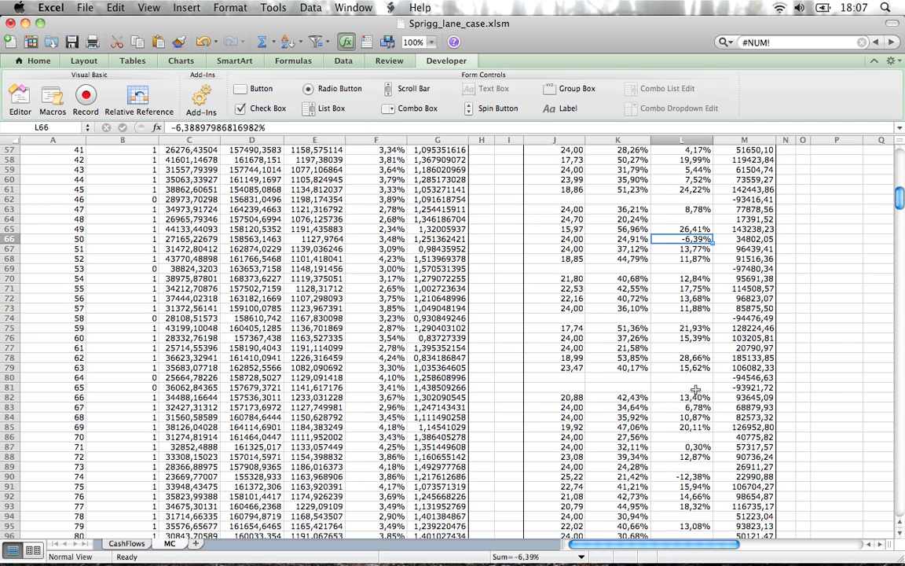
mouse_move(141, 243)
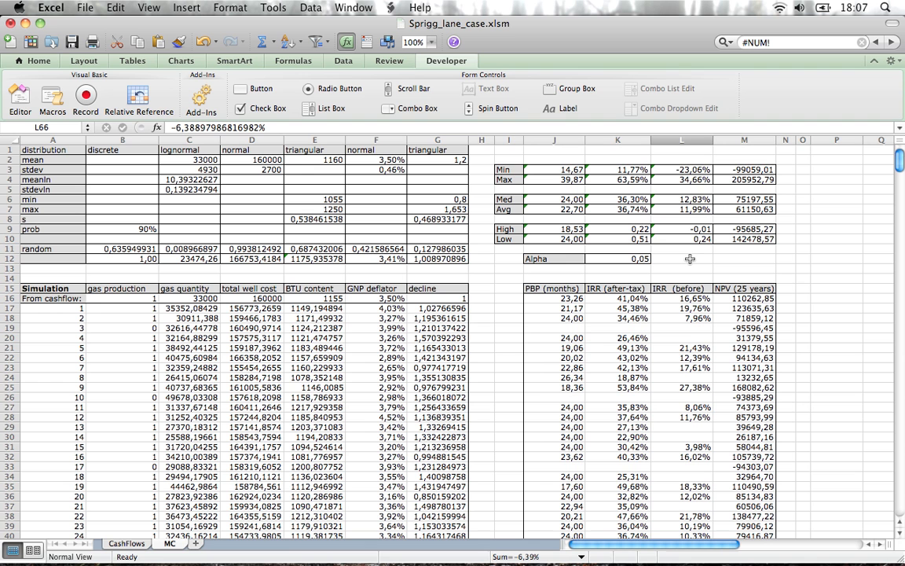
mouse_move(514, 167)
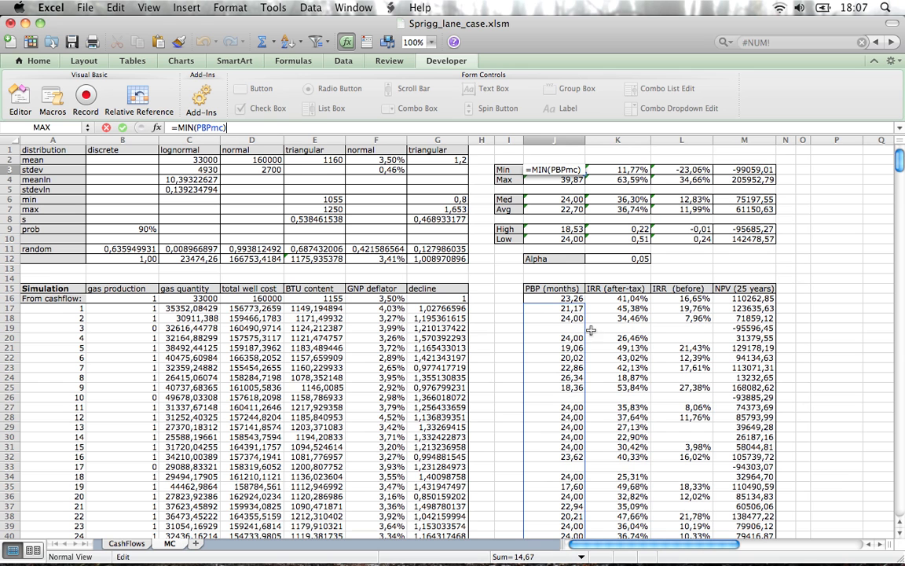
mouse_move(545, 301)
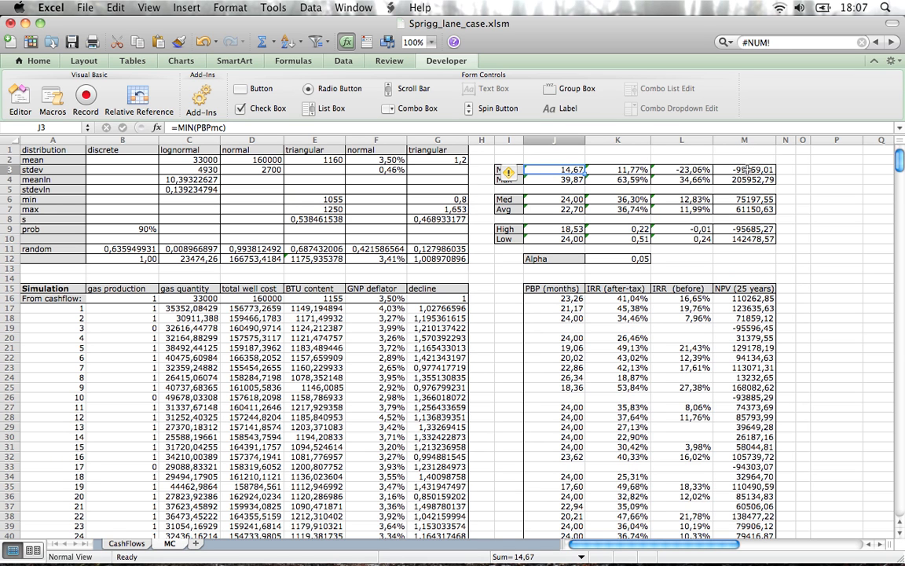
mouse_move(521, 190)
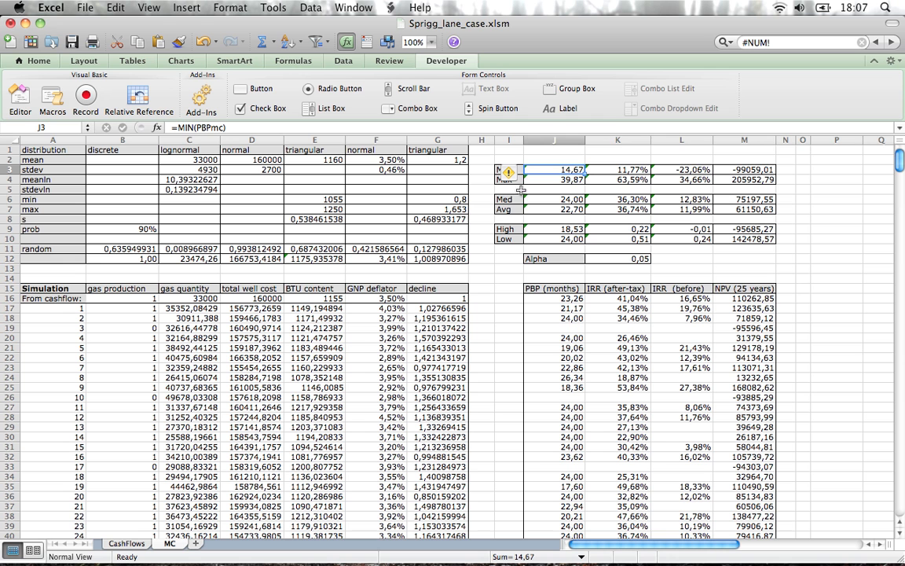
mouse_move(544, 285)
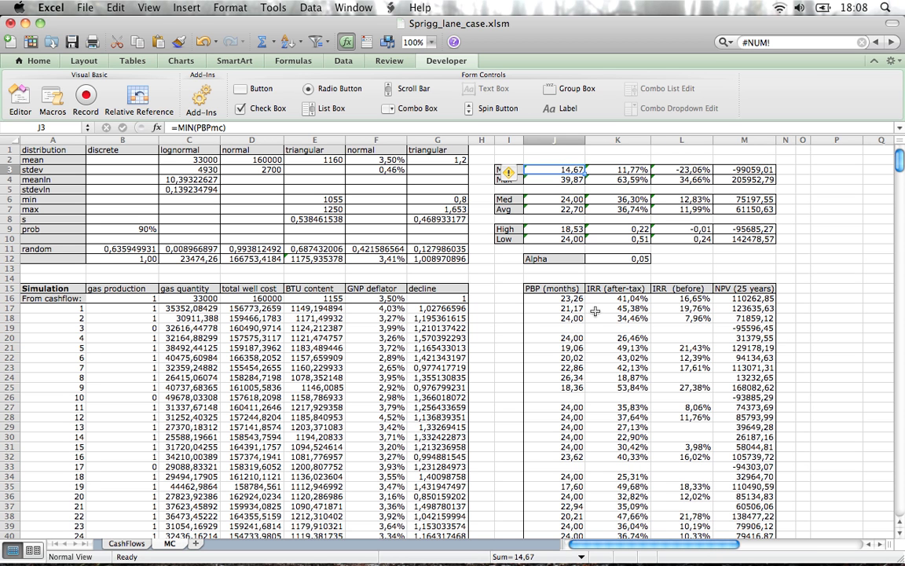
mouse_move(562, 167)
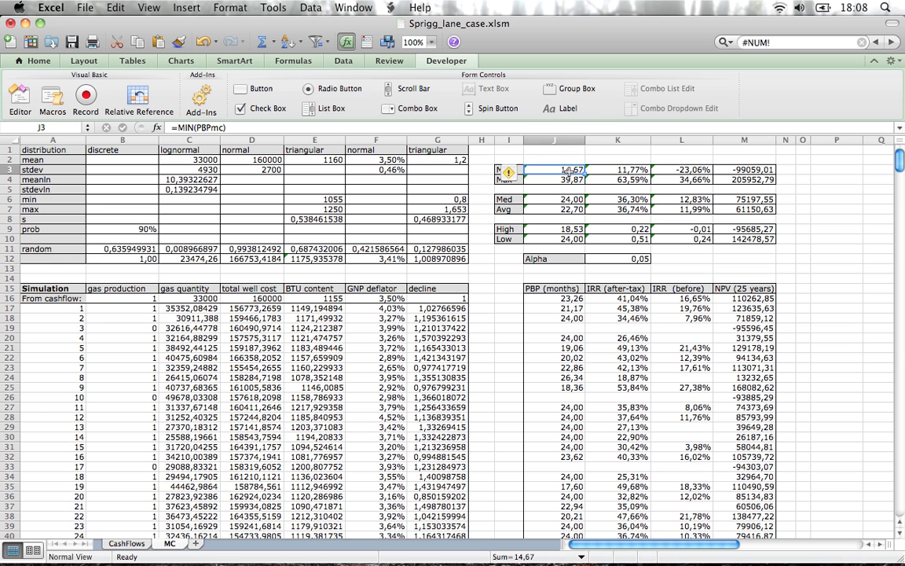
mouse_move(346, 265)
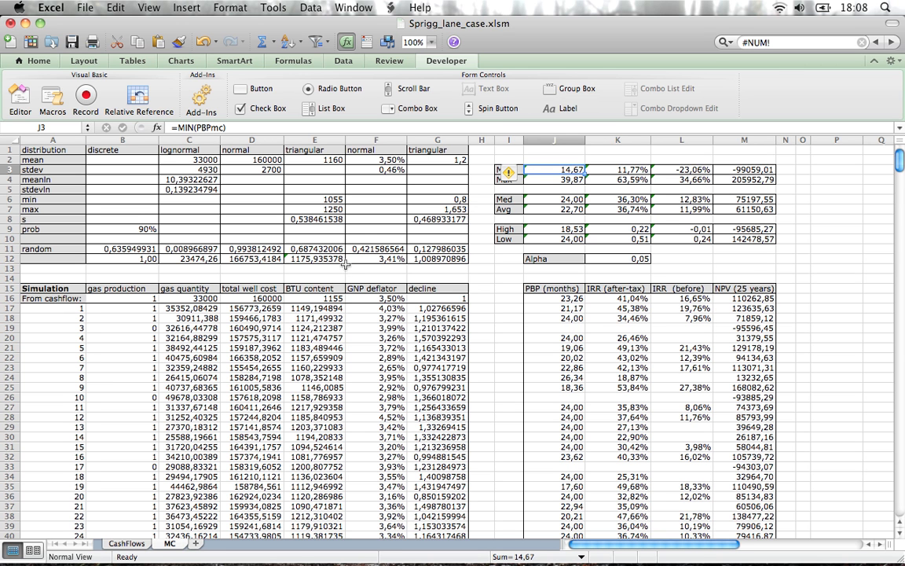
mouse_move(111, 265)
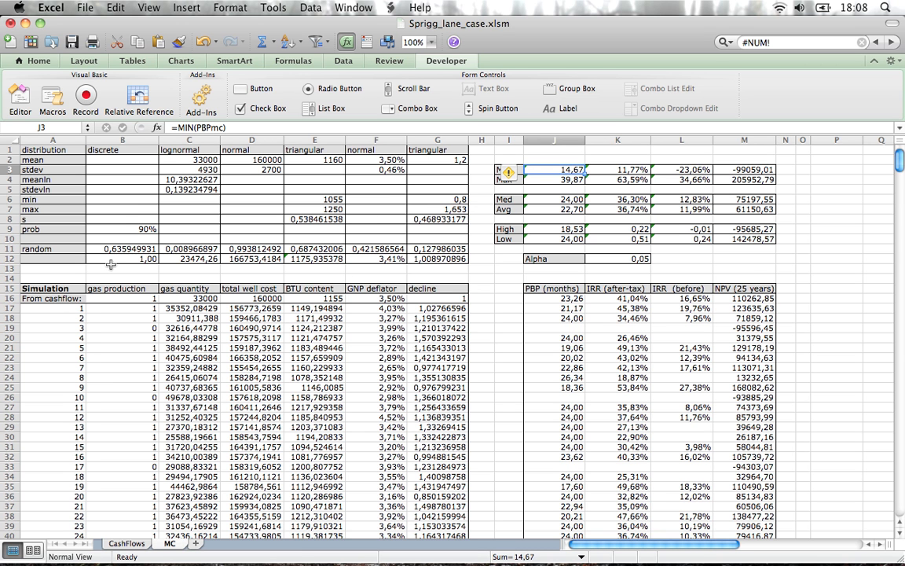
mouse_move(203, 264)
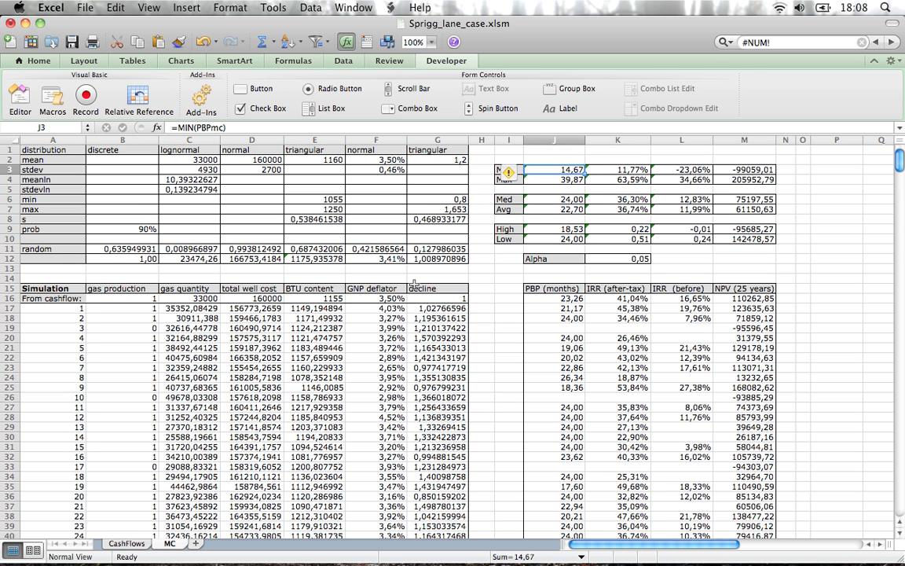
mouse_move(580, 146)
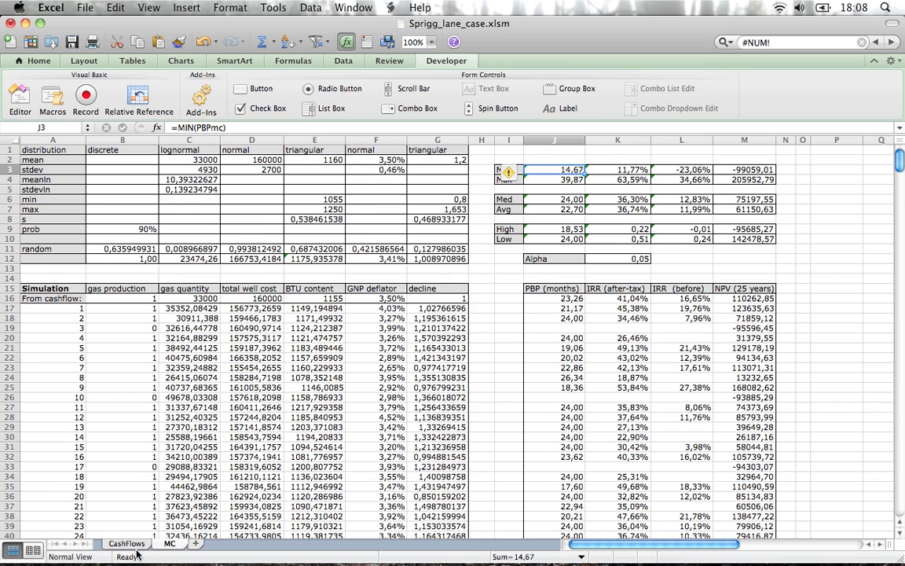
click(126, 543)
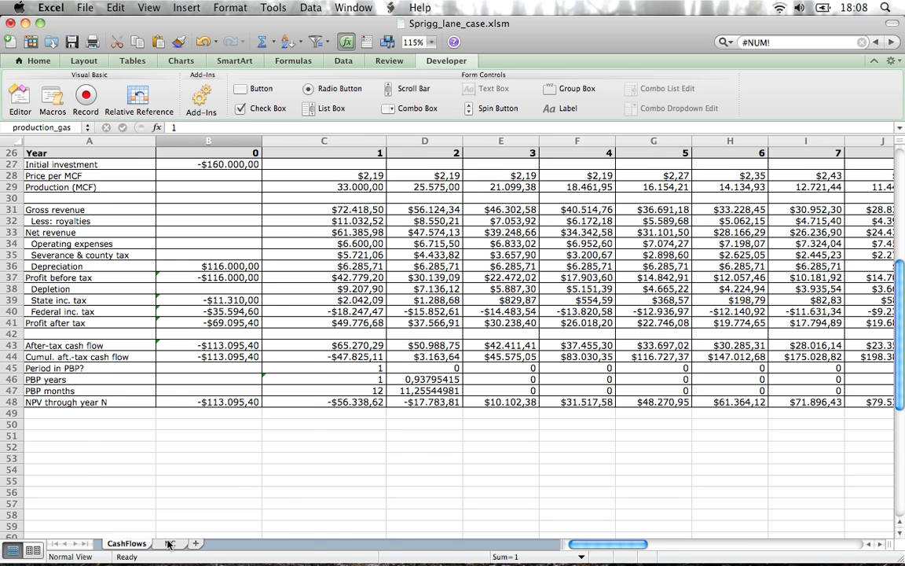
click(170, 542)
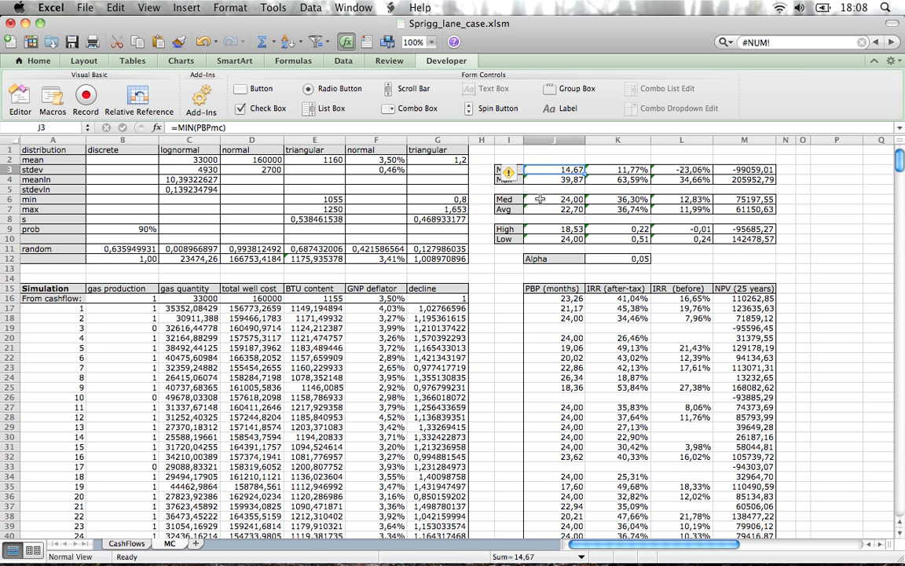
click(555, 198)
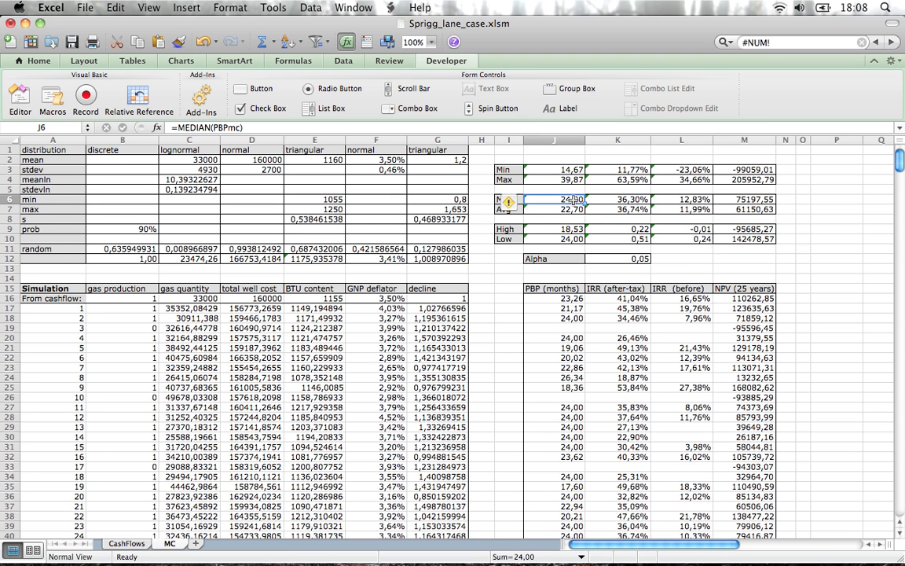
mouse_move(585, 257)
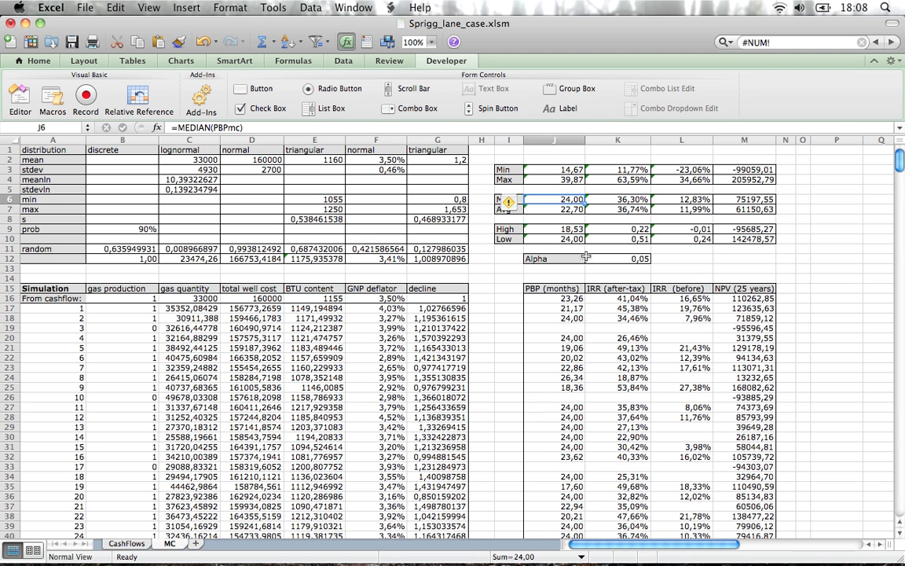
mouse_move(573, 202)
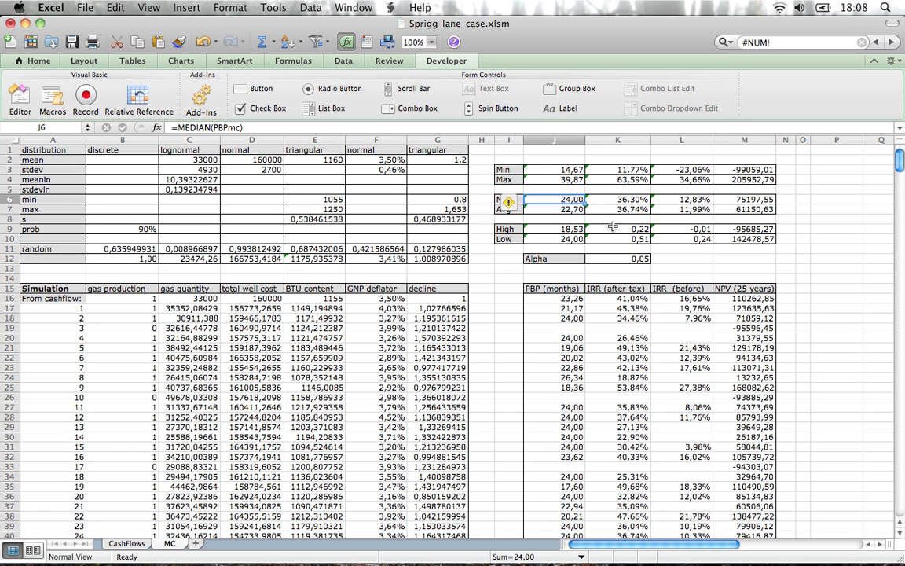
mouse_move(601, 187)
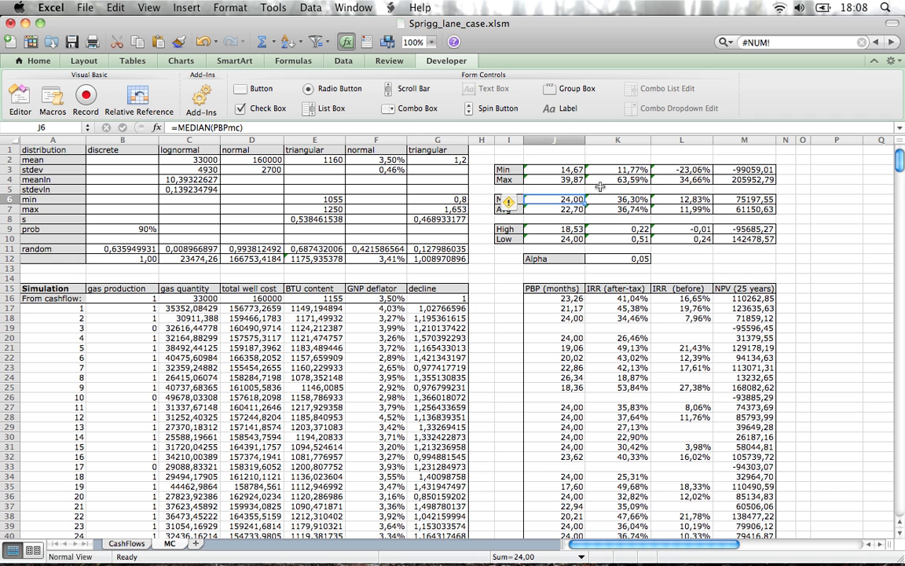
mouse_move(585, 165)
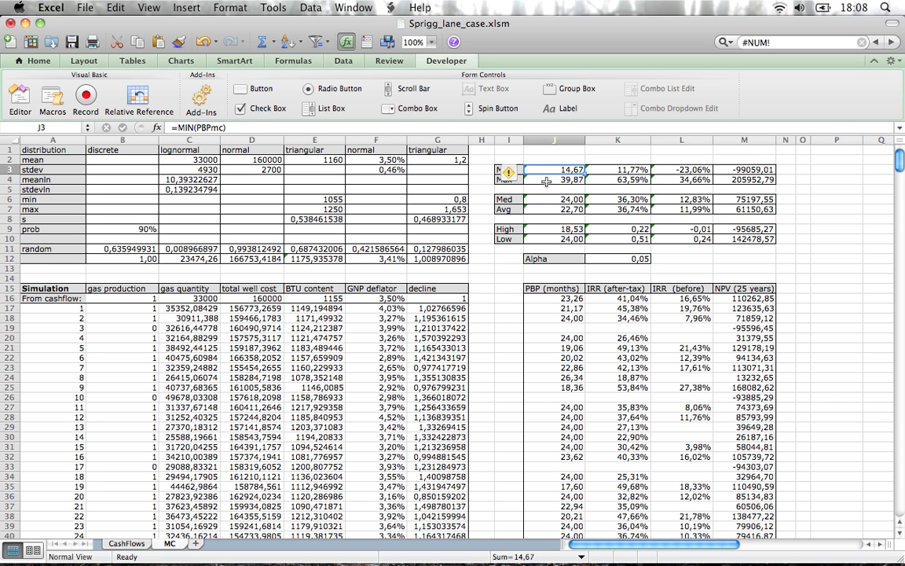
click(554, 180)
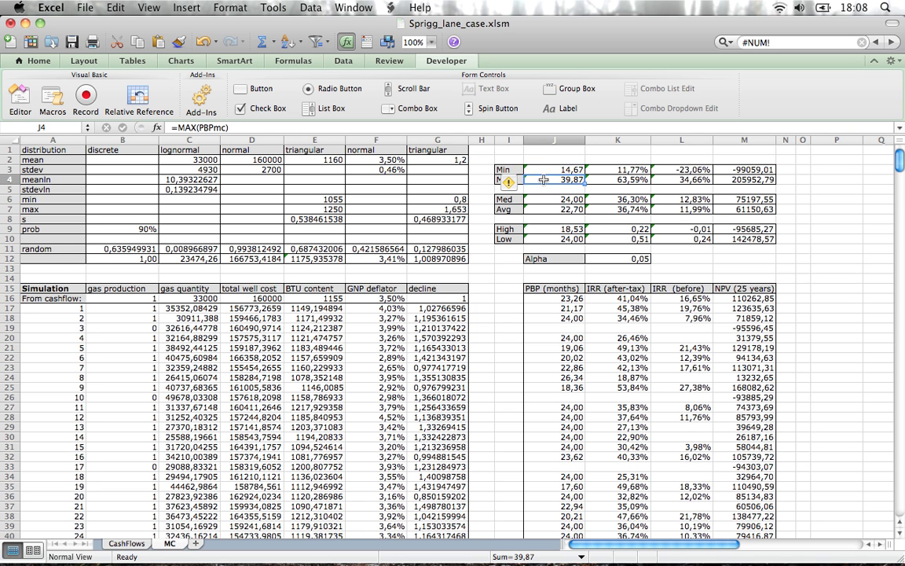